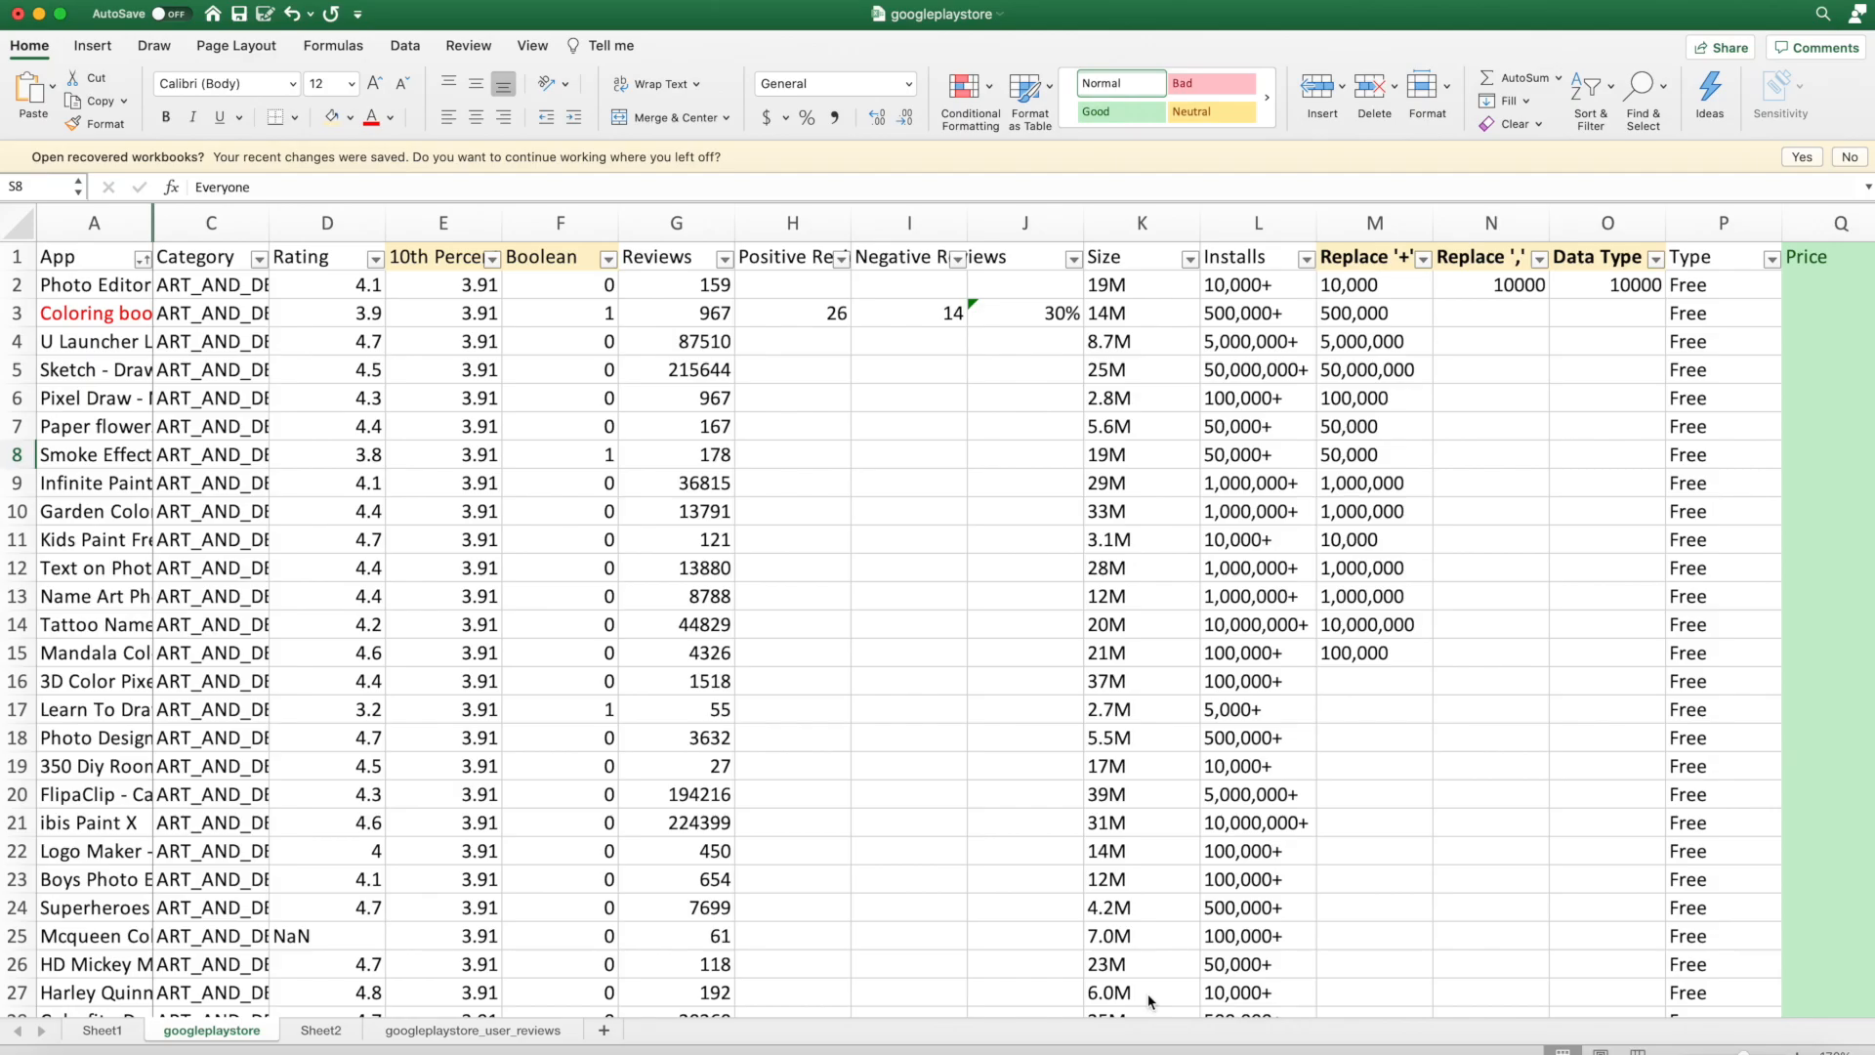
{"action": "mouse_move", "coordinate": [622, 415]}
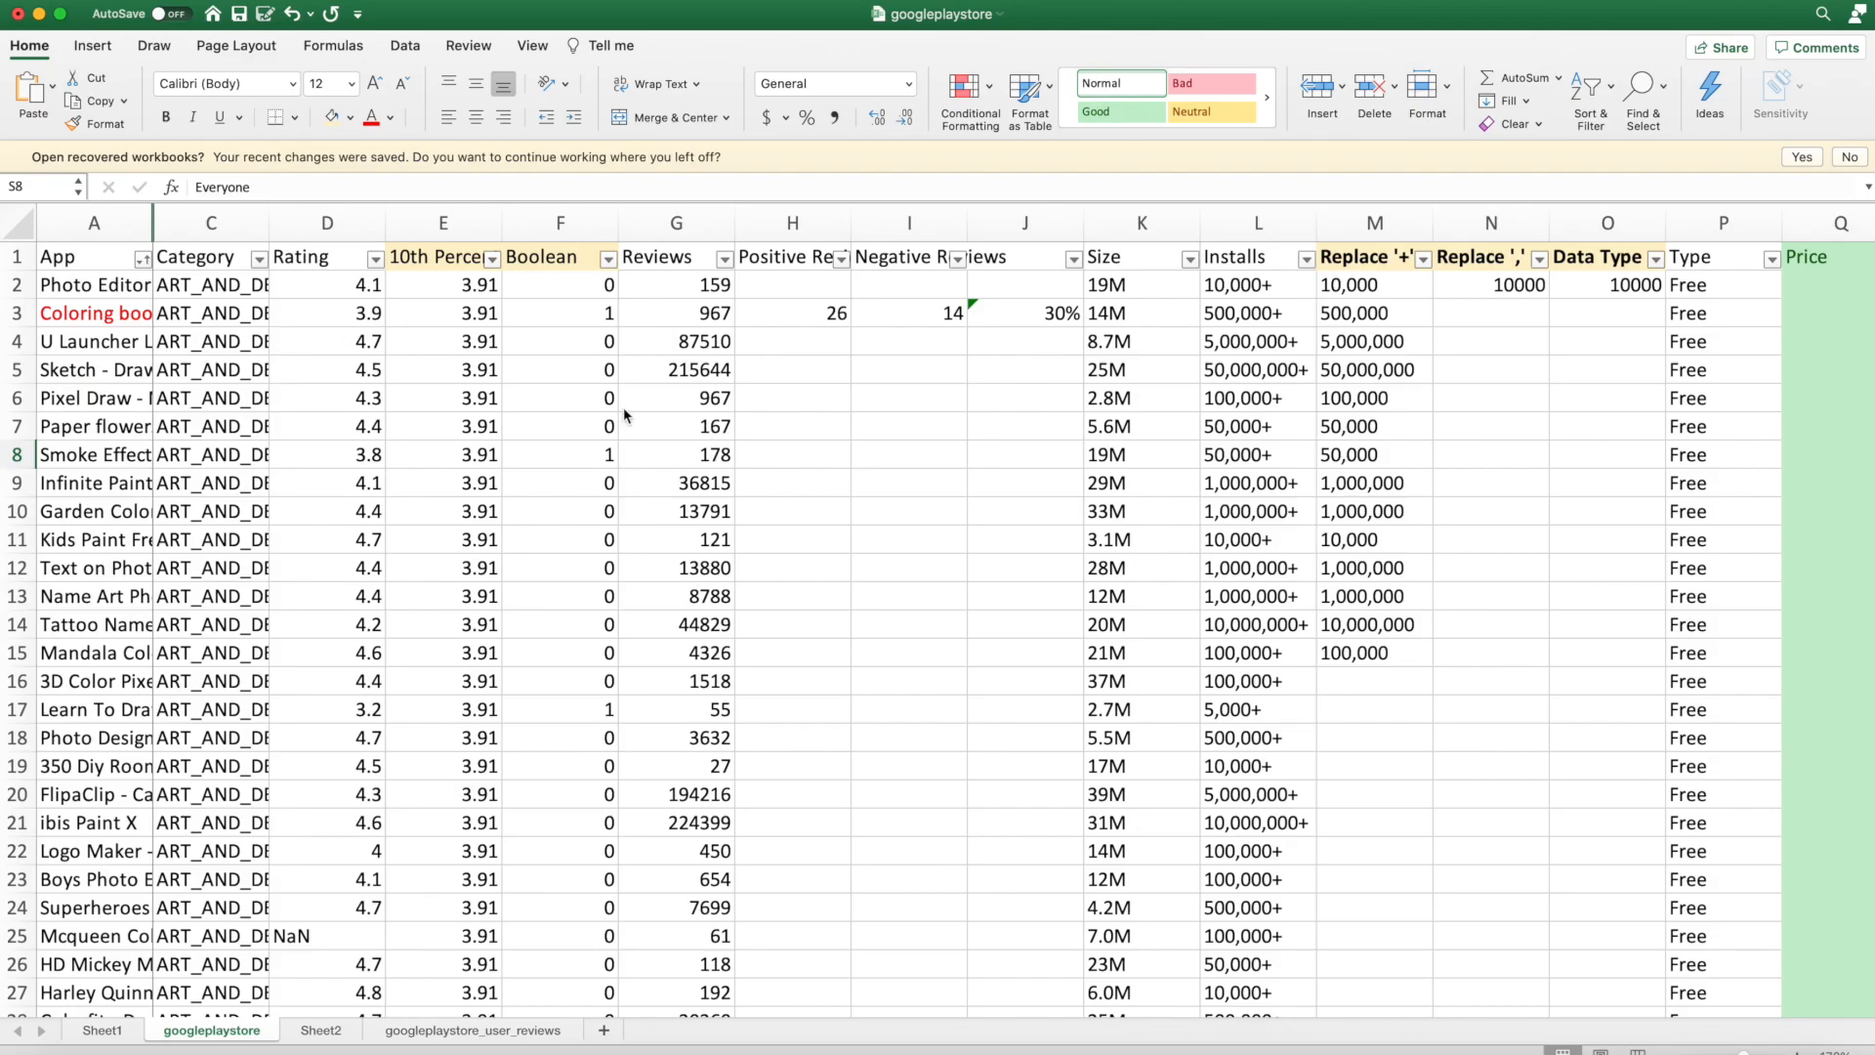
{"action": "mouse_move", "coordinate": [215, 347]}
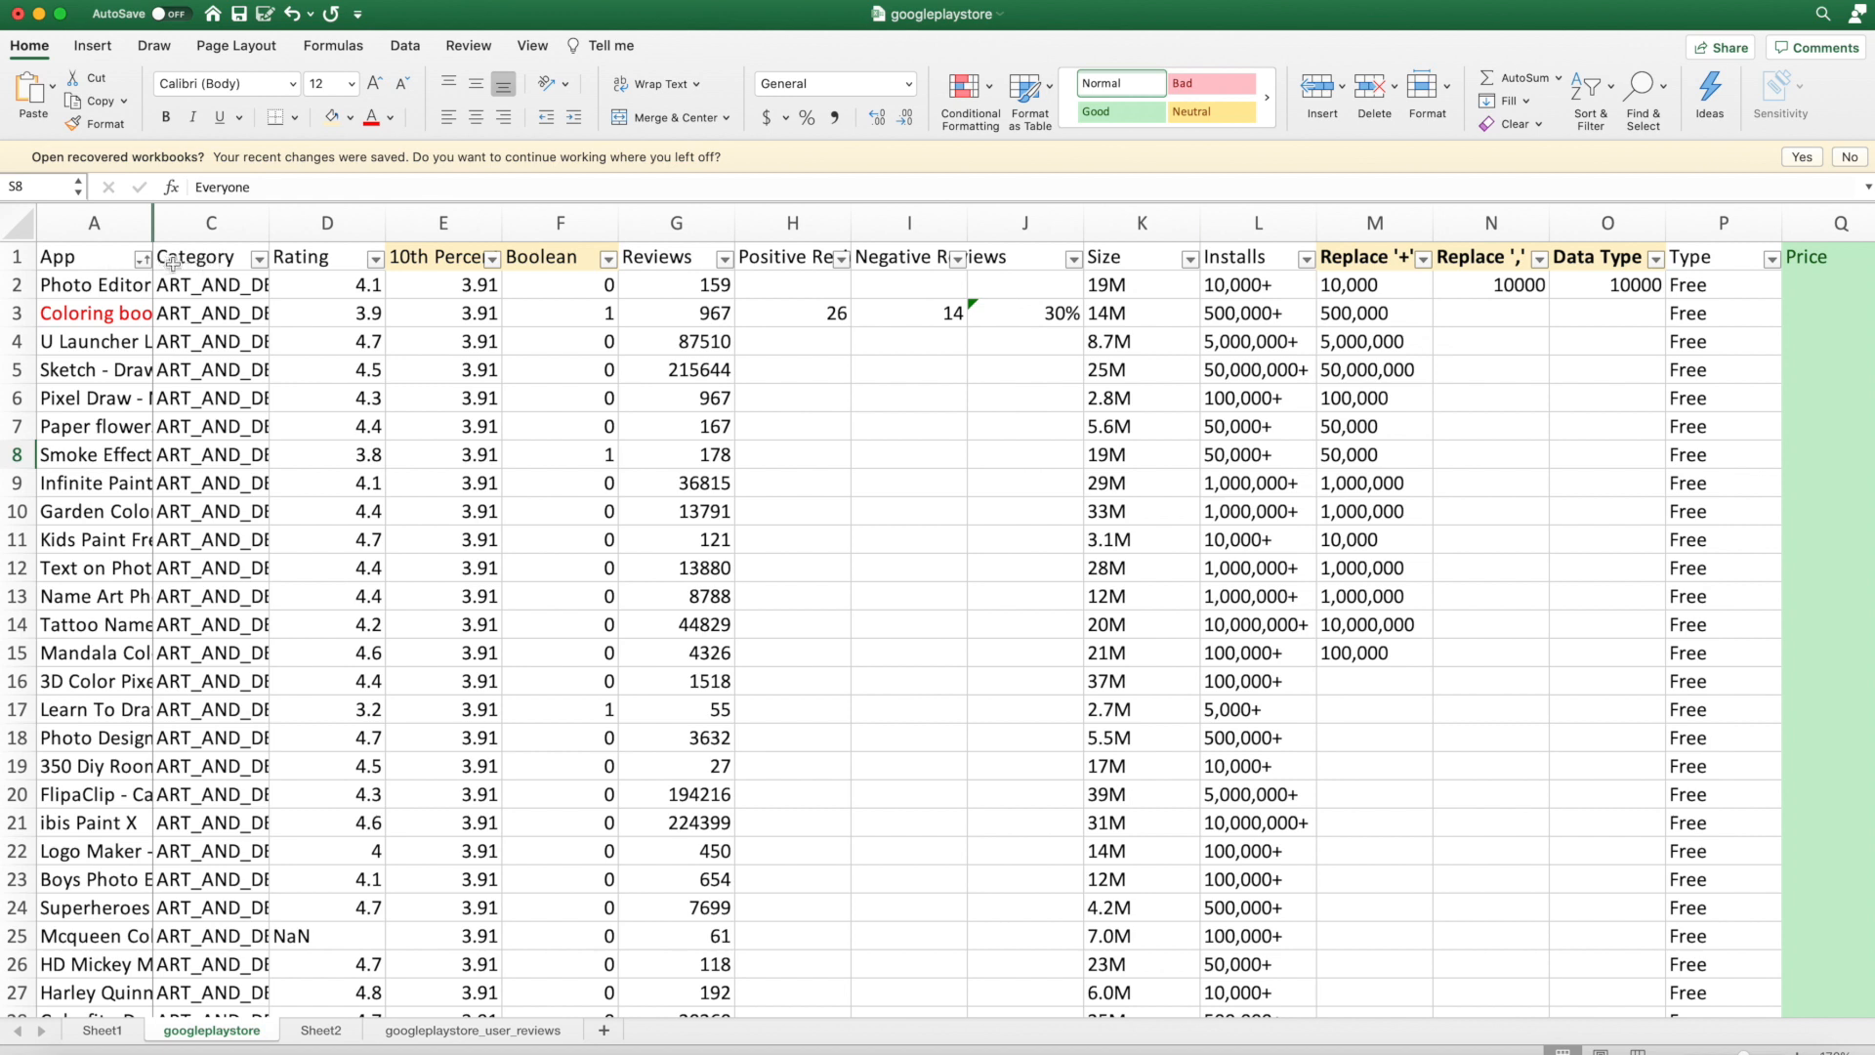
{"action": "mouse_move", "coordinate": [883, 263]}
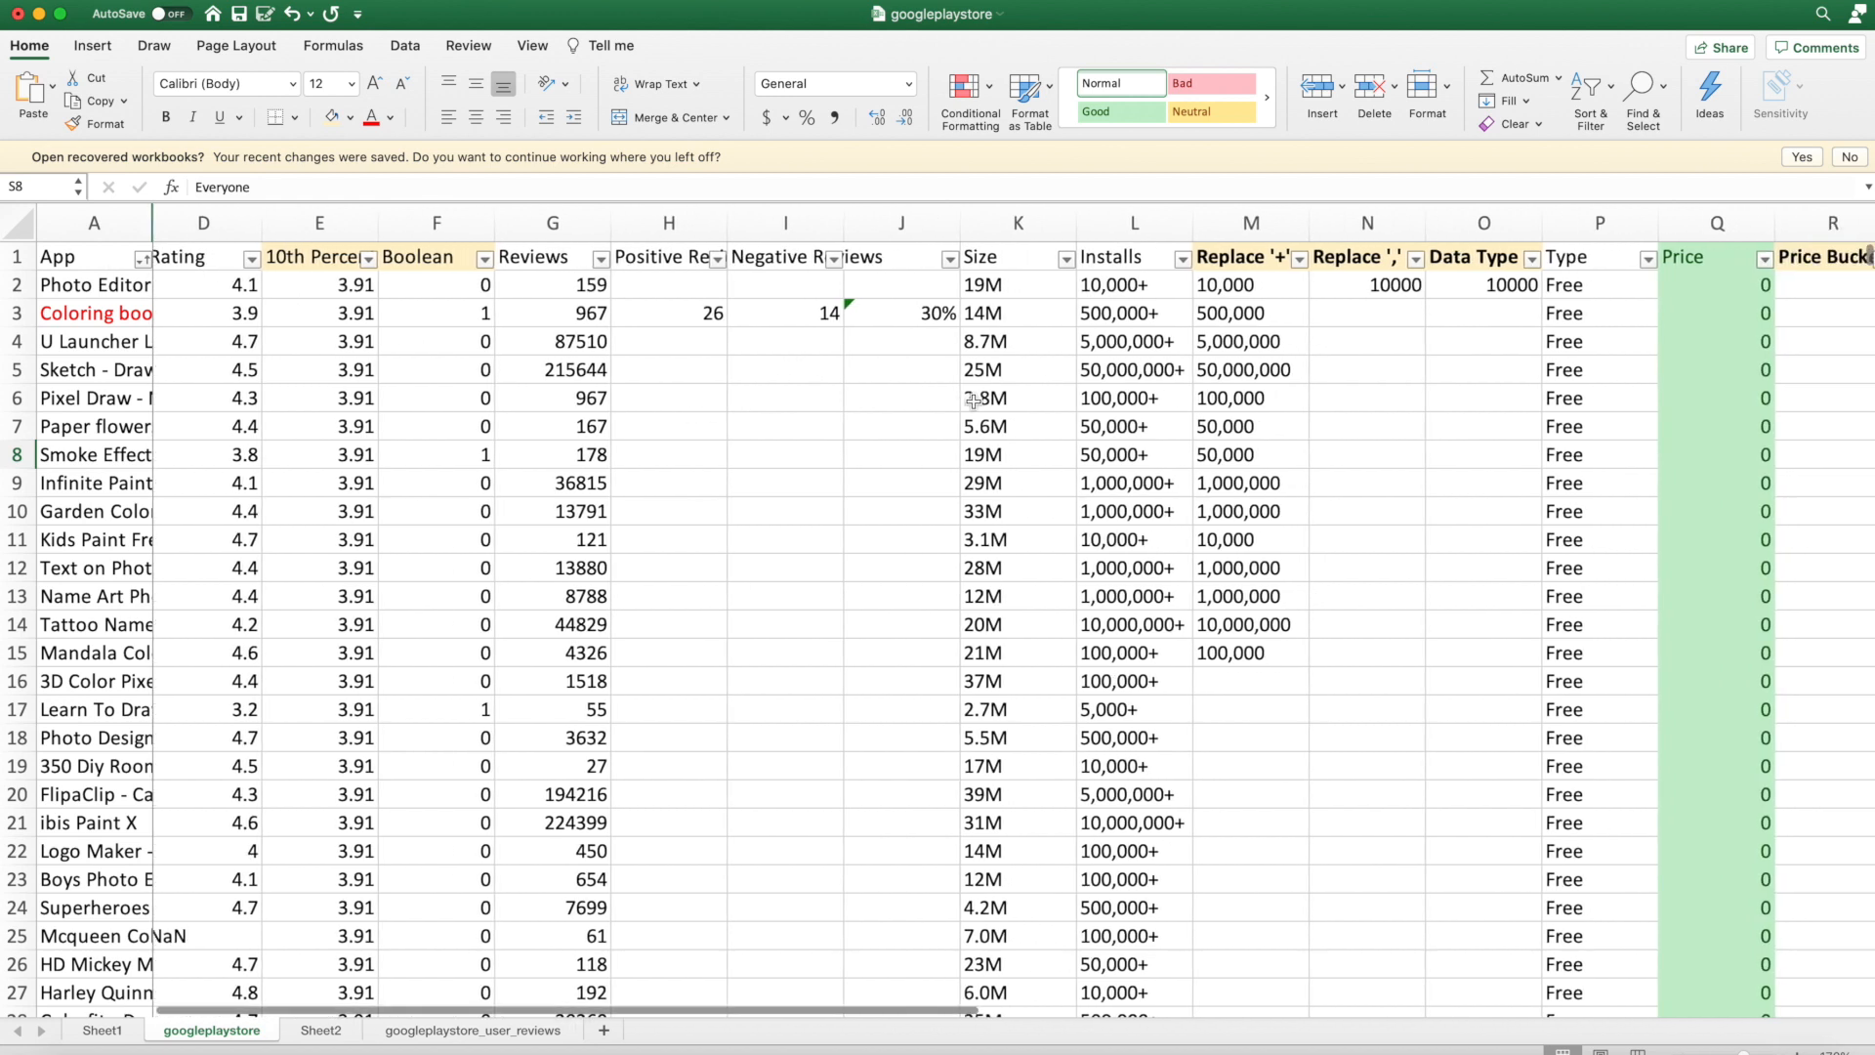
Step: Add a 'Price / 5' column after Price using =Q2/5, filtering Price to paid apps
{"action": "scroll", "scroll_direction": "right", "scroll_amount": 3}
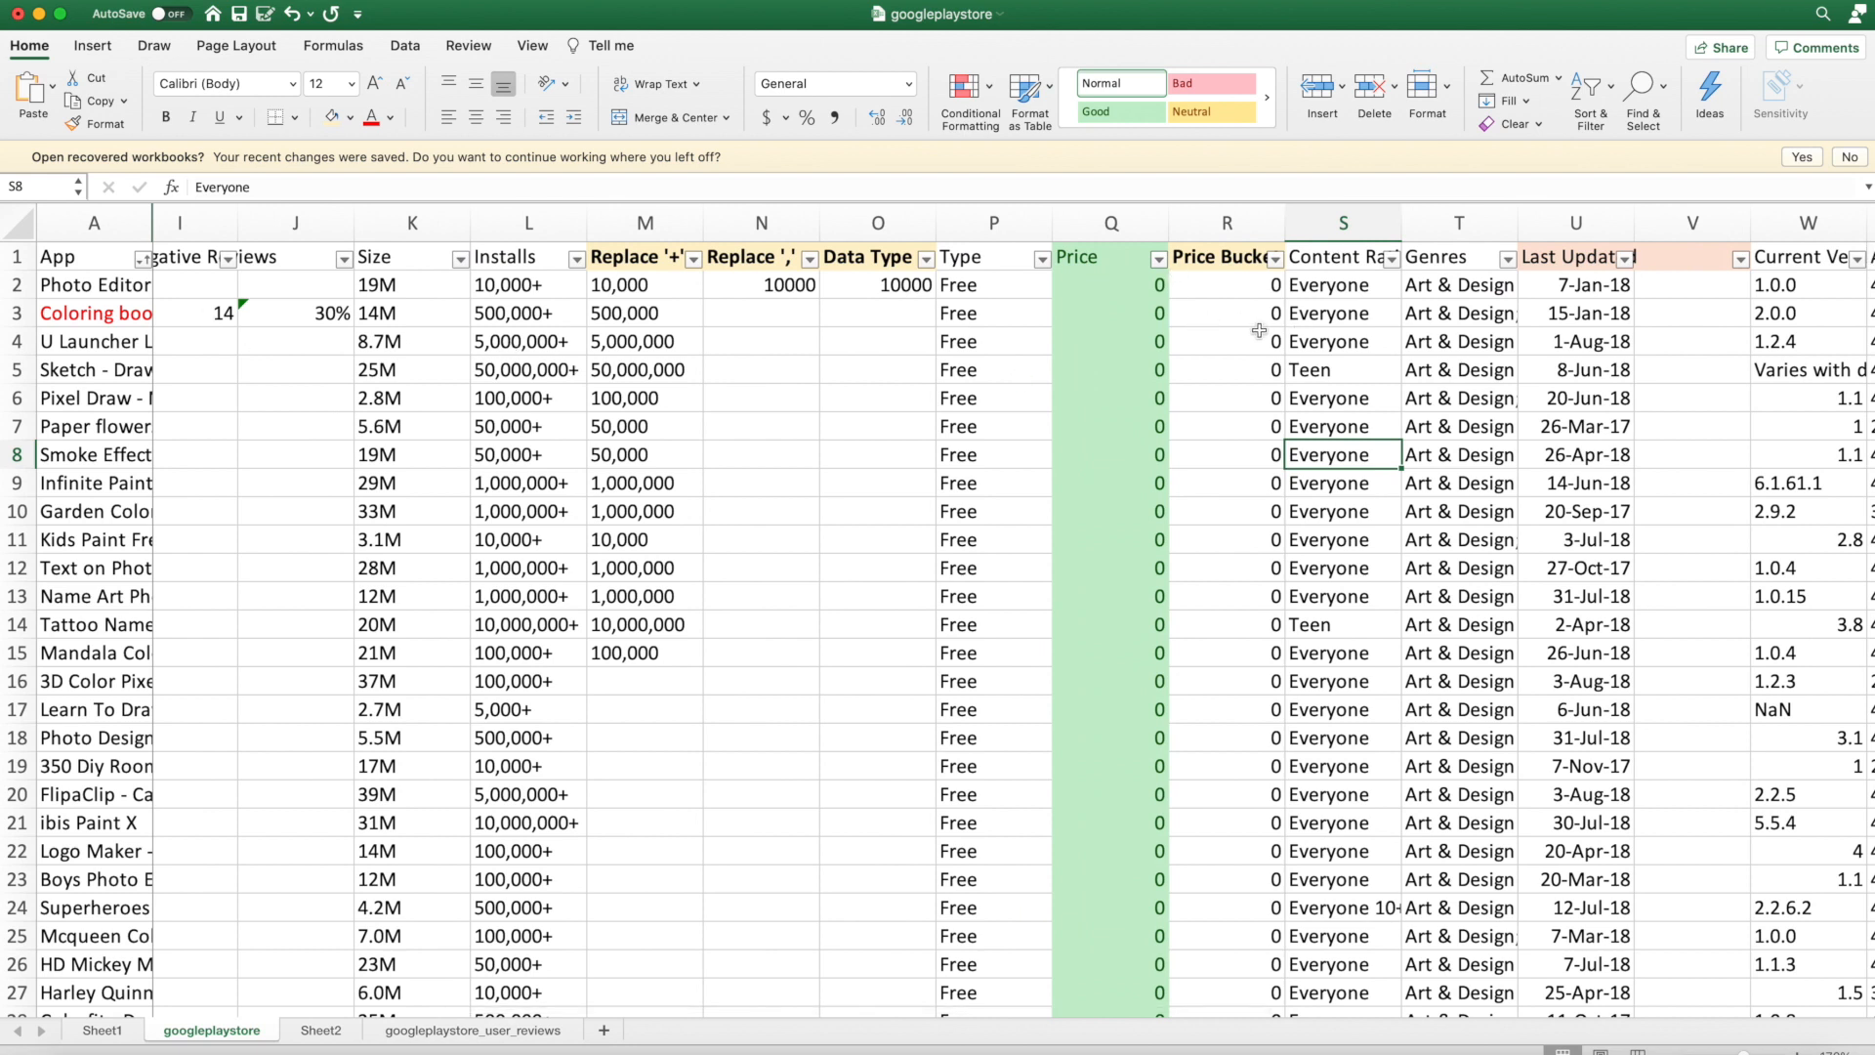
{"action": "mouse_move", "coordinate": [1209, 330]}
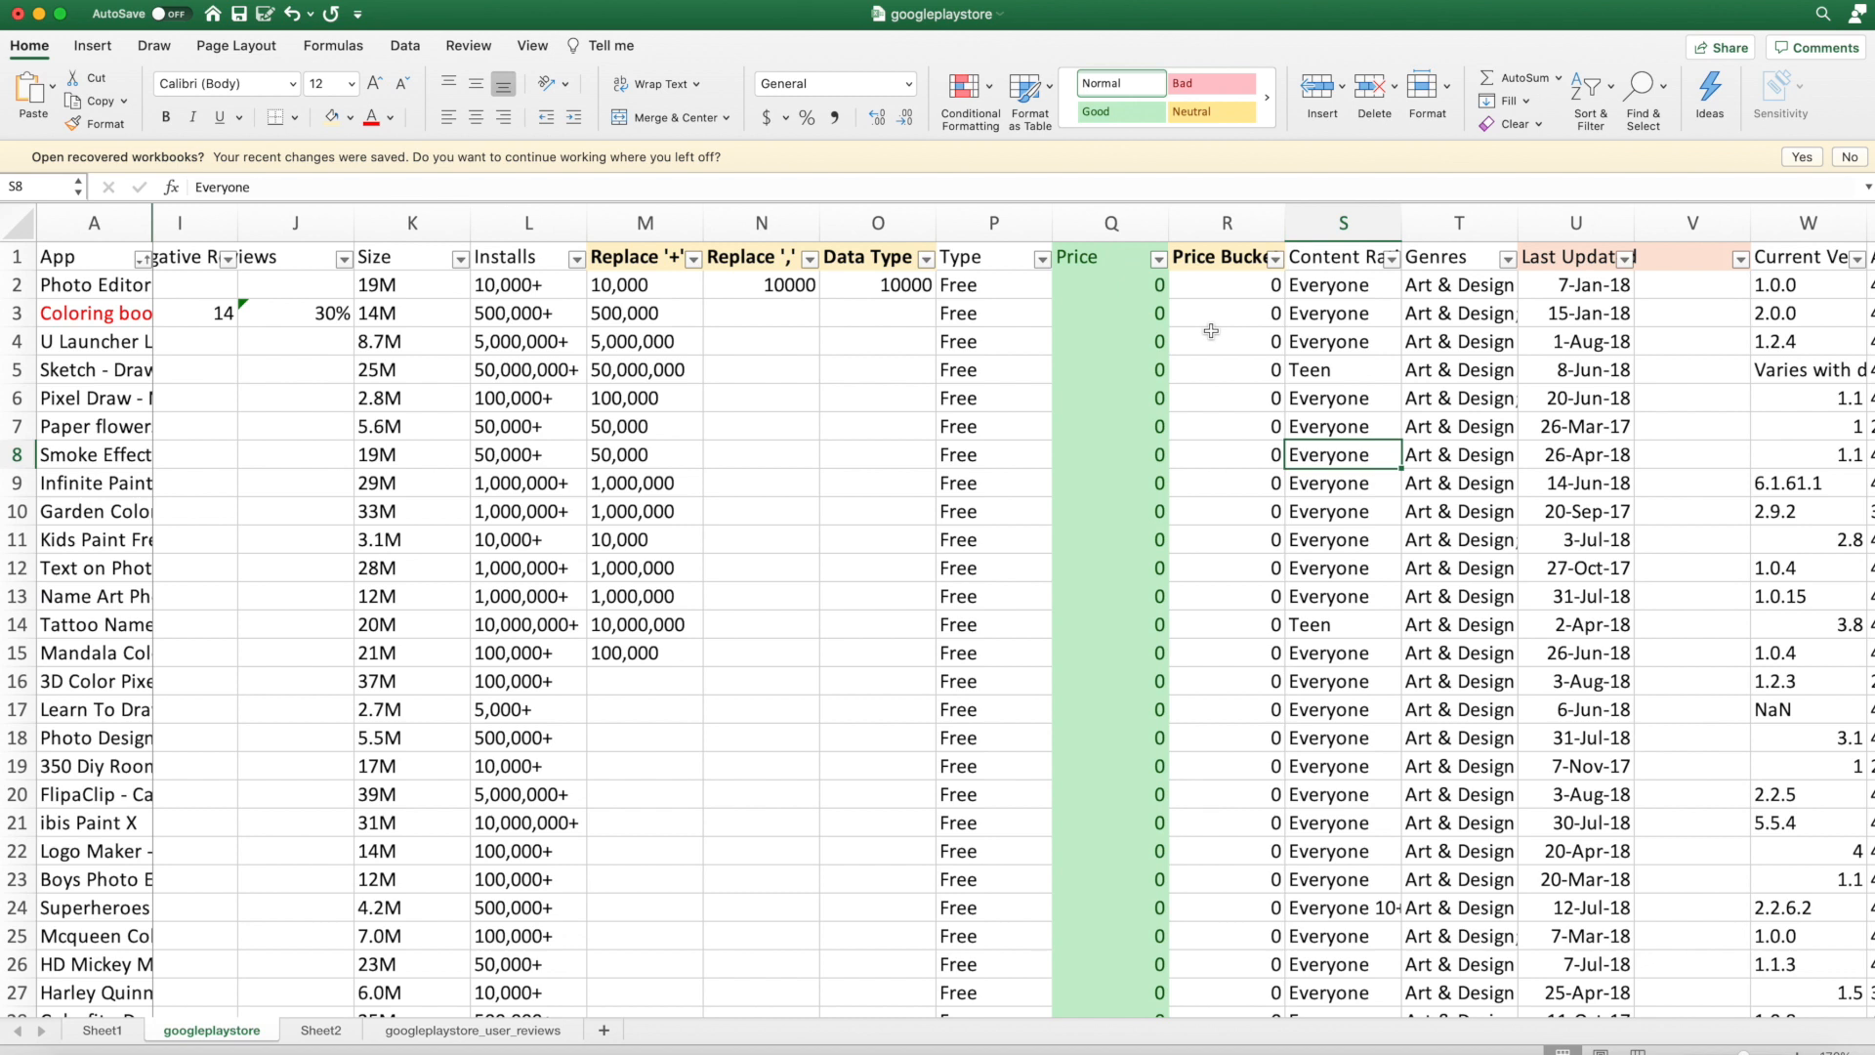
{"action": "mouse_move", "coordinate": [134, 580]}
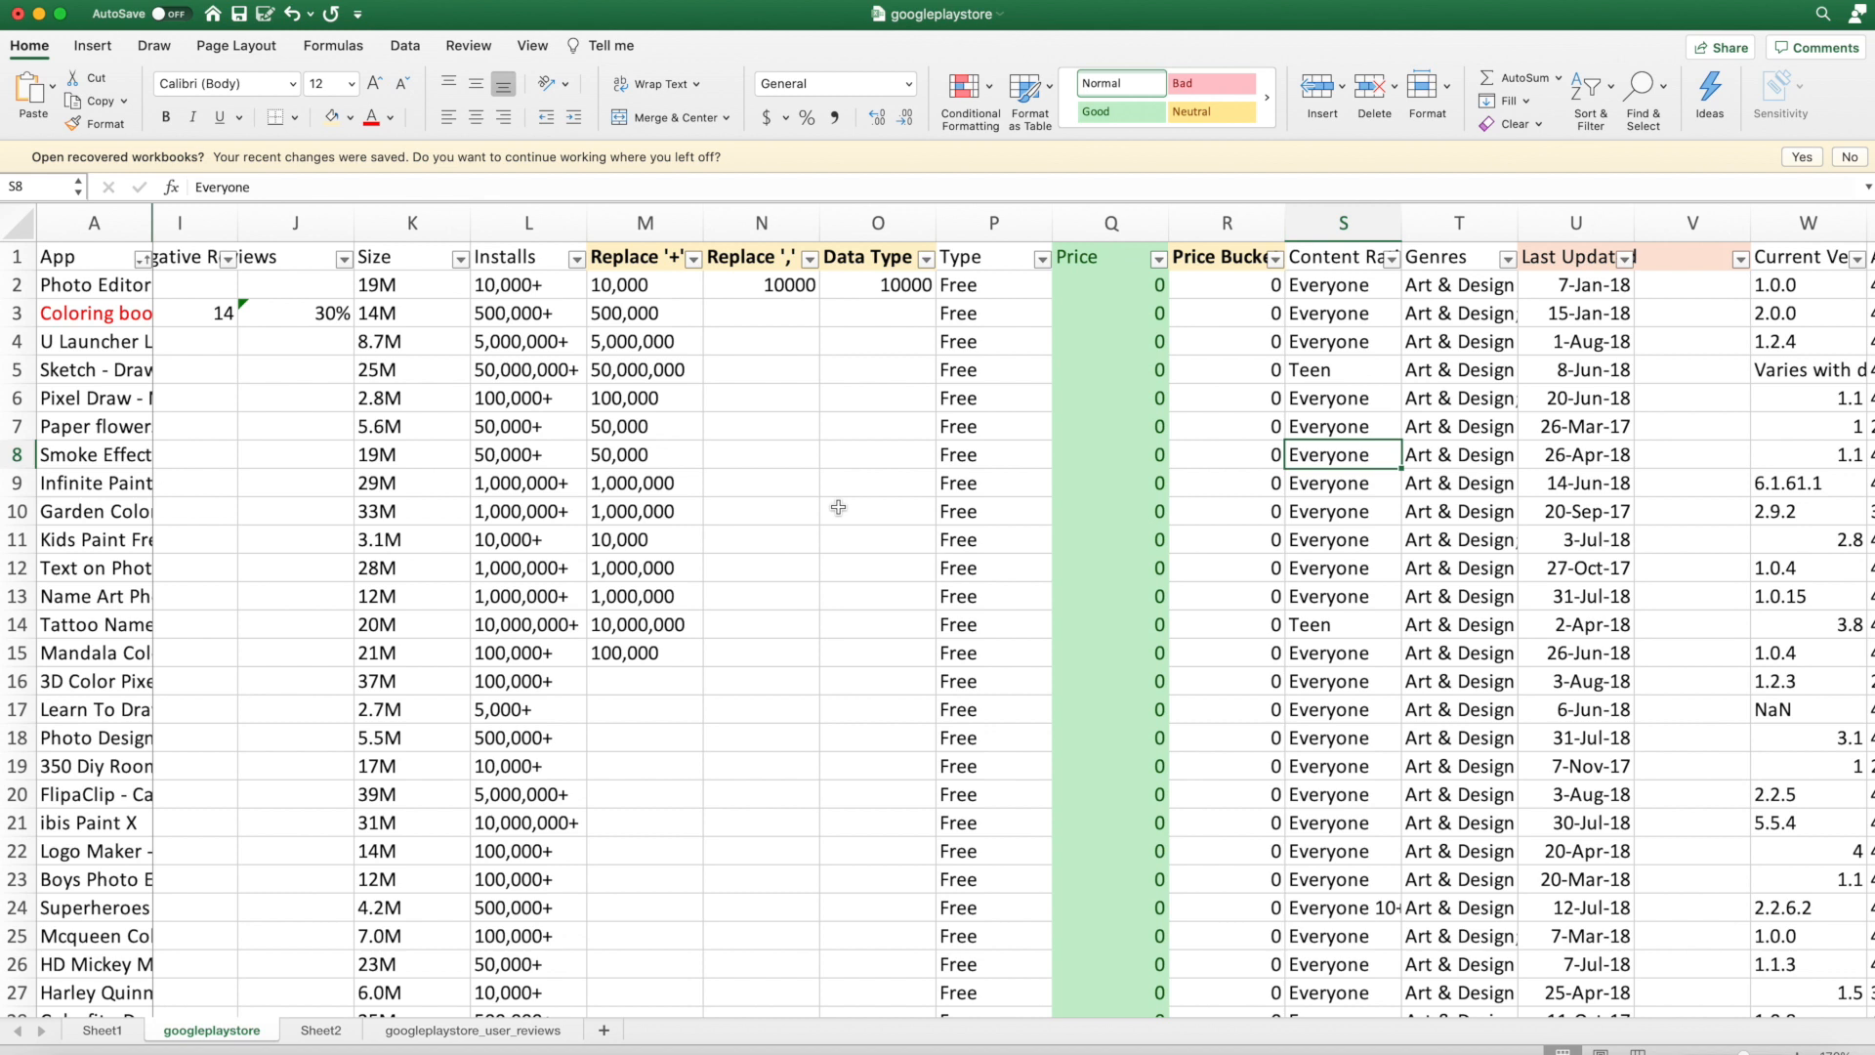
{"action": "mouse_move", "coordinate": [928, 490]}
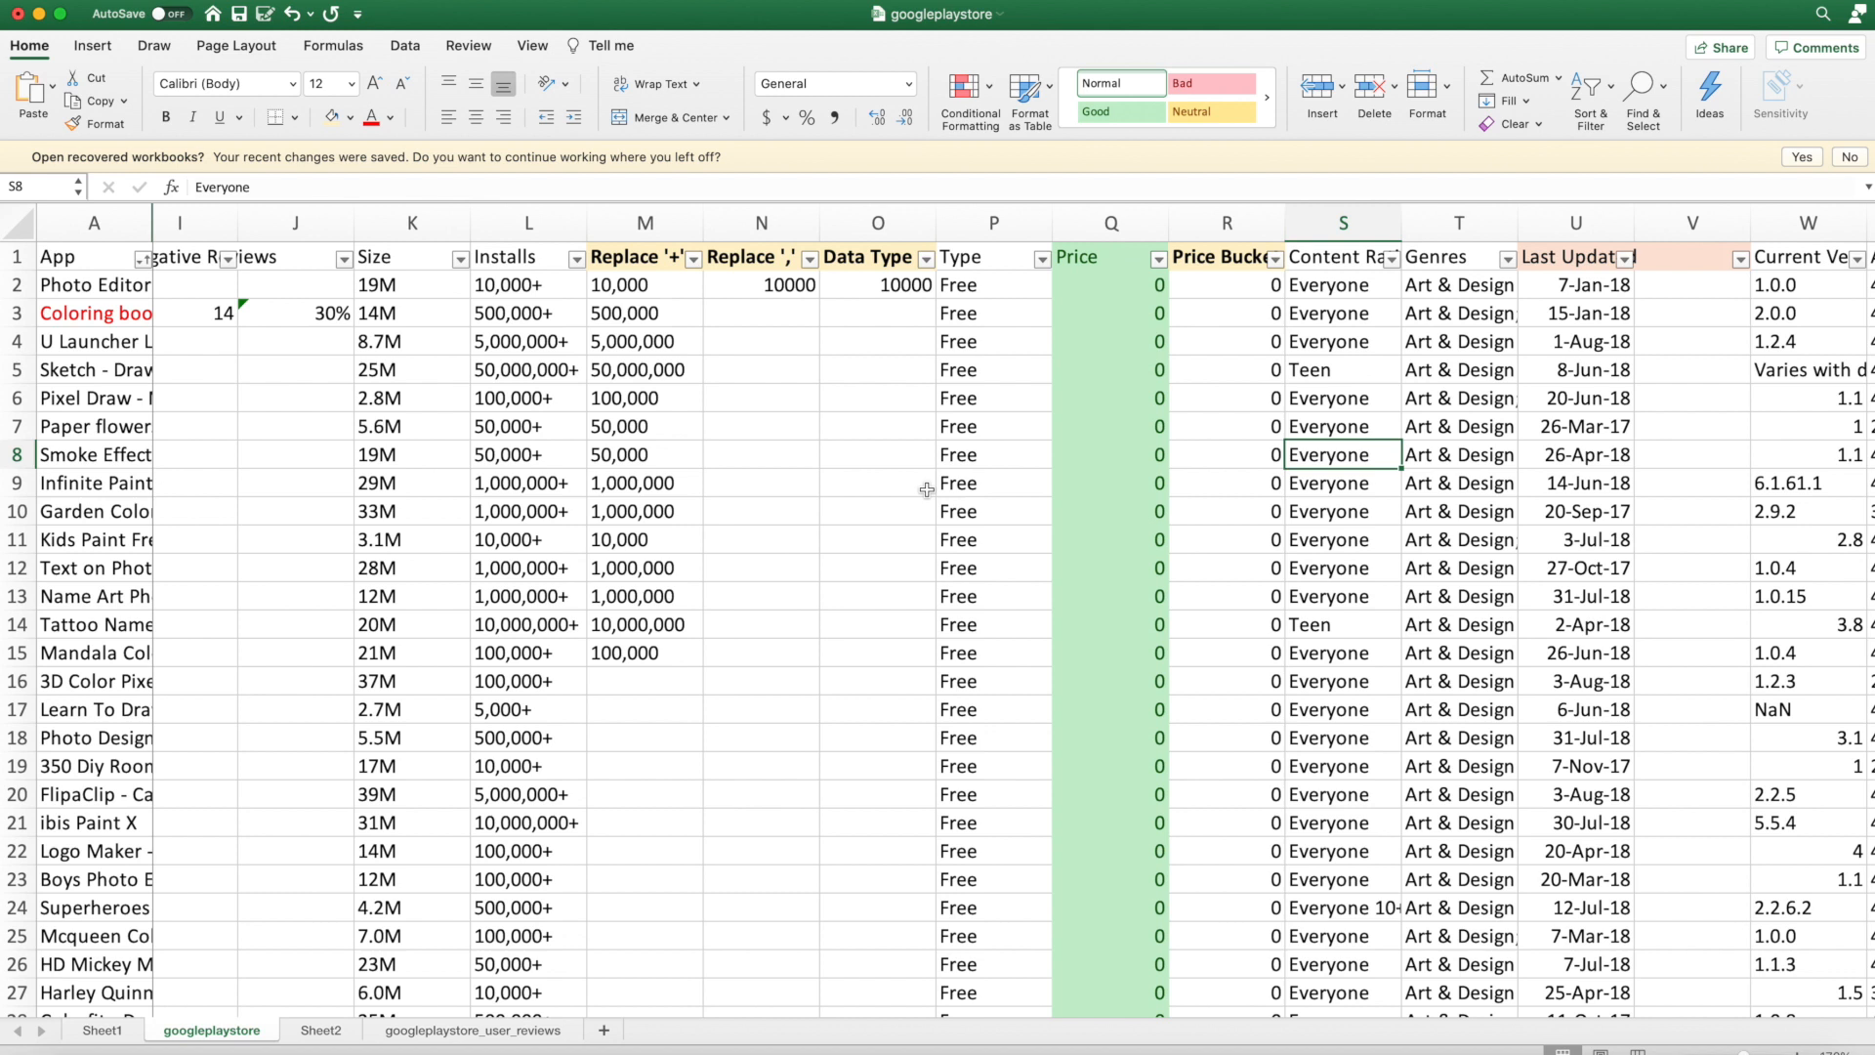
{"action": "mouse_move", "coordinate": [1199, 257]}
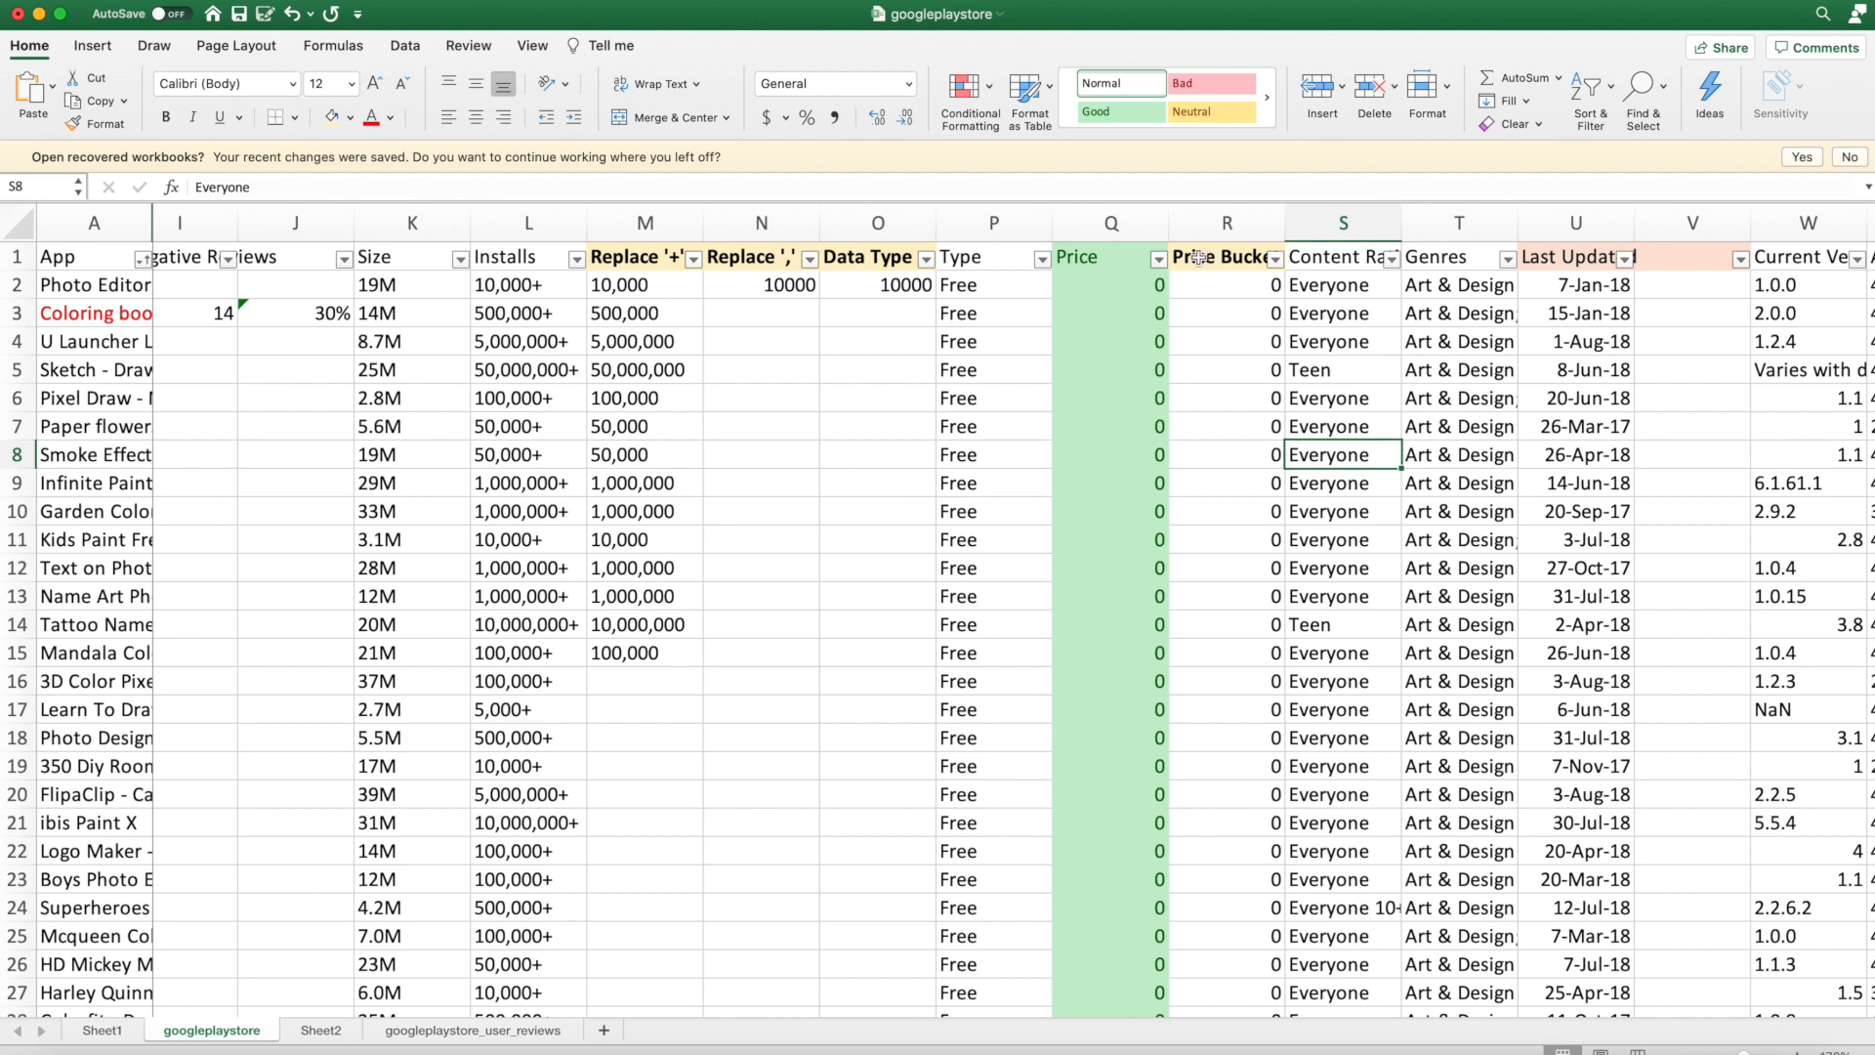
{"action": "left_click", "coordinate": [1109, 222]}
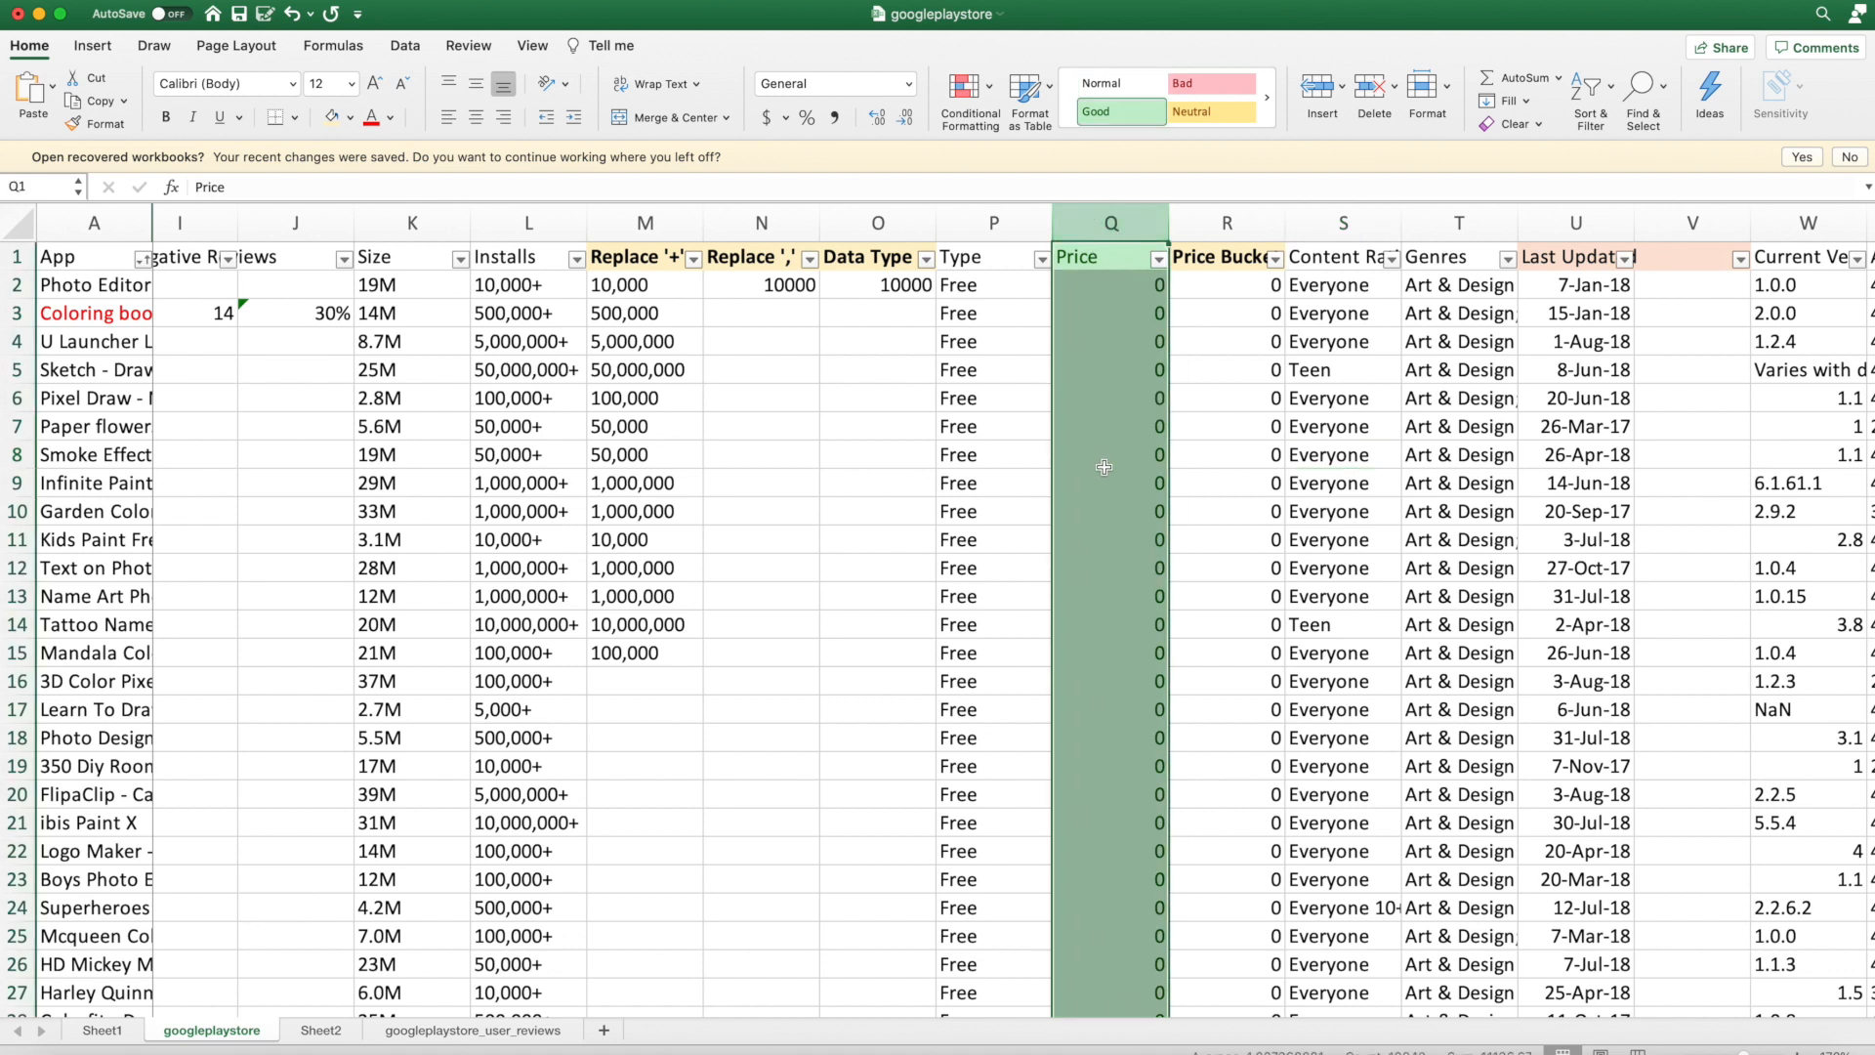
{"action": "left_click", "coordinate": [1225, 256]}
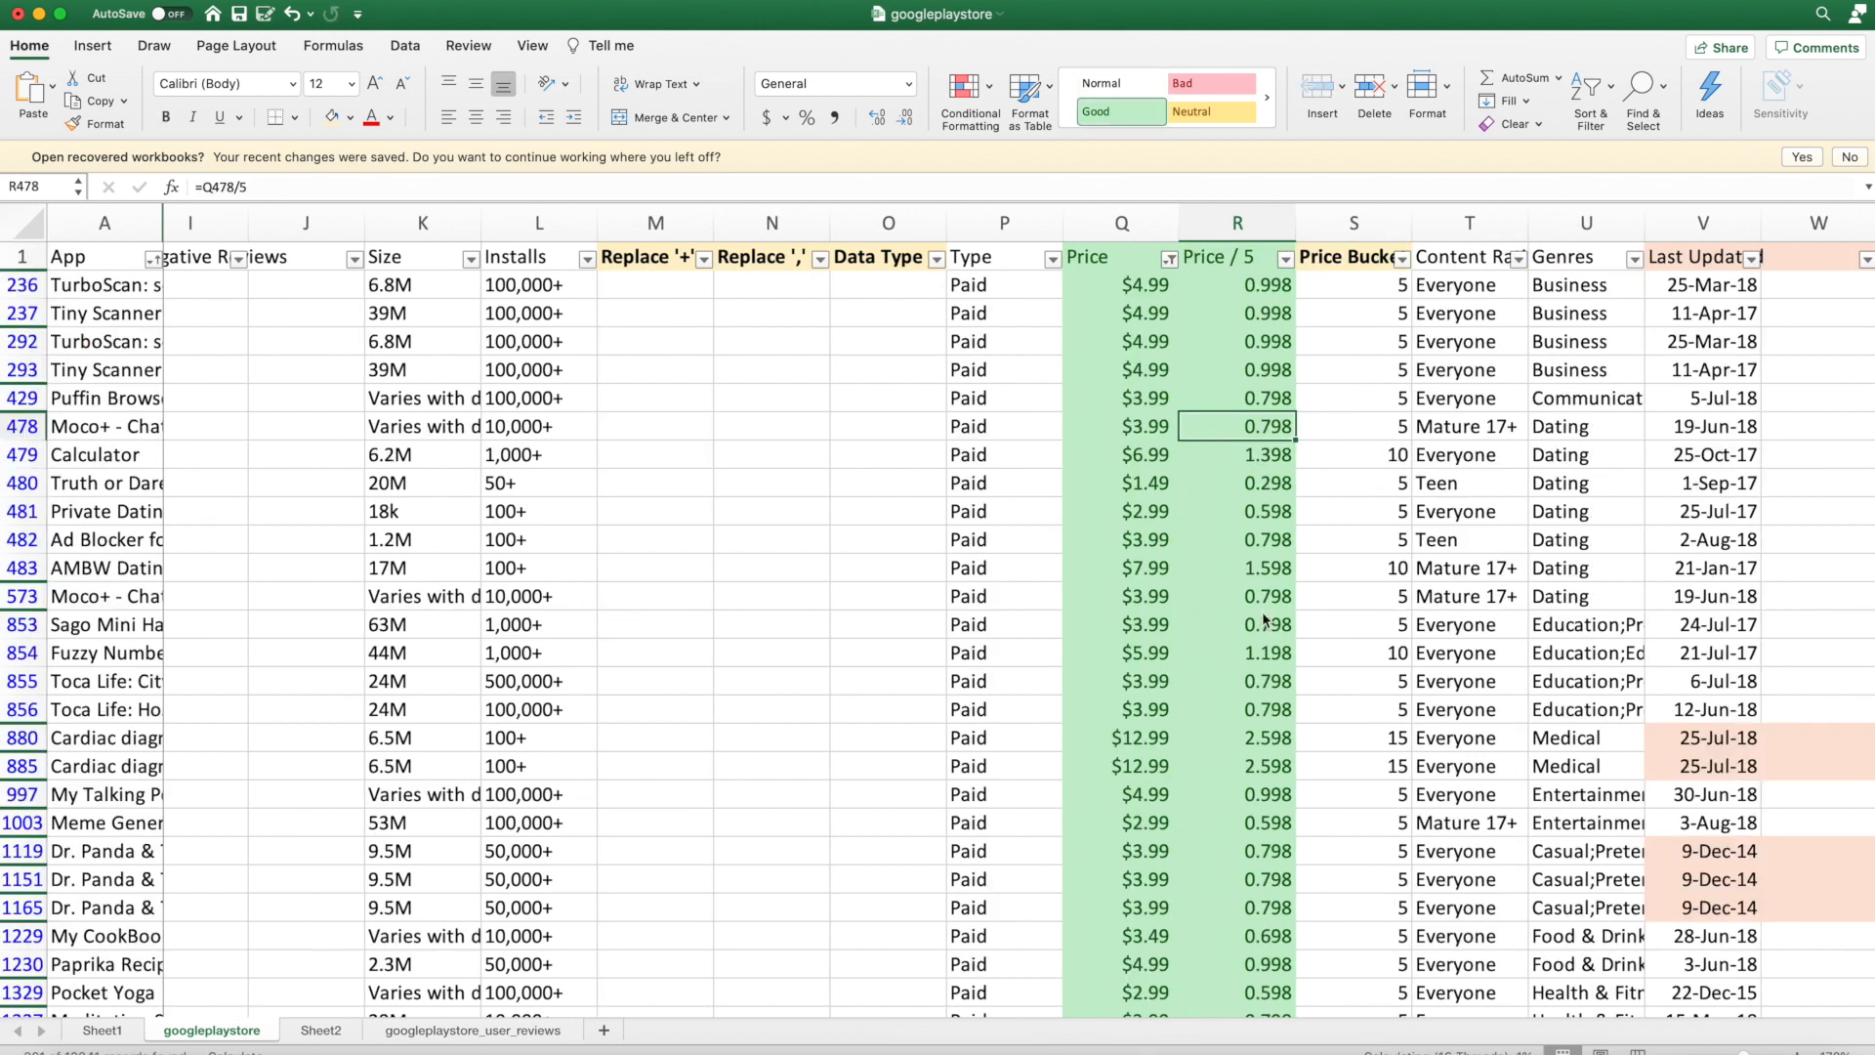
{"action": "mouse_move", "coordinate": [1351, 266]}
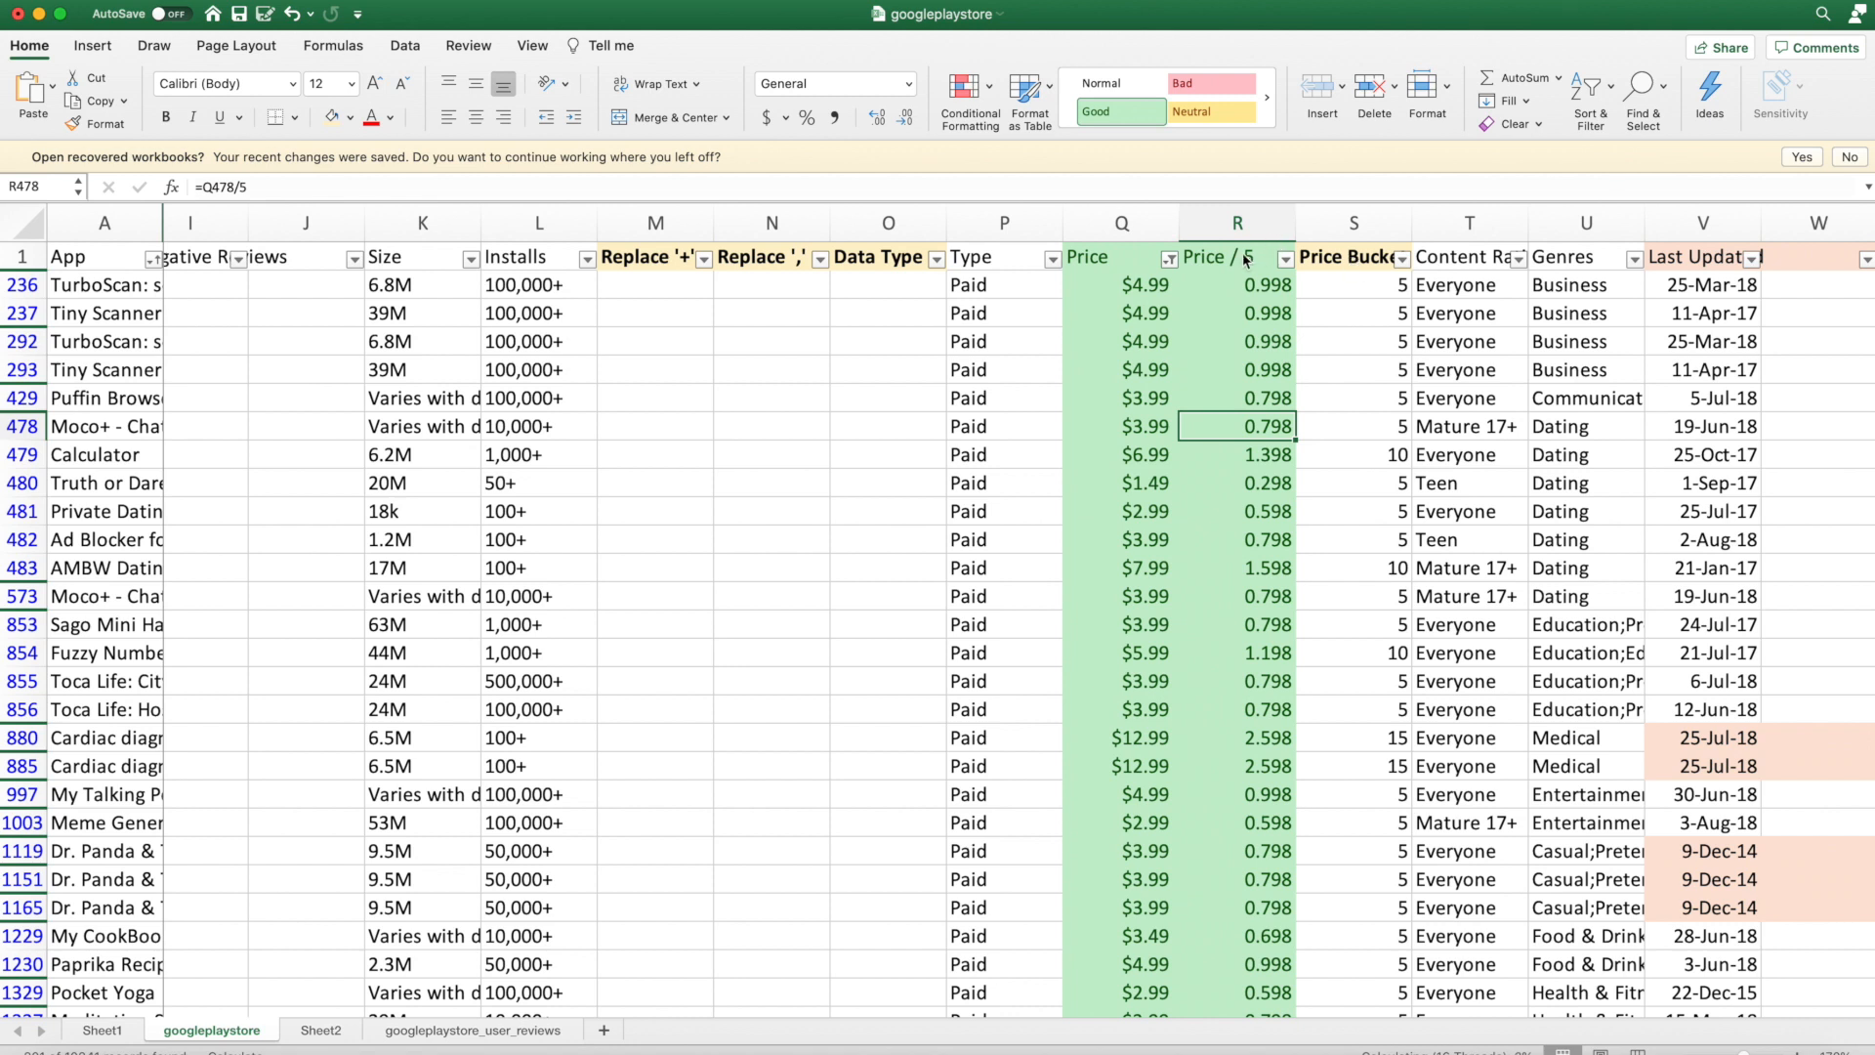
{"action": "left_click", "coordinate": [1236, 256]}
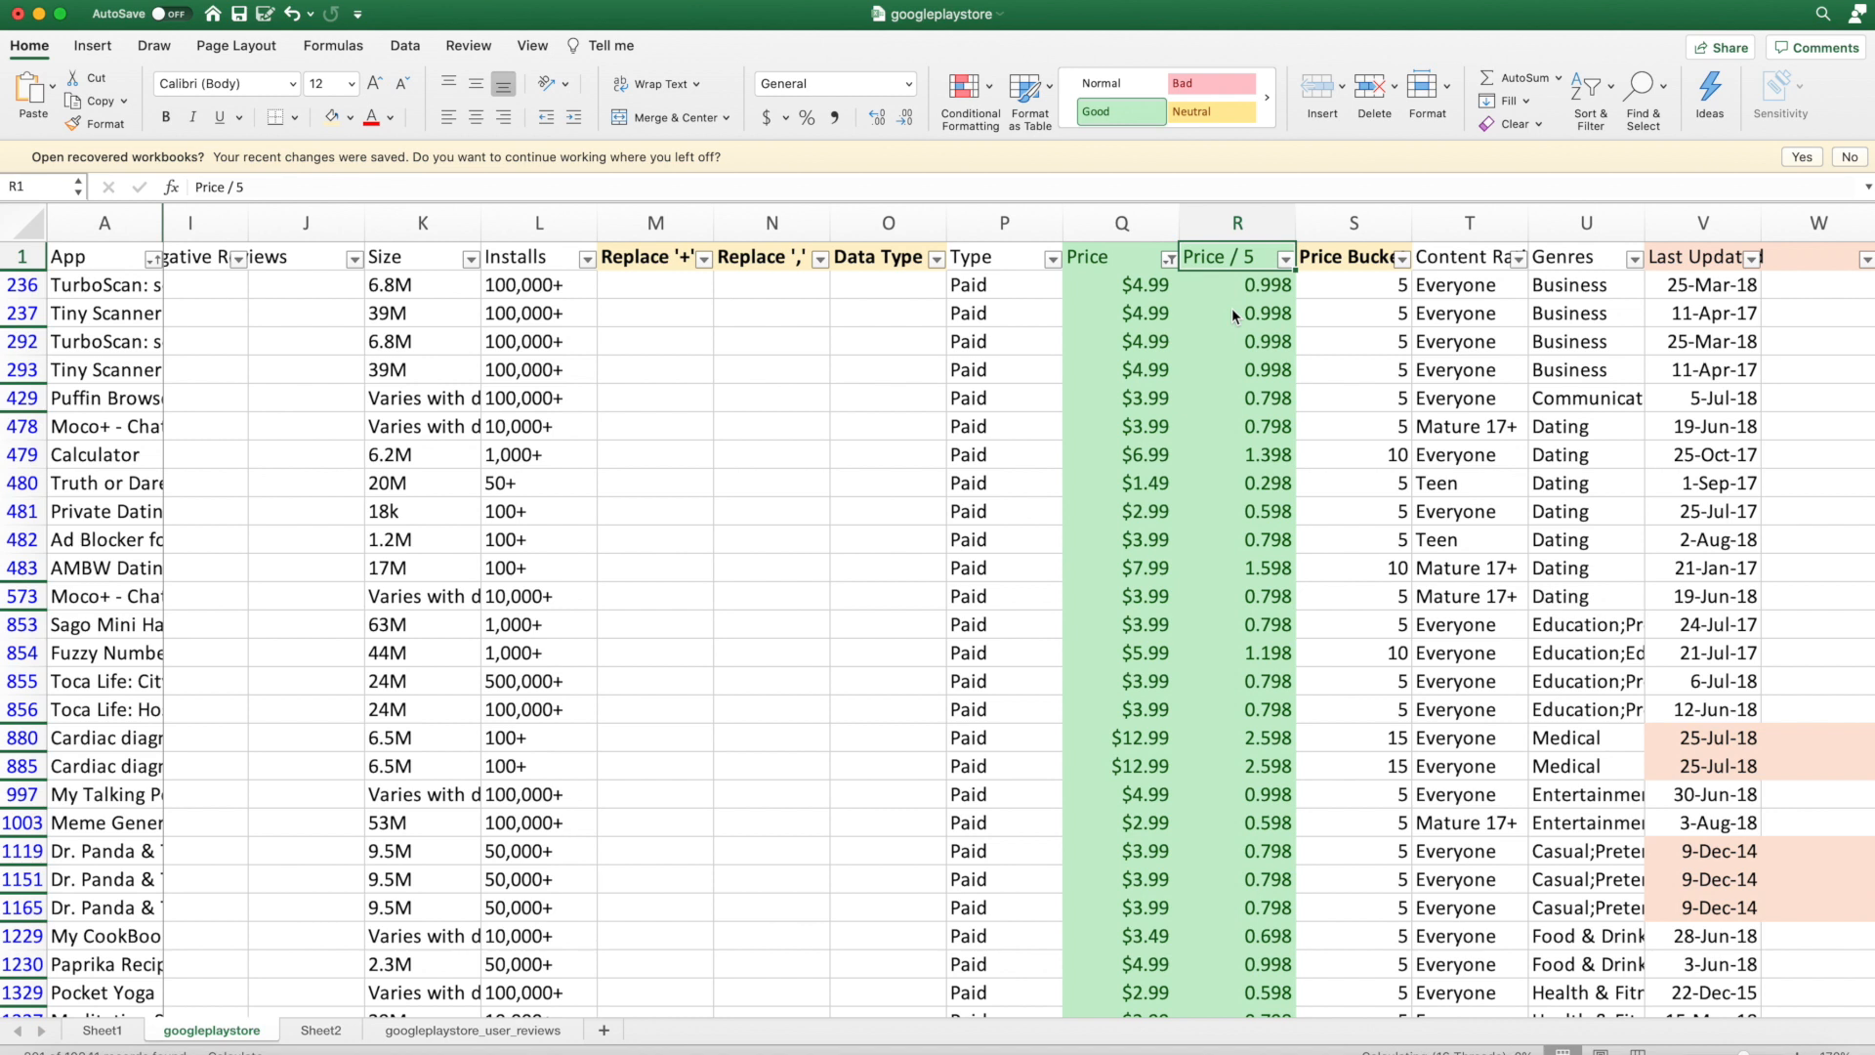
{"action": "mouse_move", "coordinate": [1229, 357]}
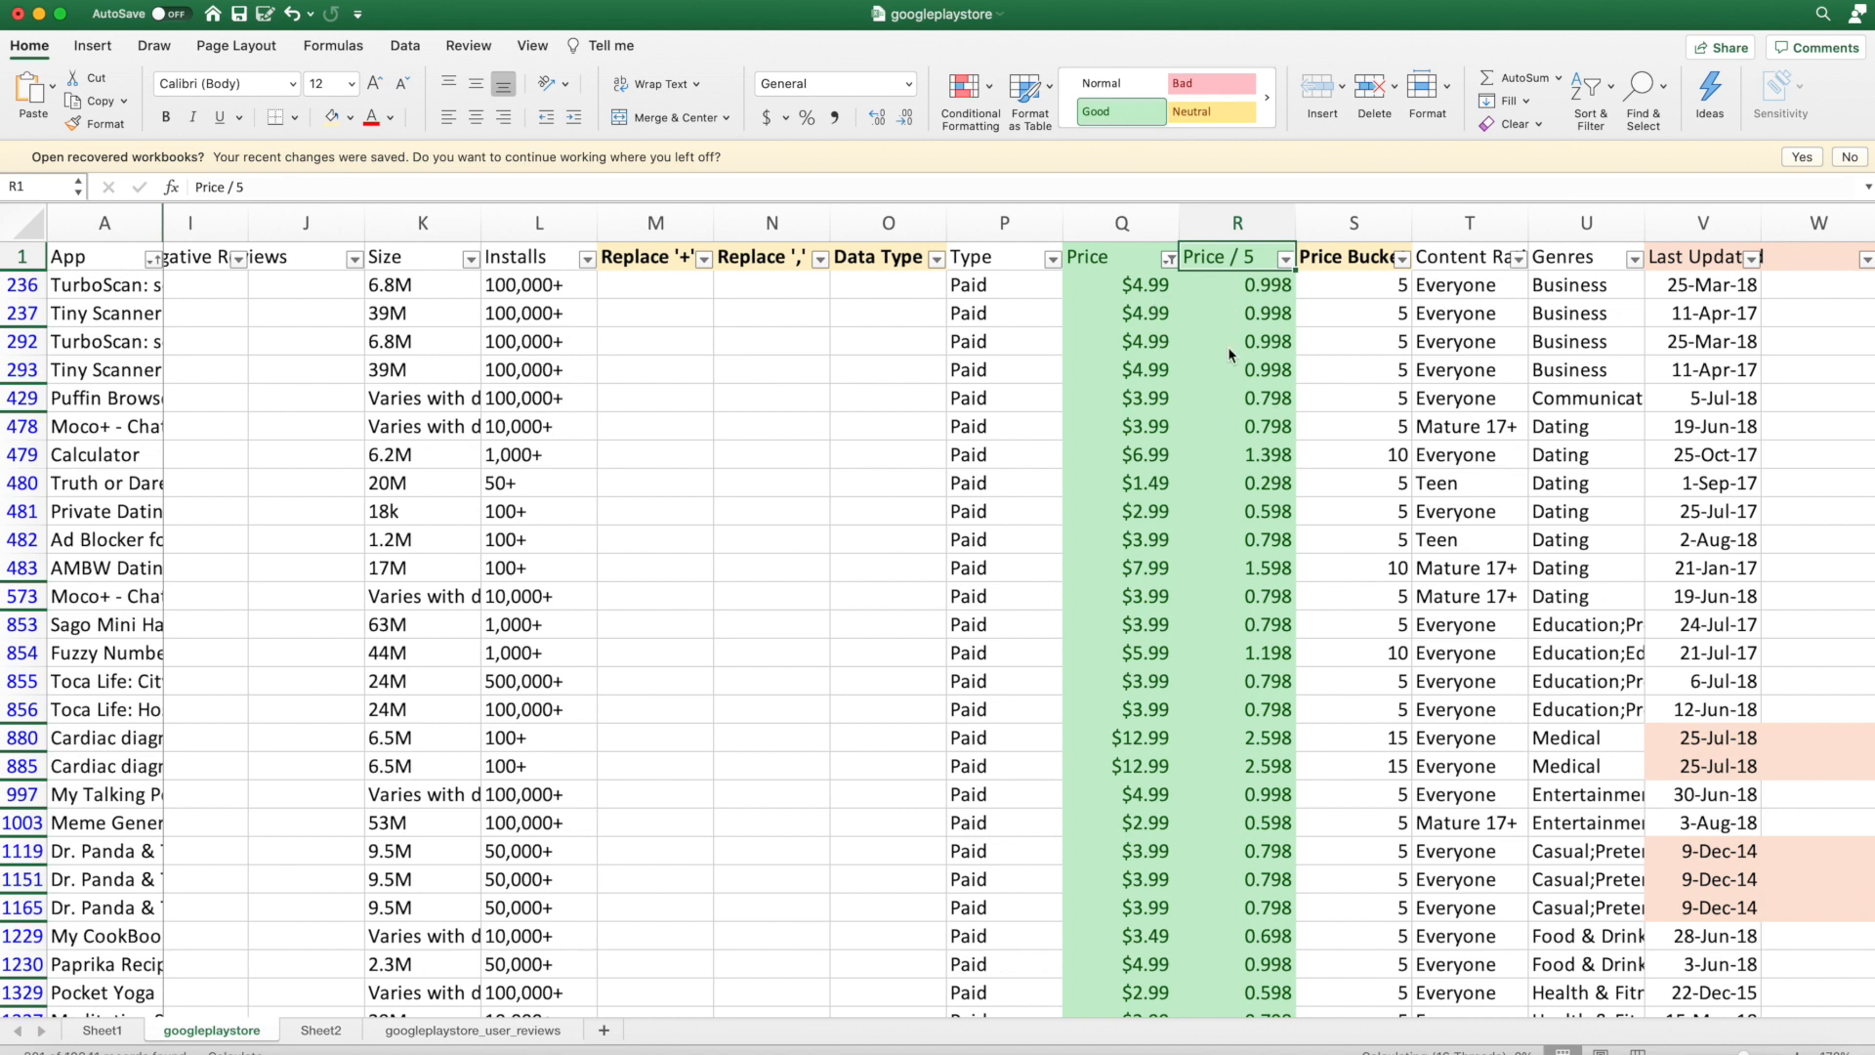
{"action": "mouse_move", "coordinate": [1565, 393]}
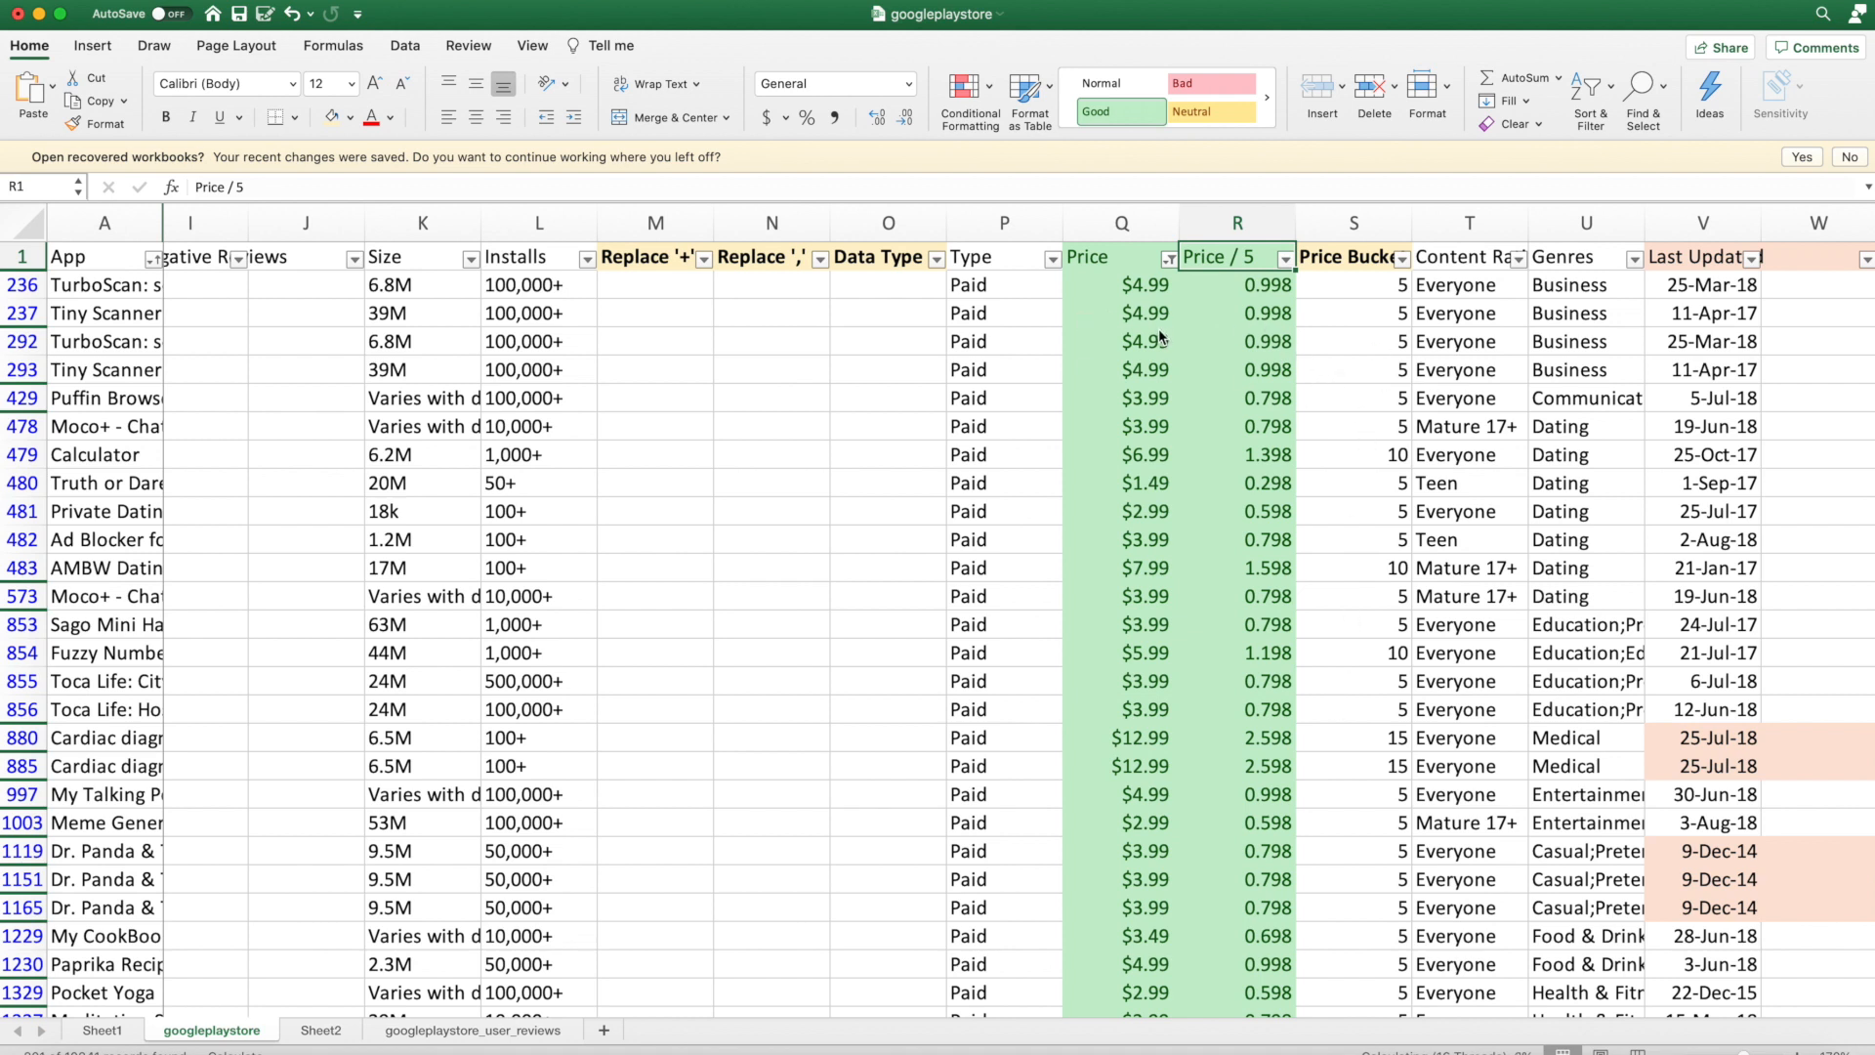
{"action": "mouse_move", "coordinate": [1215, 340]}
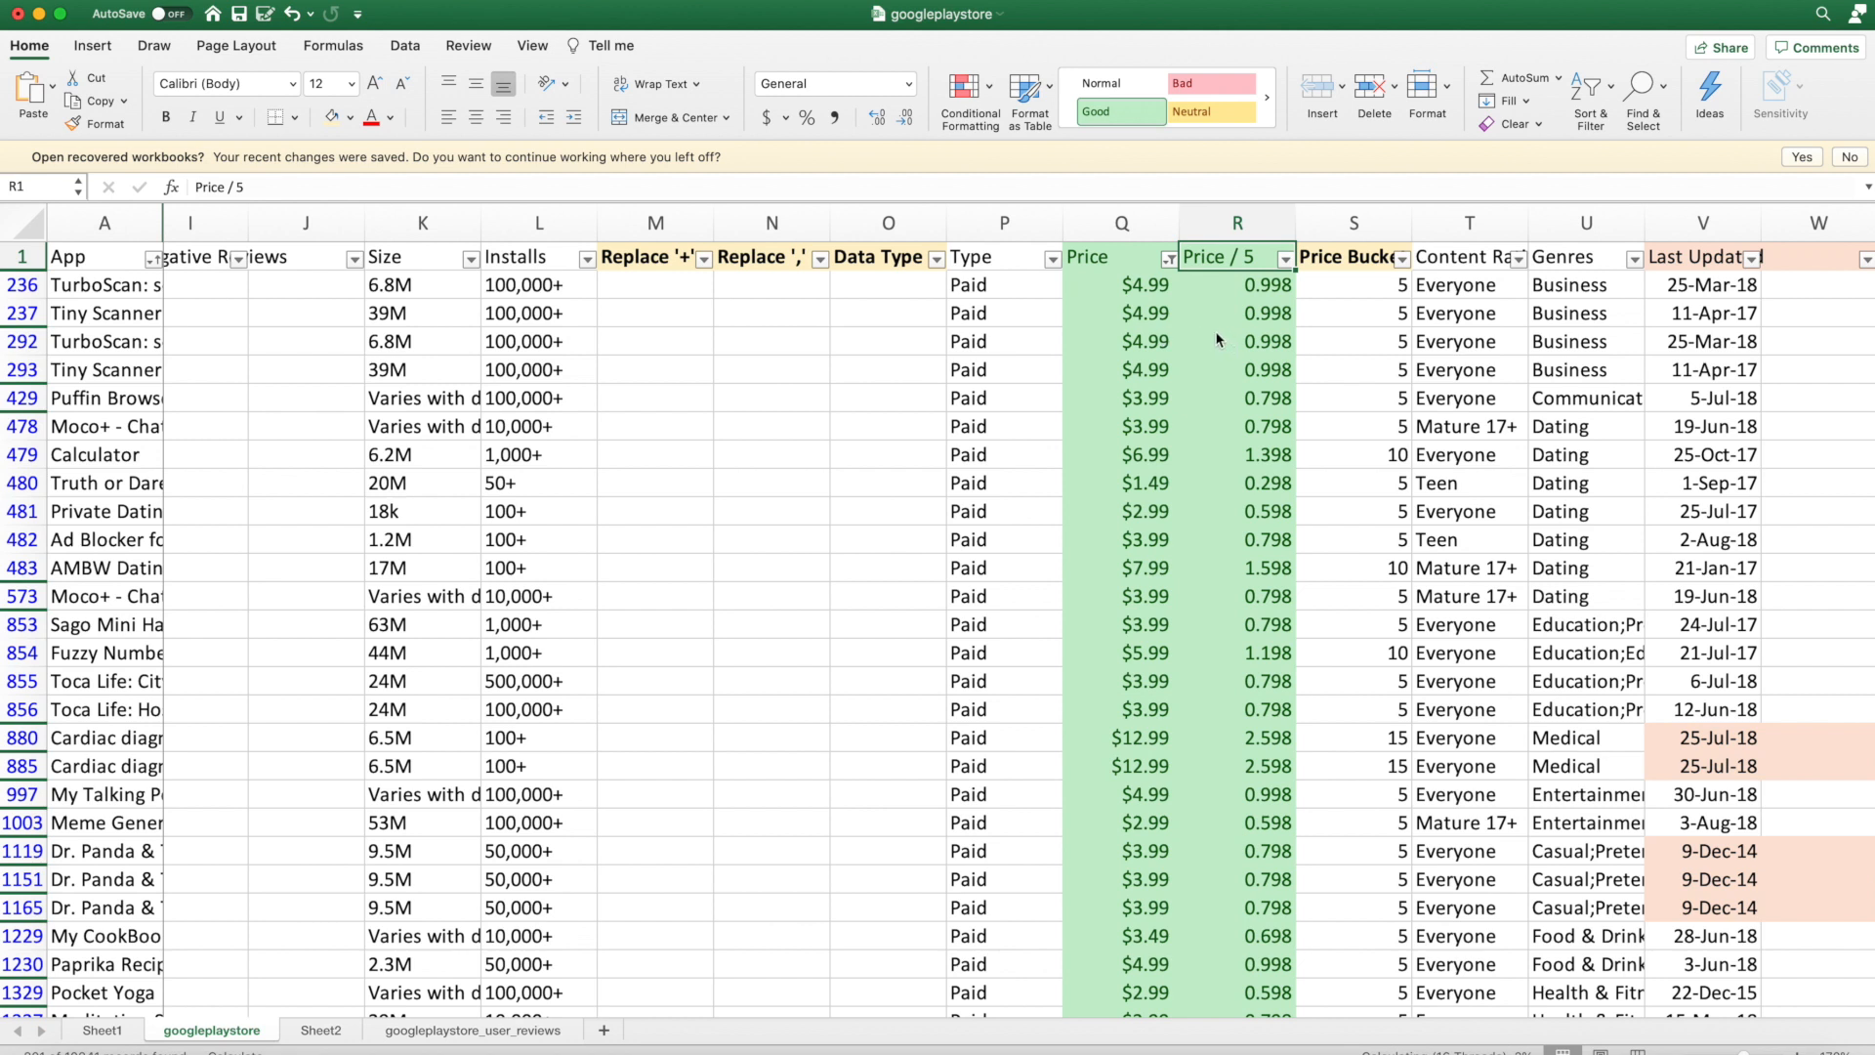
{"action": "mouse_move", "coordinate": [1235, 287]}
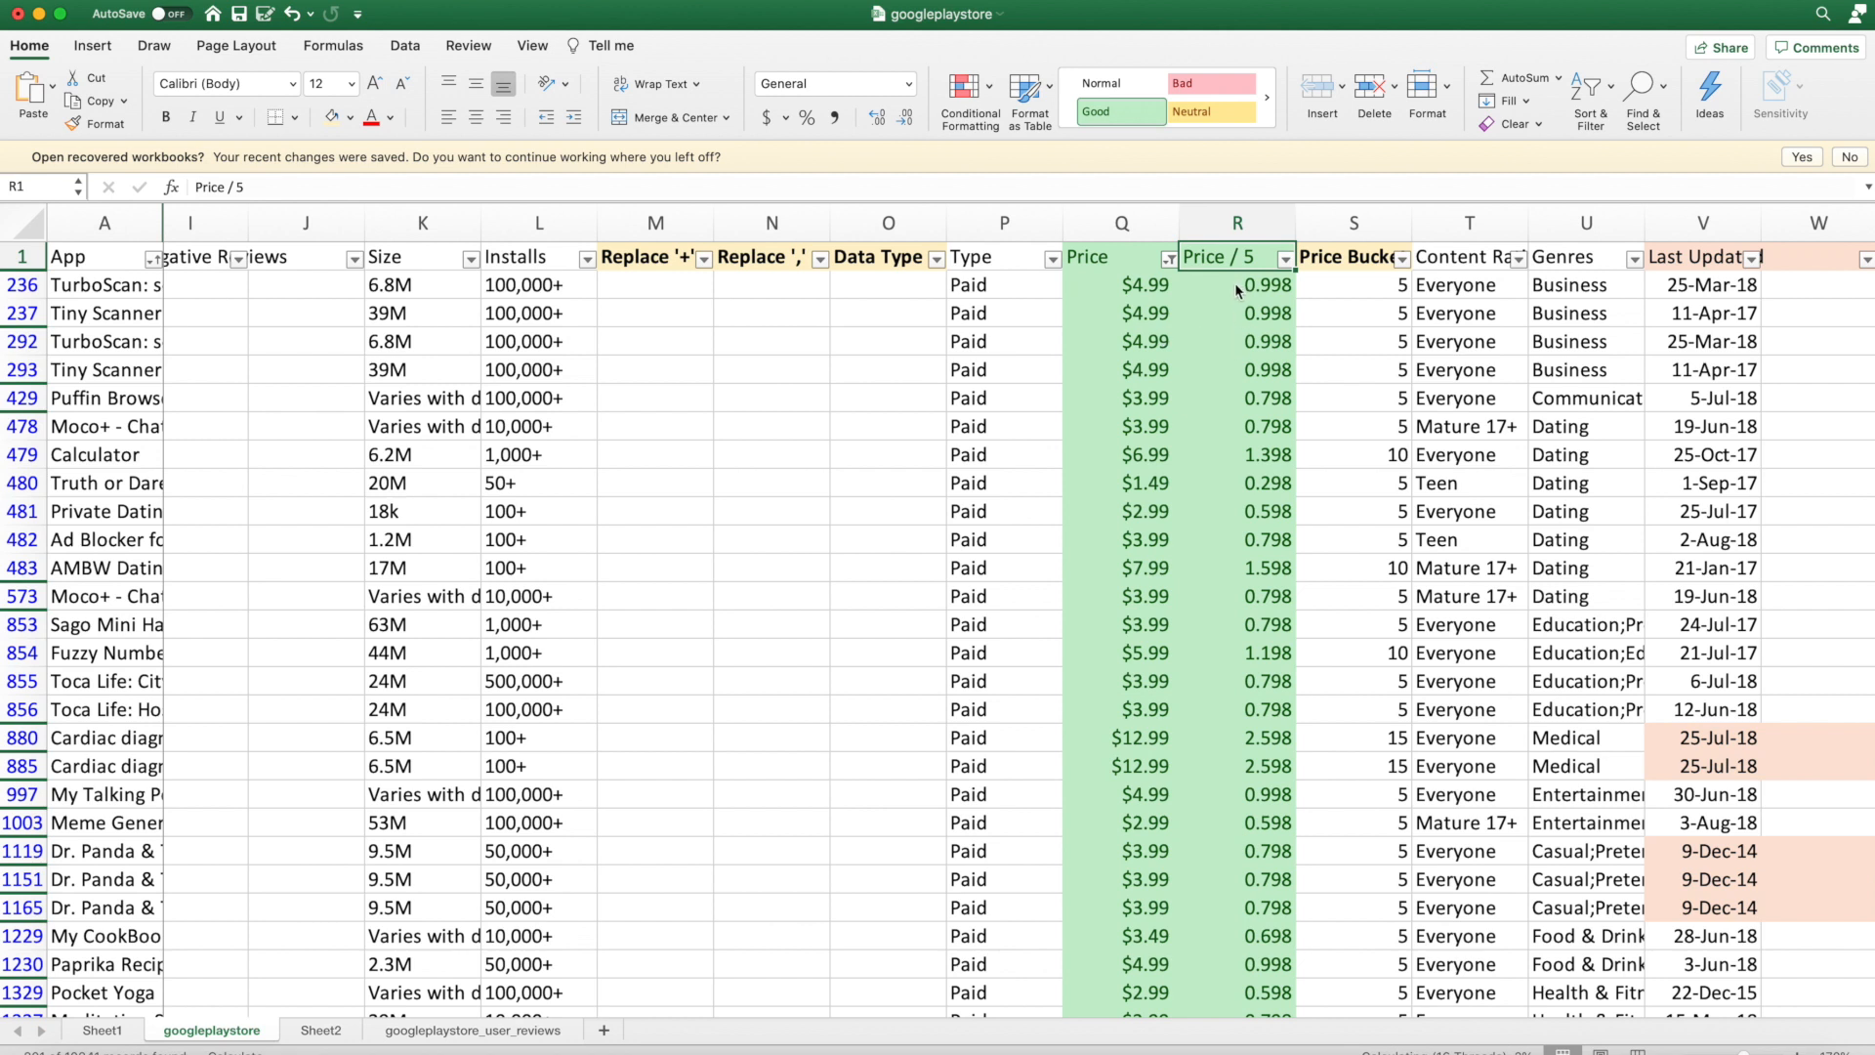
{"action": "mouse_move", "coordinate": [1199, 265]}
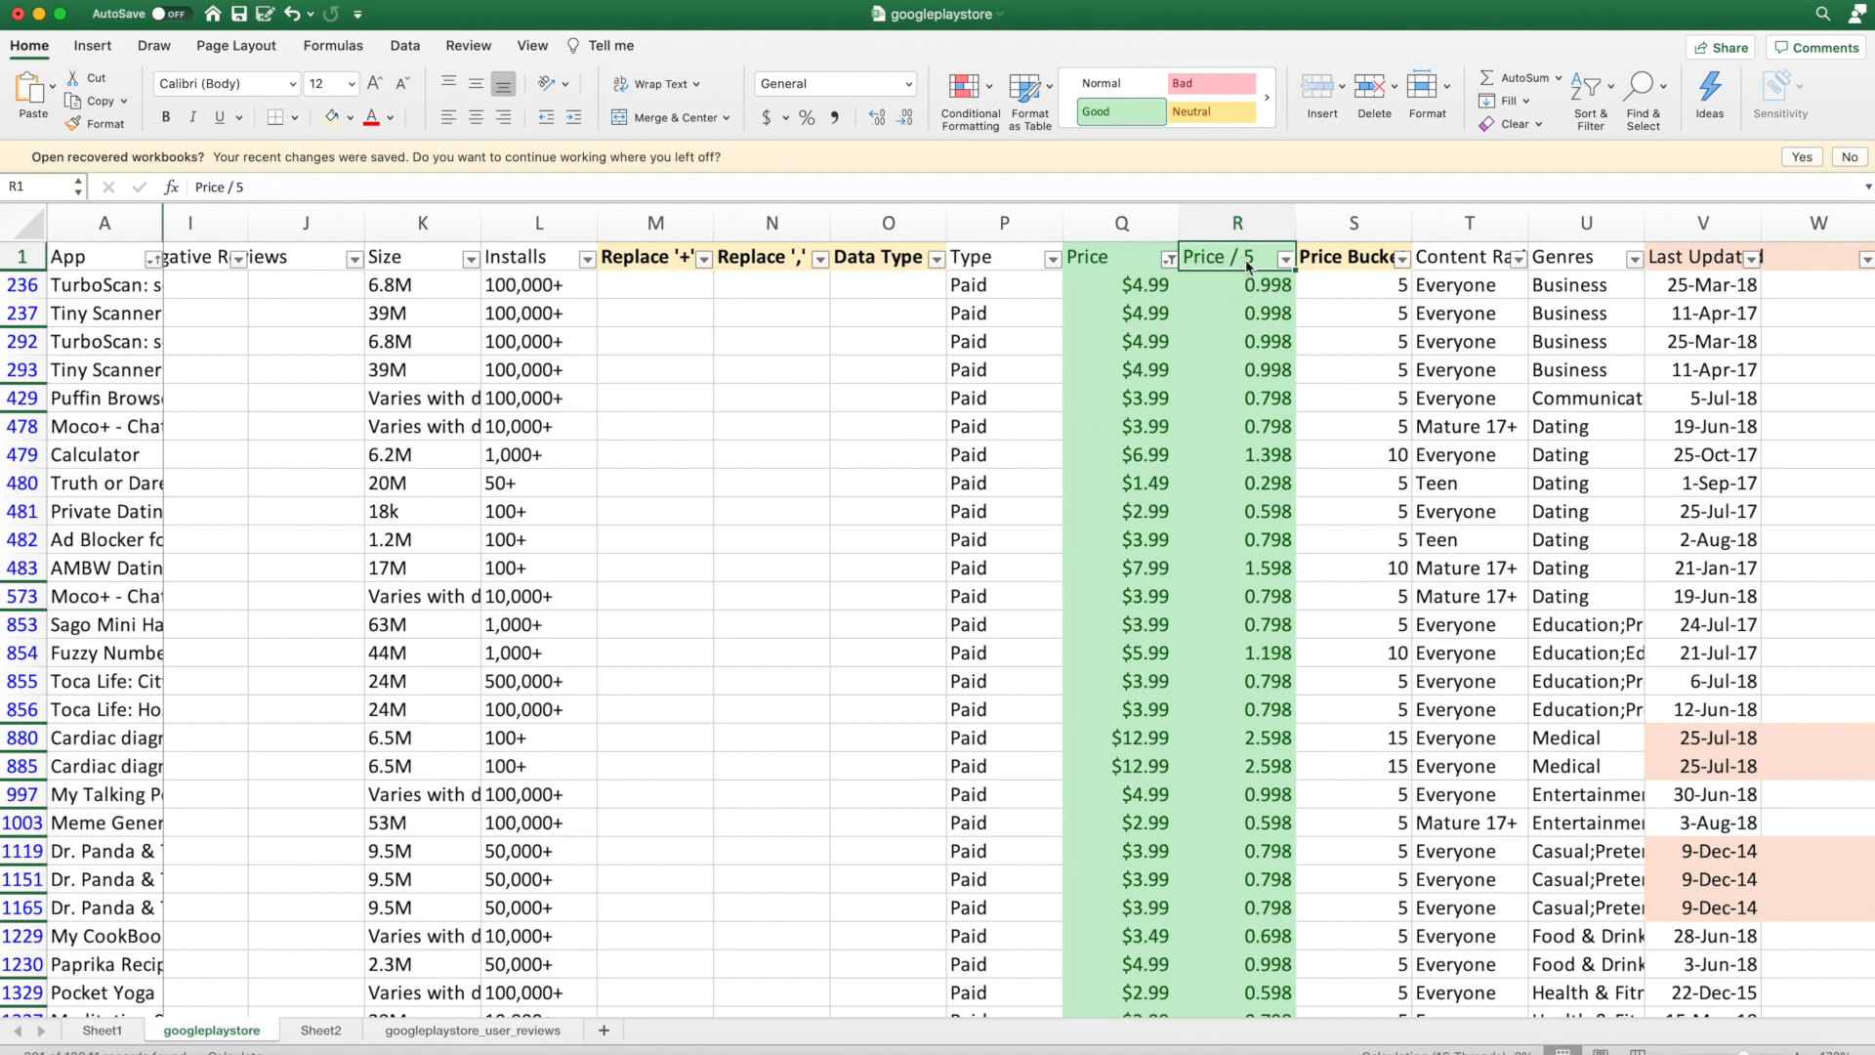
{"action": "left_click", "coordinate": [1236, 285]}
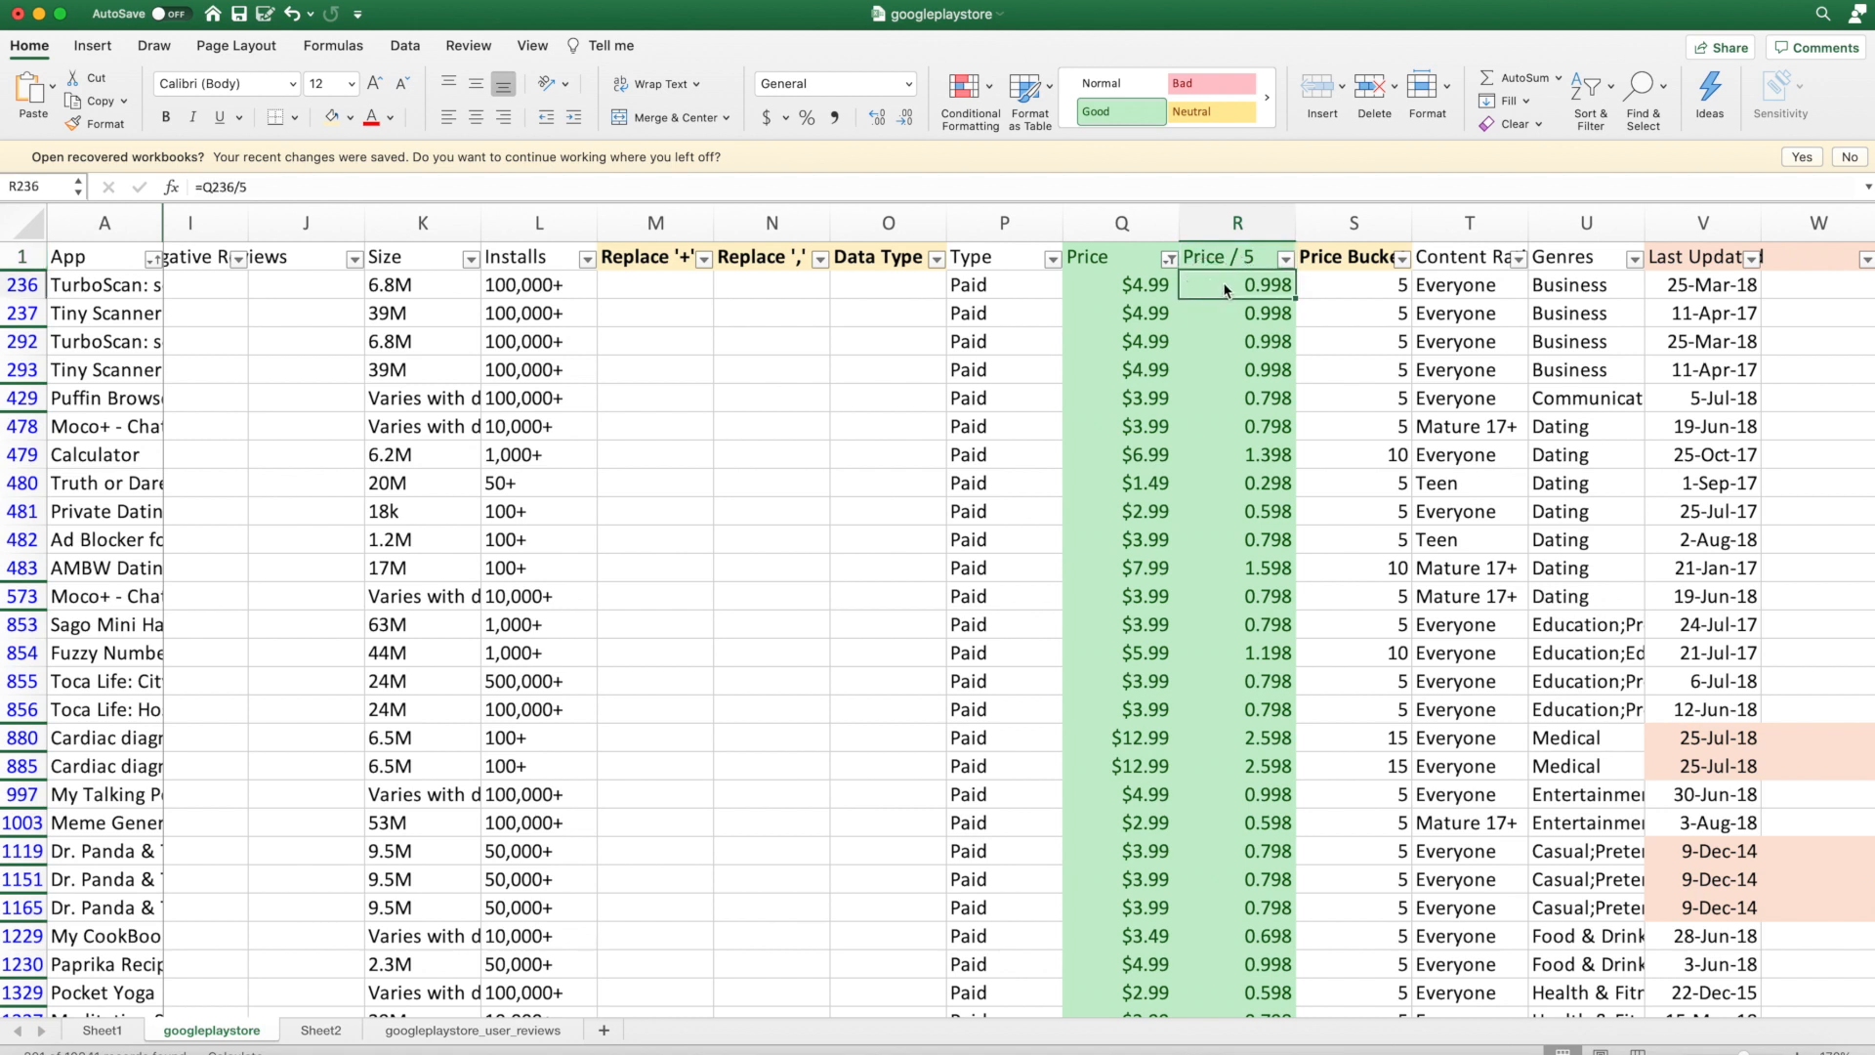
{"action": "left_click", "coordinate": [1119, 284]}
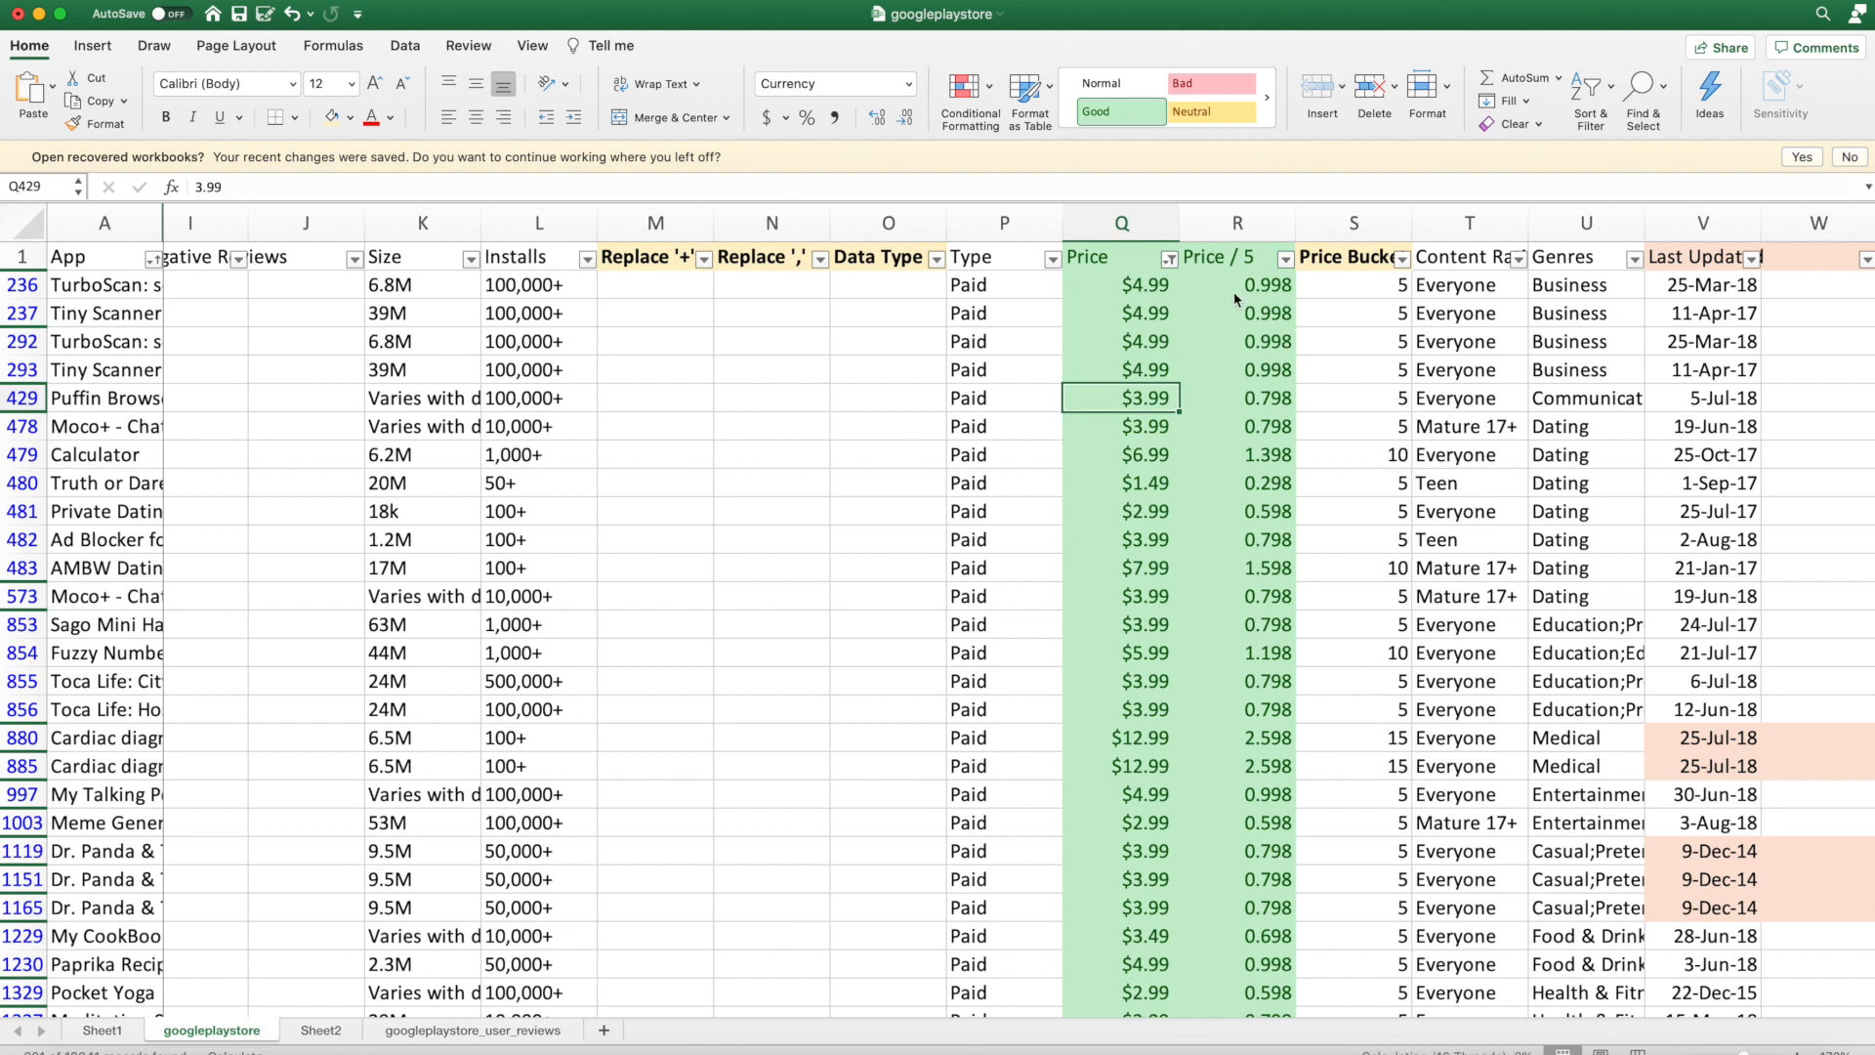
{"action": "left_click", "coordinate": [1237, 313]}
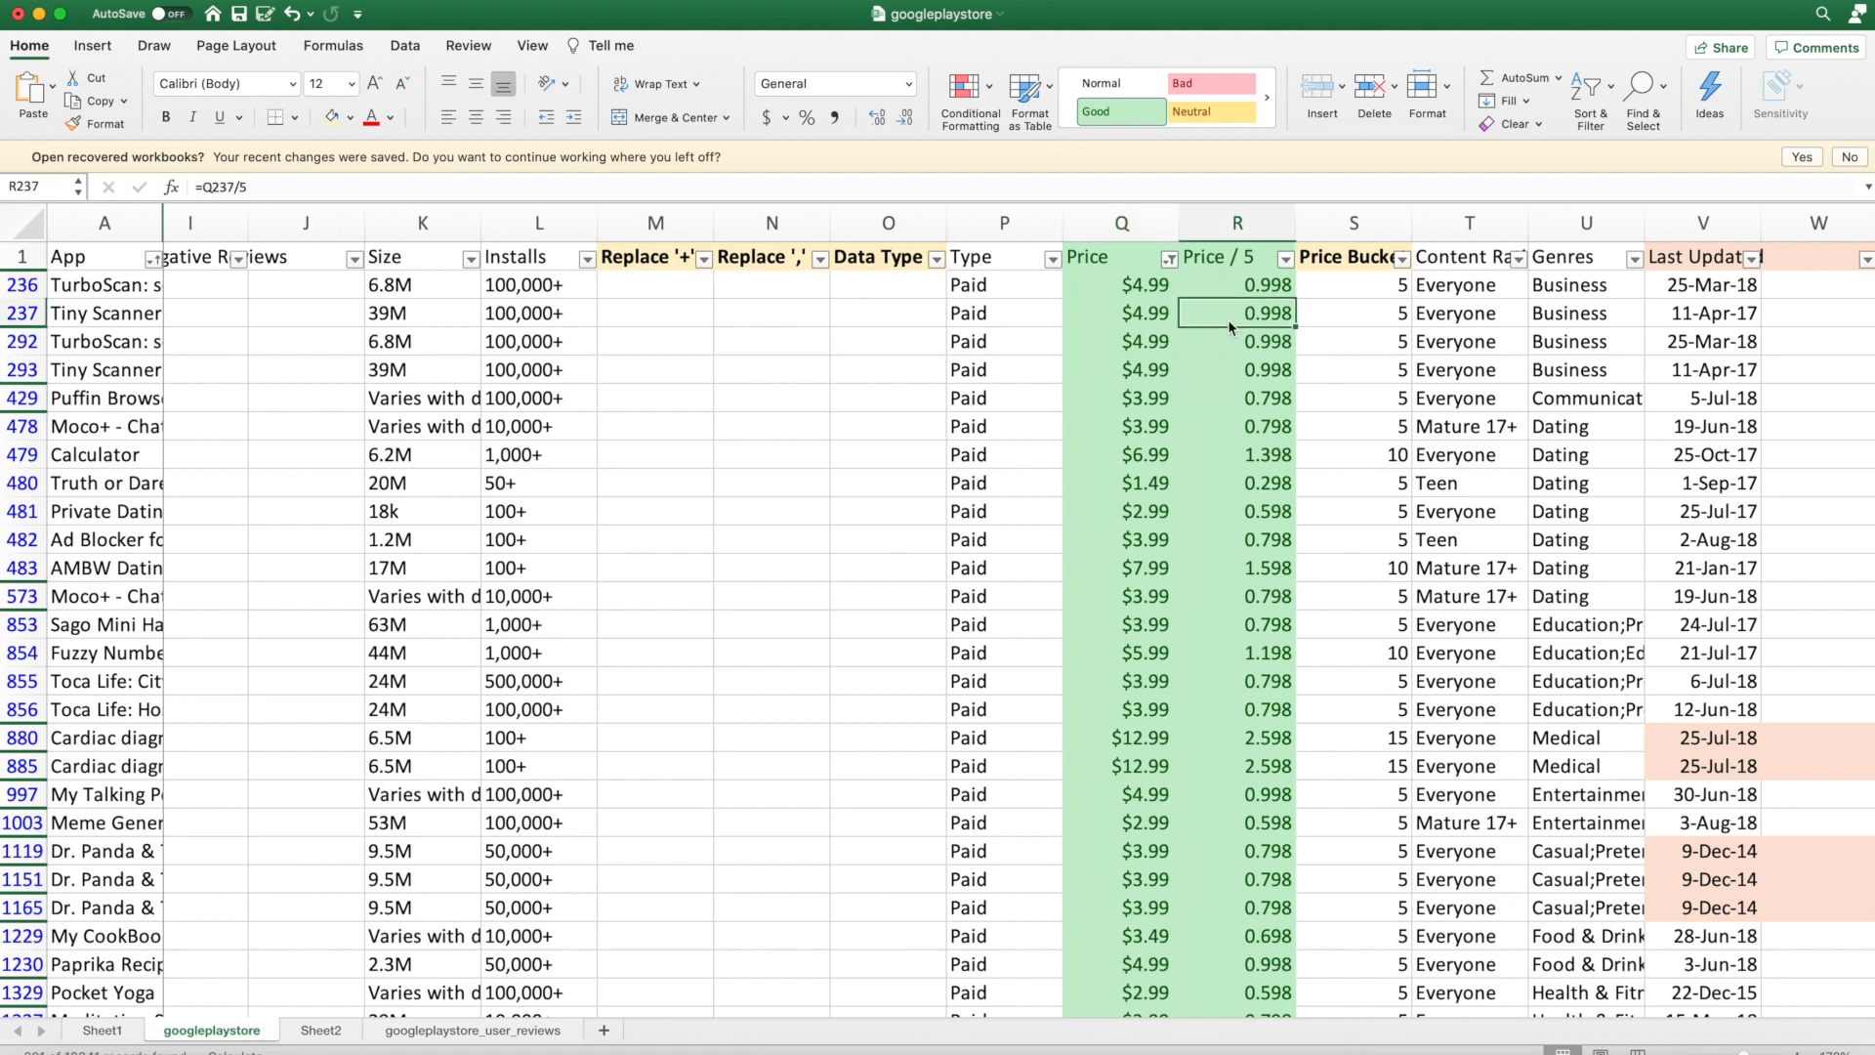
{"action": "left_click", "coordinate": [1236, 369]}
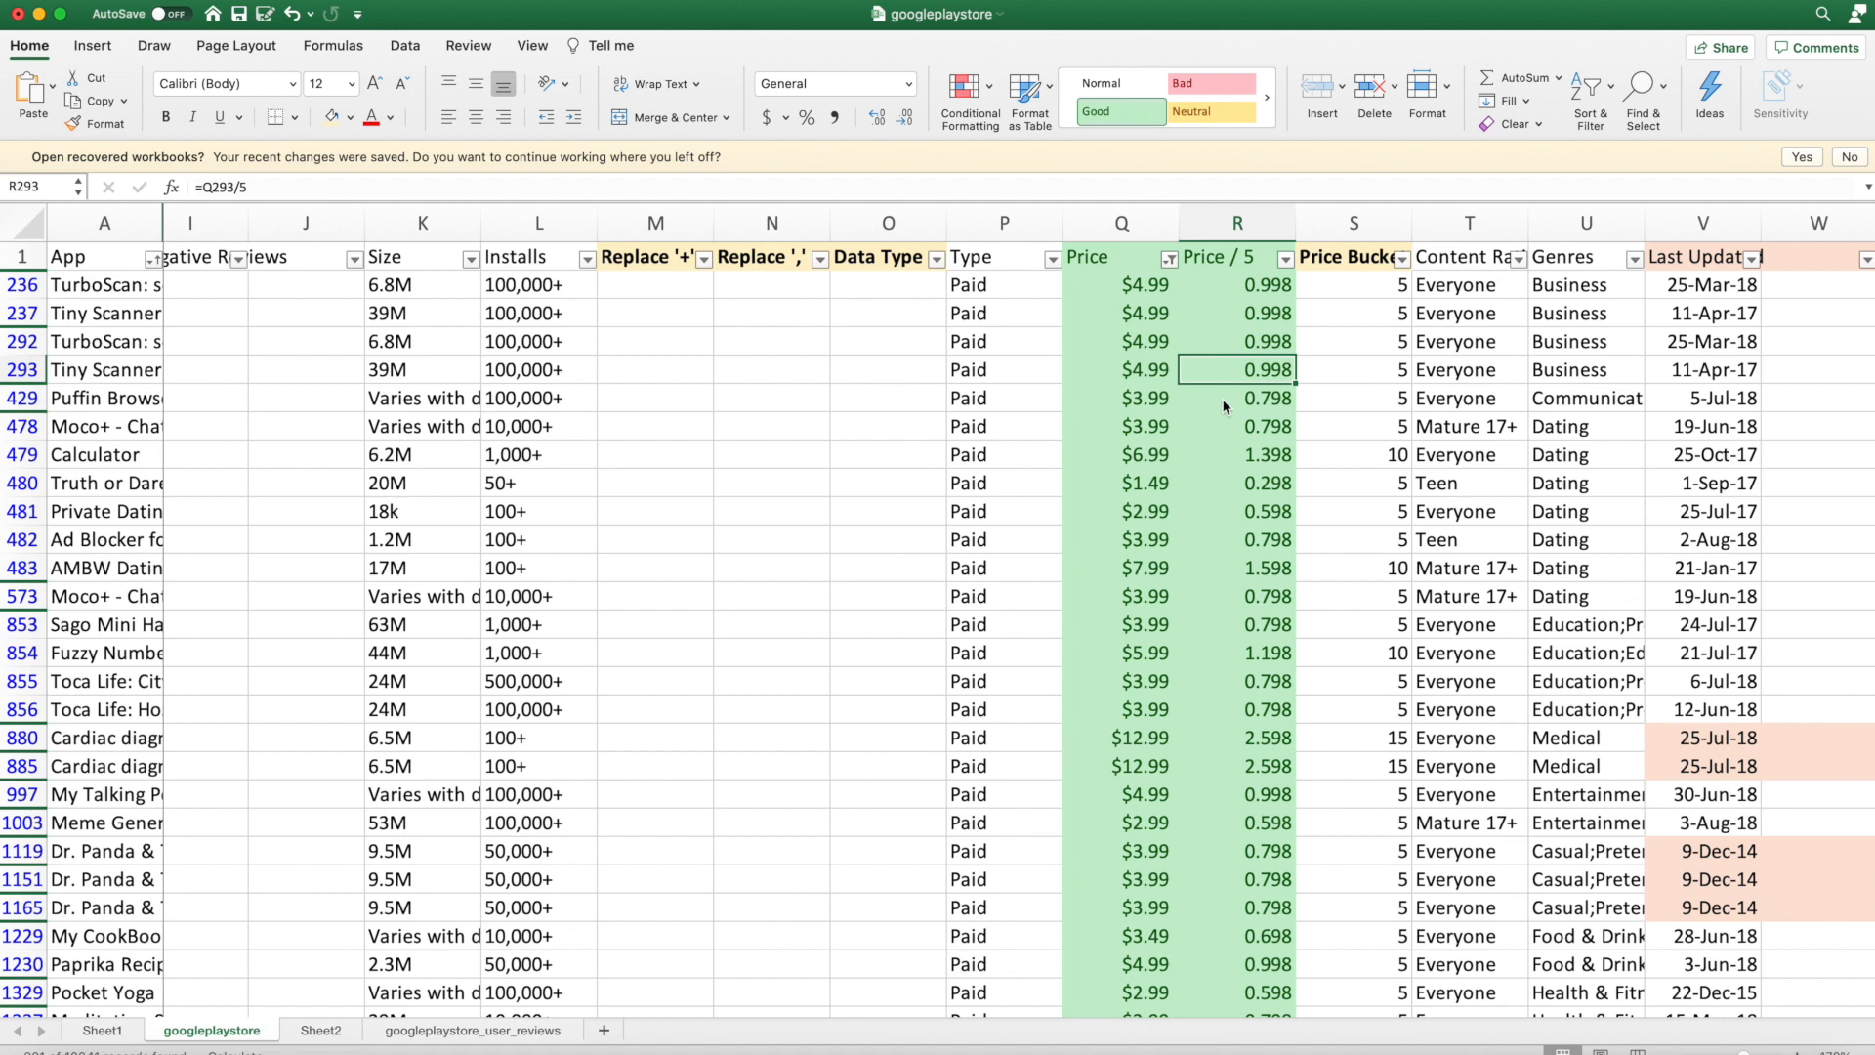
{"action": "left_click", "coordinate": [1235, 397]}
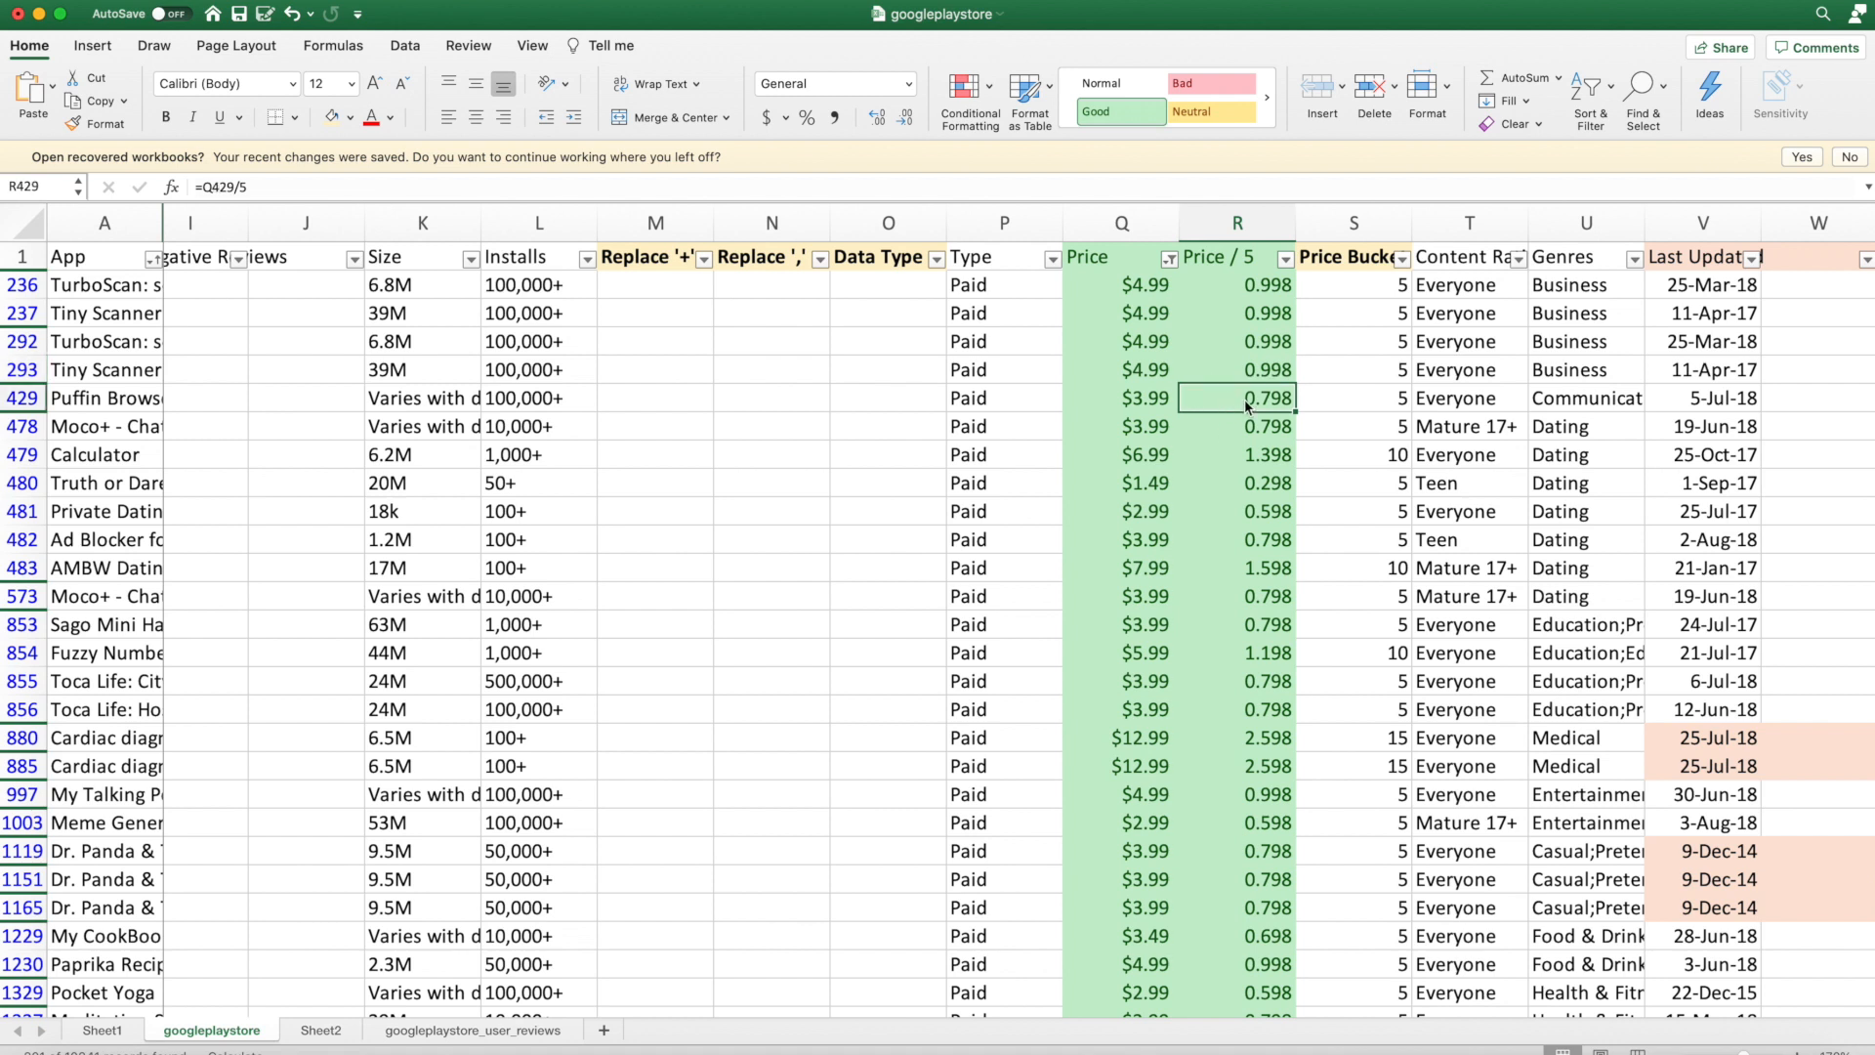
{"action": "mouse_move", "coordinate": [1283, 364]}
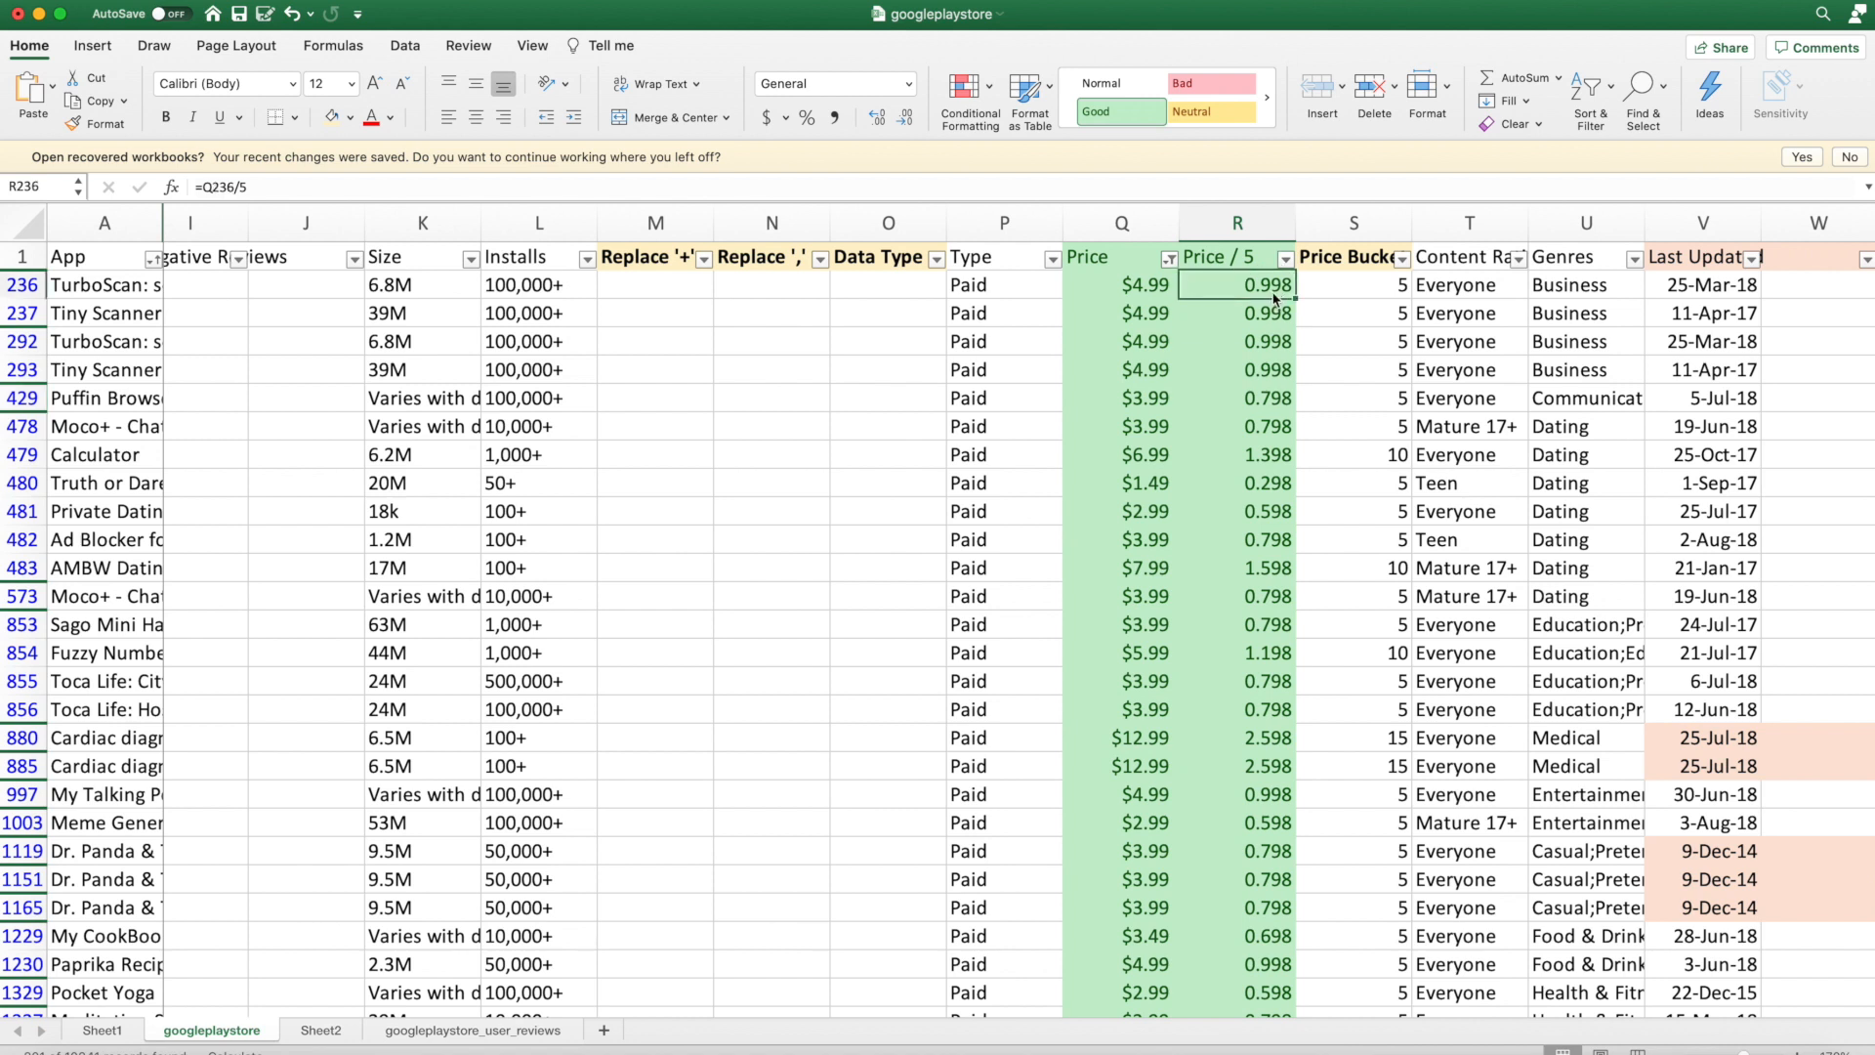
{"action": "mouse_move", "coordinate": [1313, 295]}
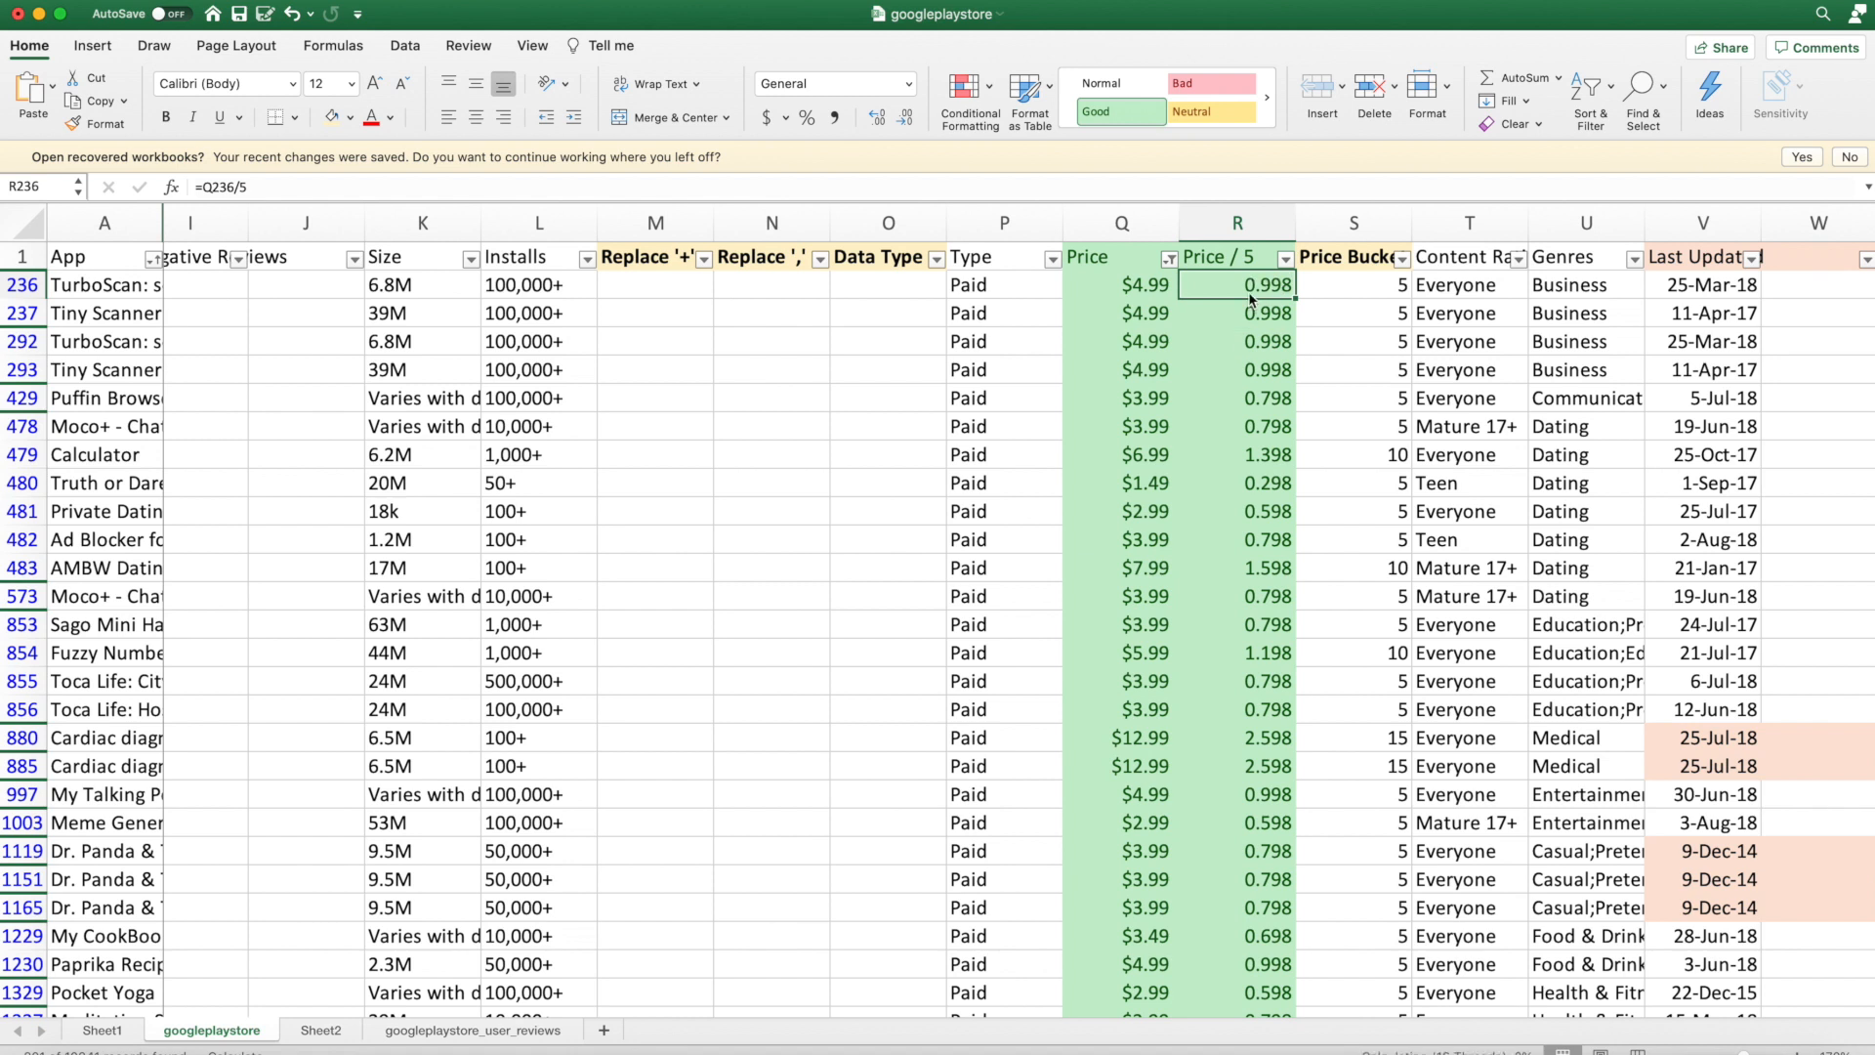
{"action": "mouse_move", "coordinate": [1322, 303]}
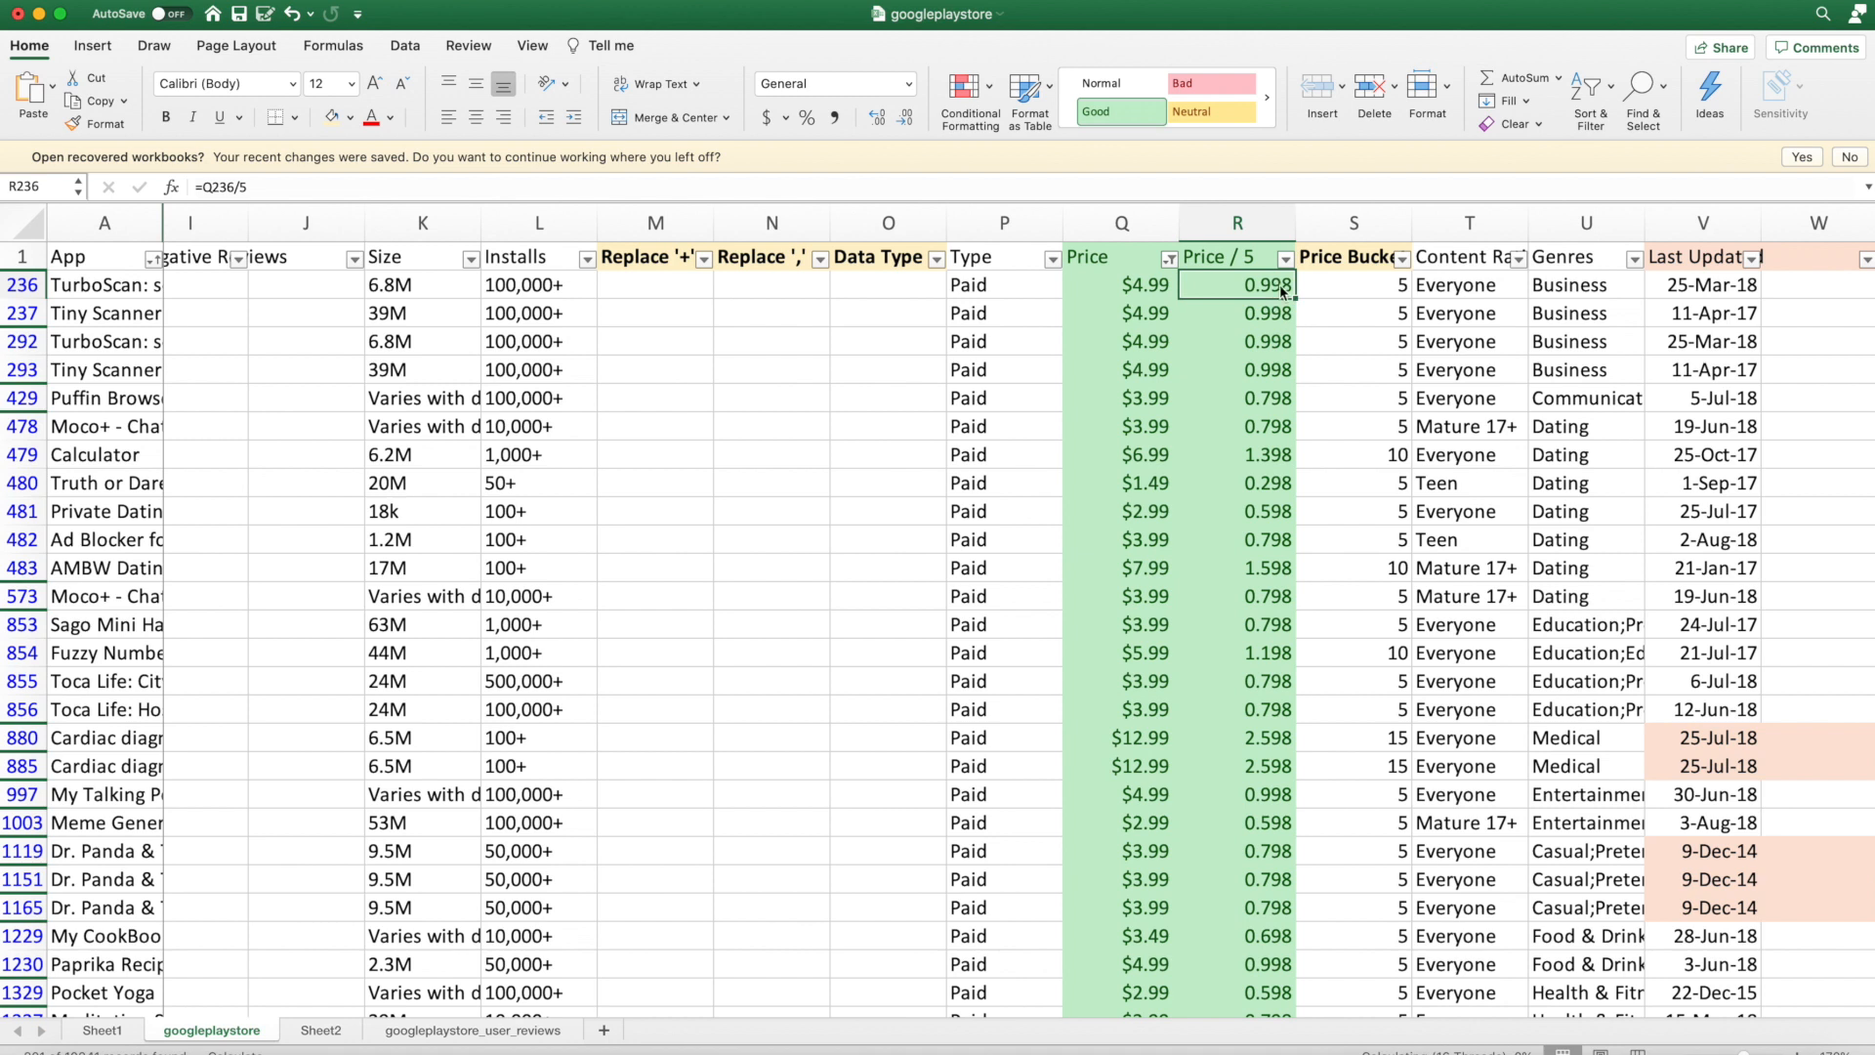
{"action": "left_click", "coordinate": [1237, 454]}
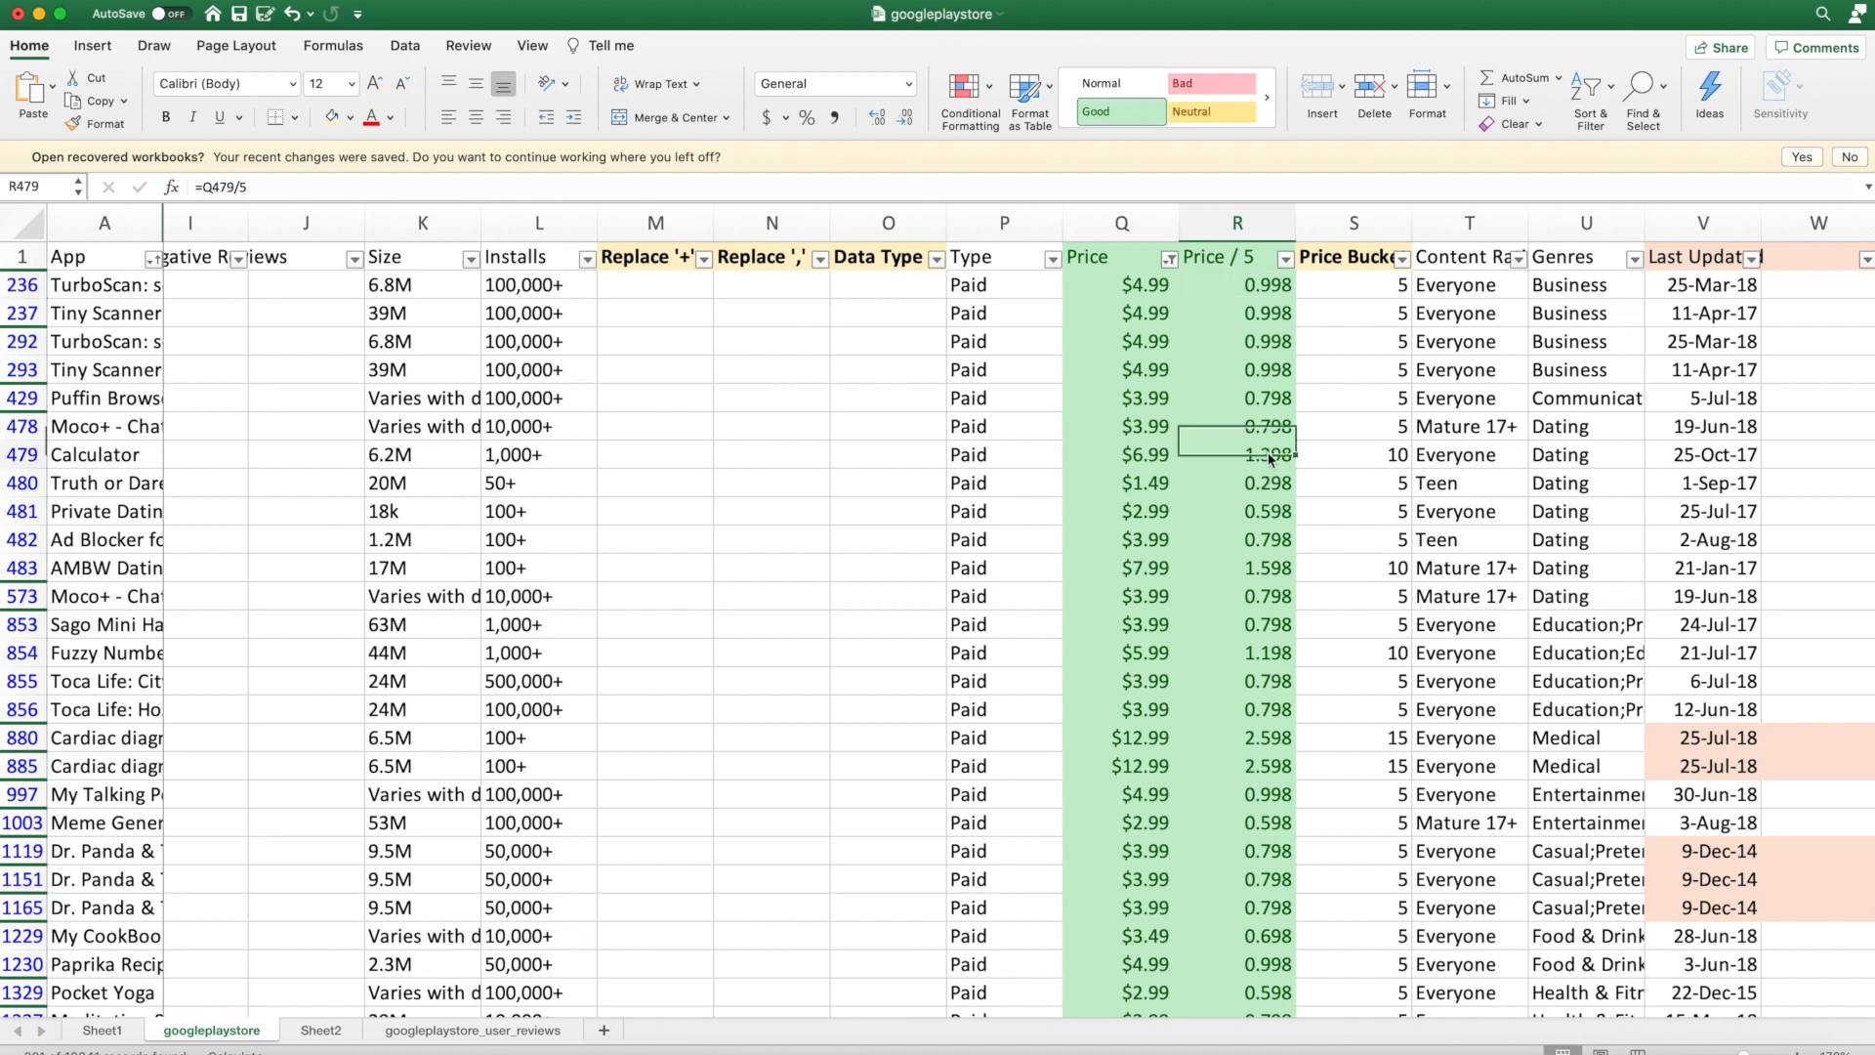
{"action": "left_click", "coordinate": [1236, 455]}
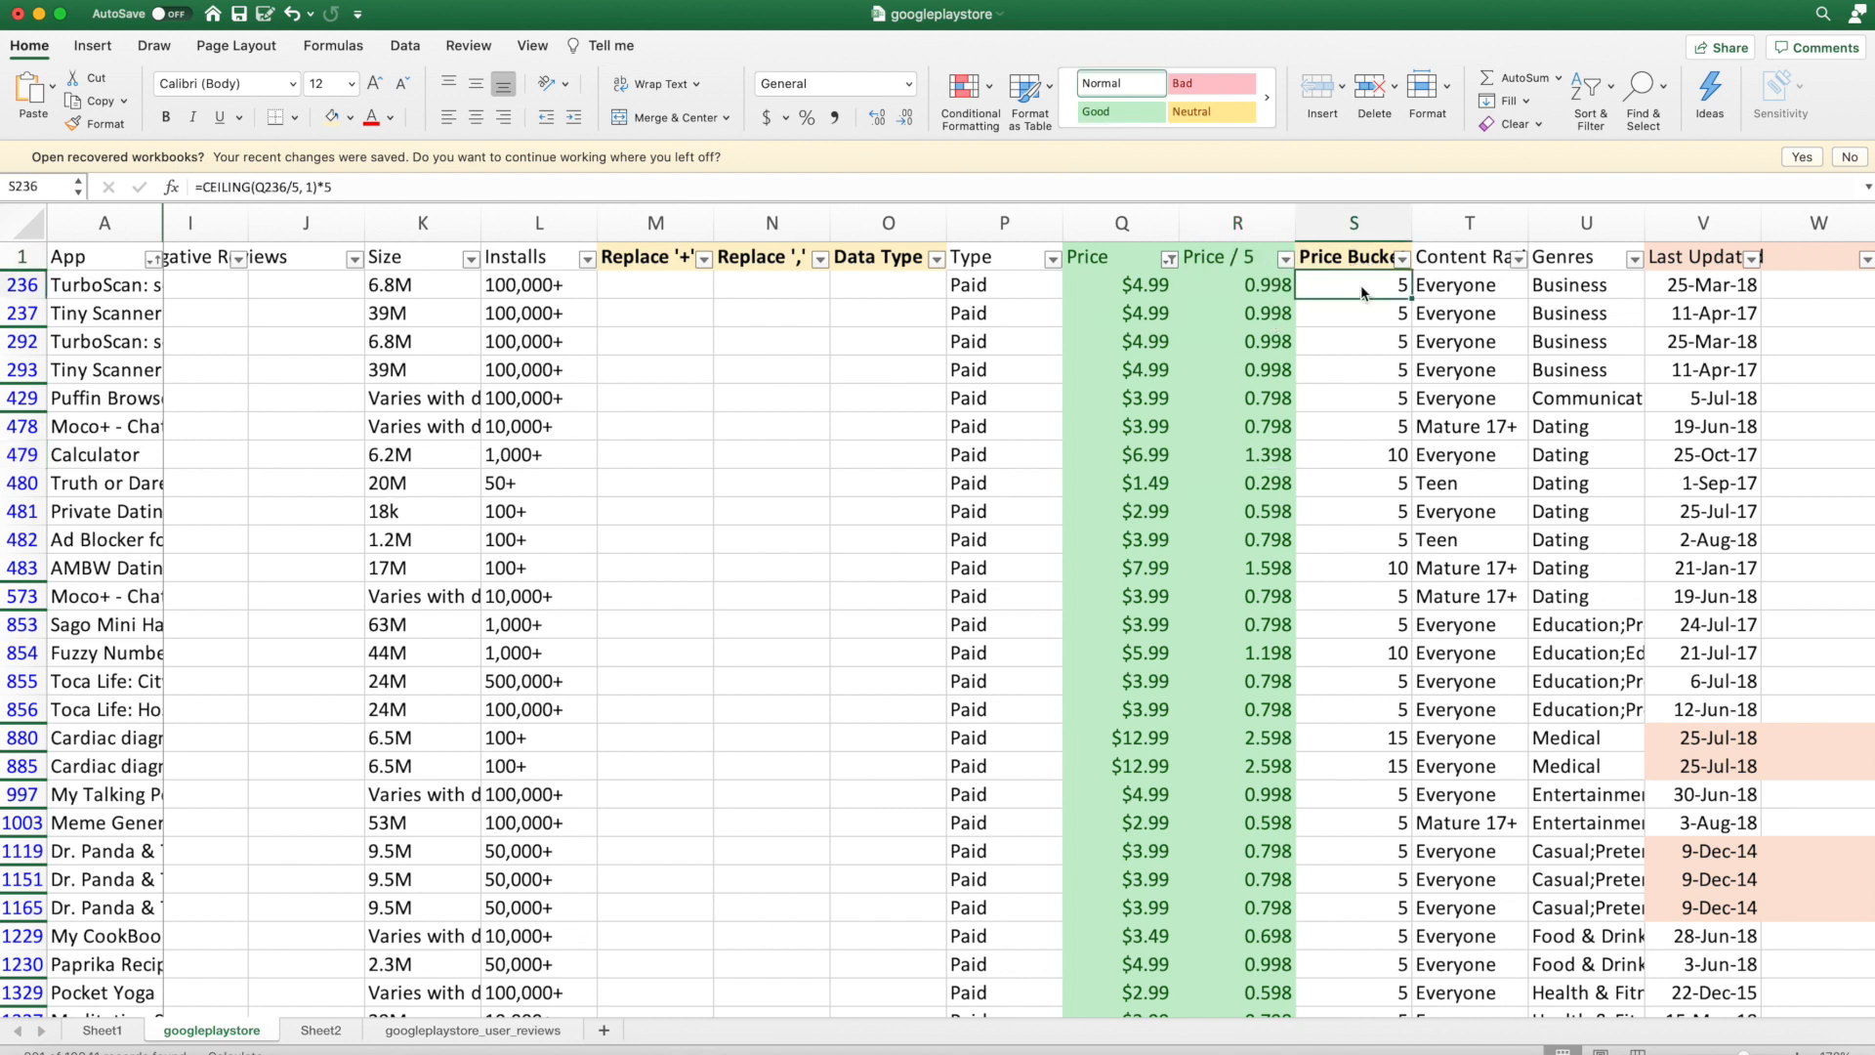
{"action": "left_click_drag", "start_coordinate": [1352, 284], "coordinate": [1353, 426]}
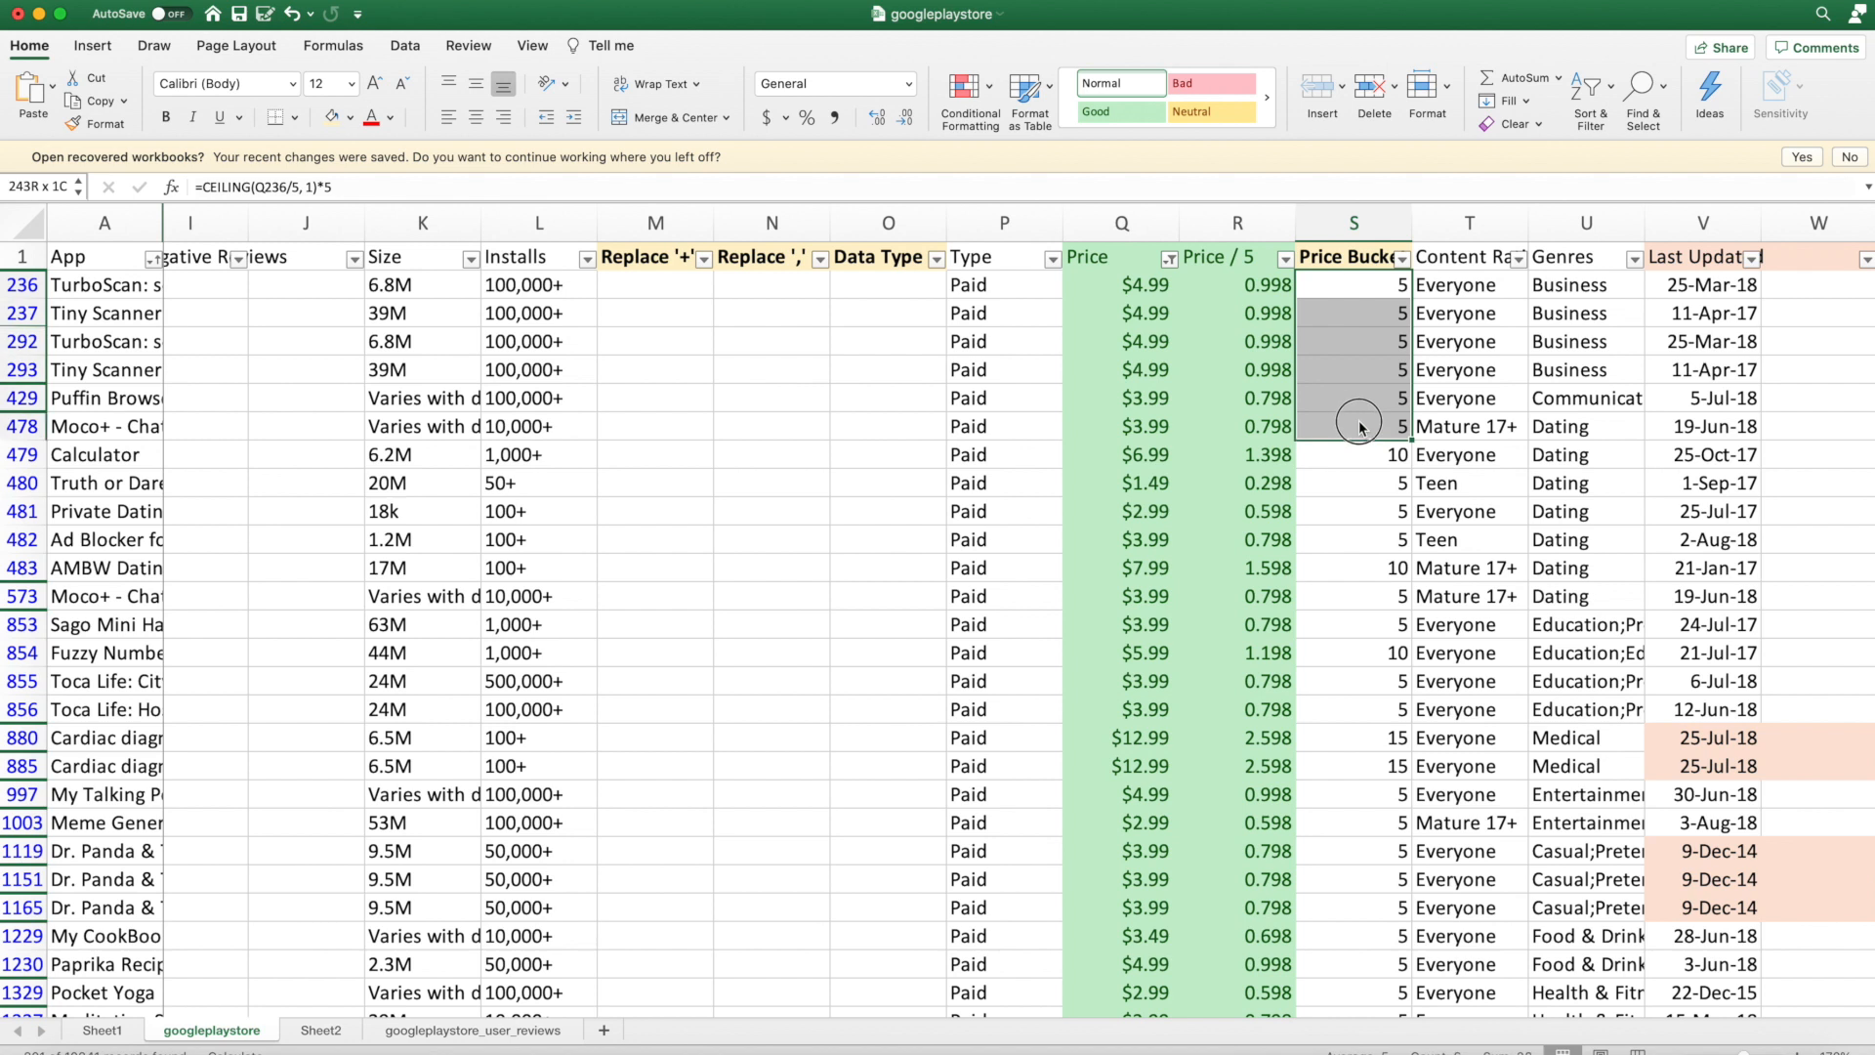
{"action": "left_click", "coordinate": [1360, 454]}
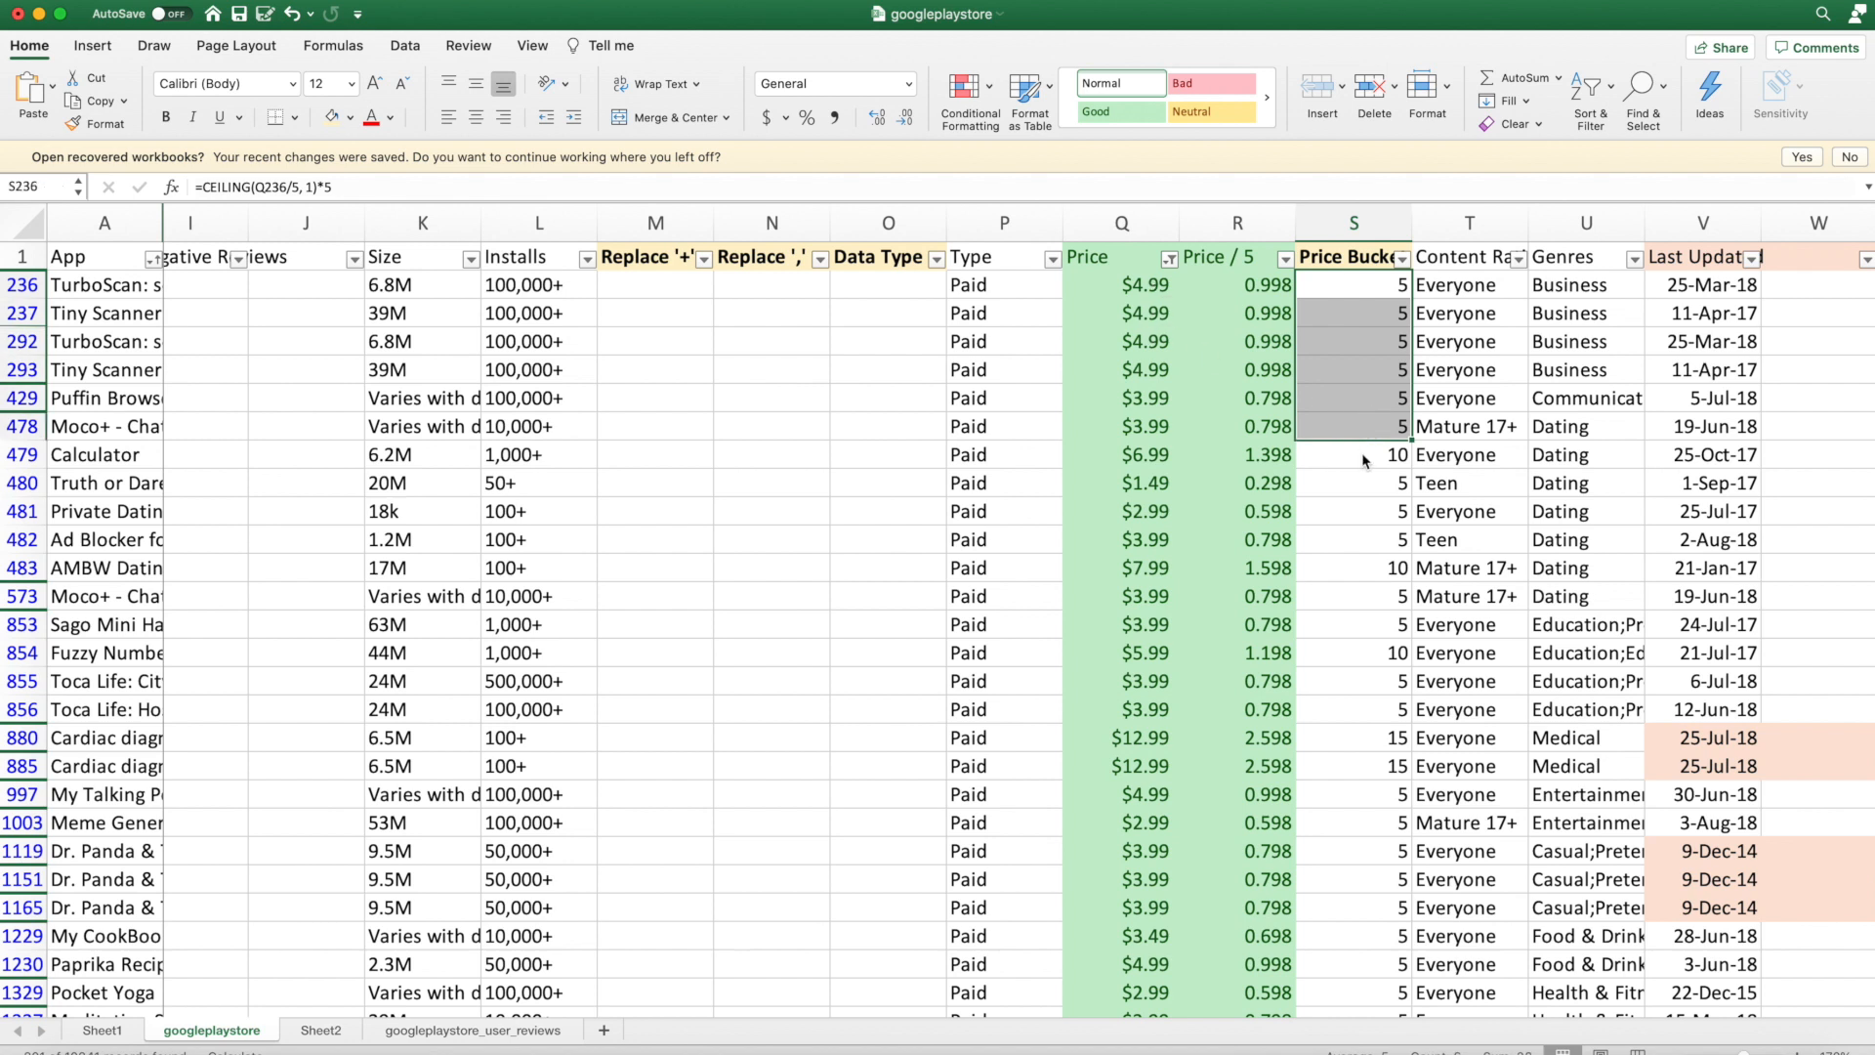
{"action": "left_click", "coordinate": [1354, 454]}
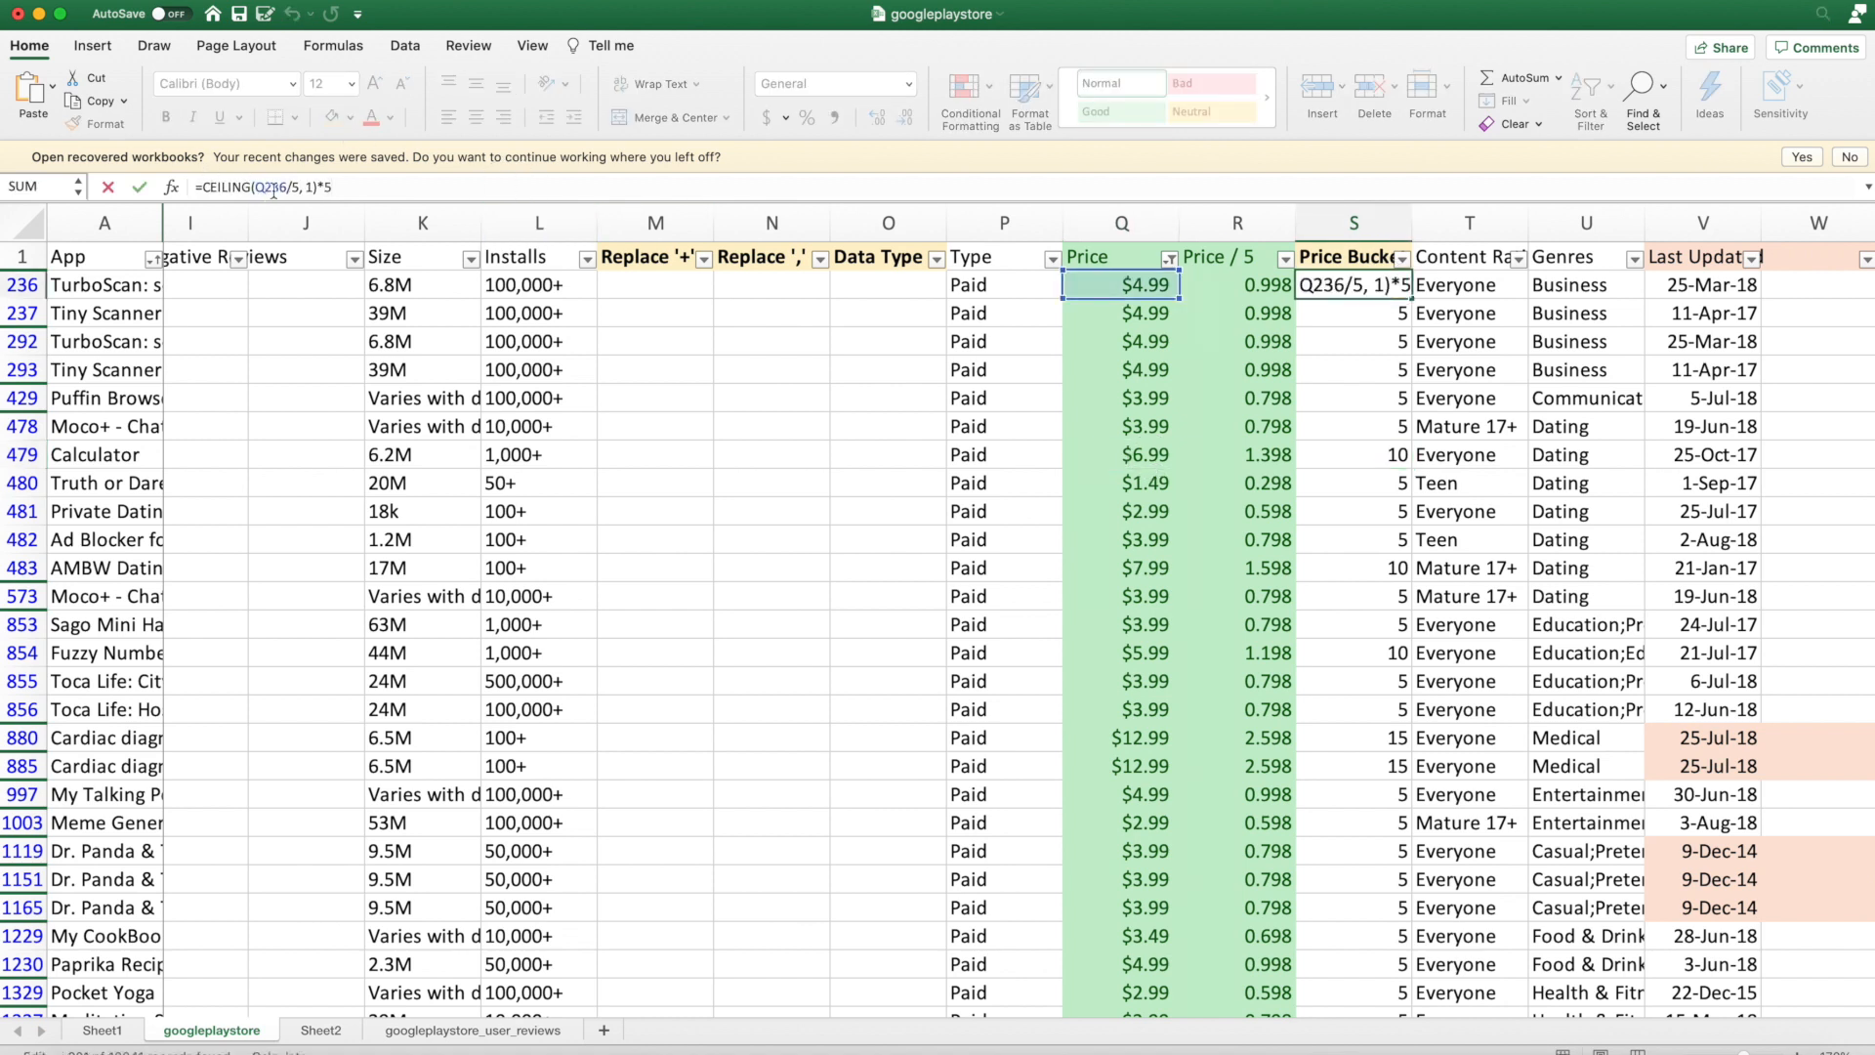
{"action": "mouse_move", "coordinate": [262, 187]}
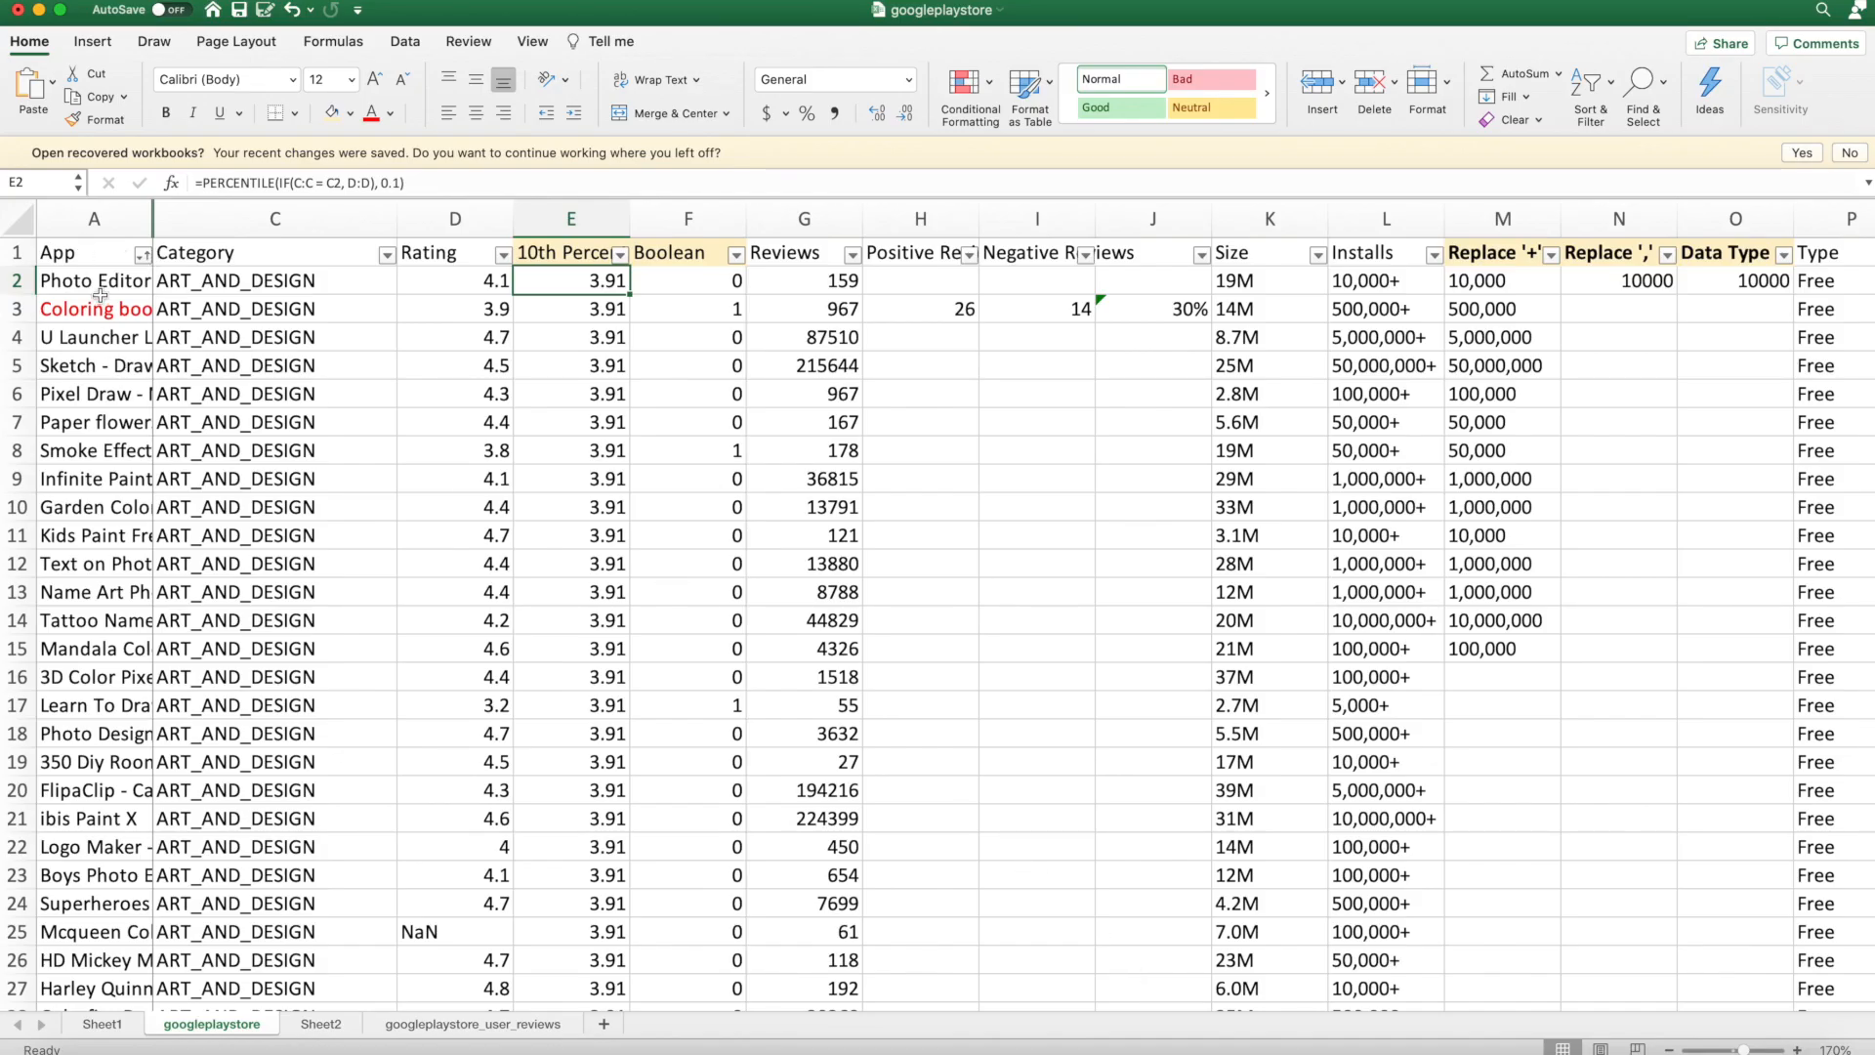
{"action": "mouse_move", "coordinate": [504, 331]}
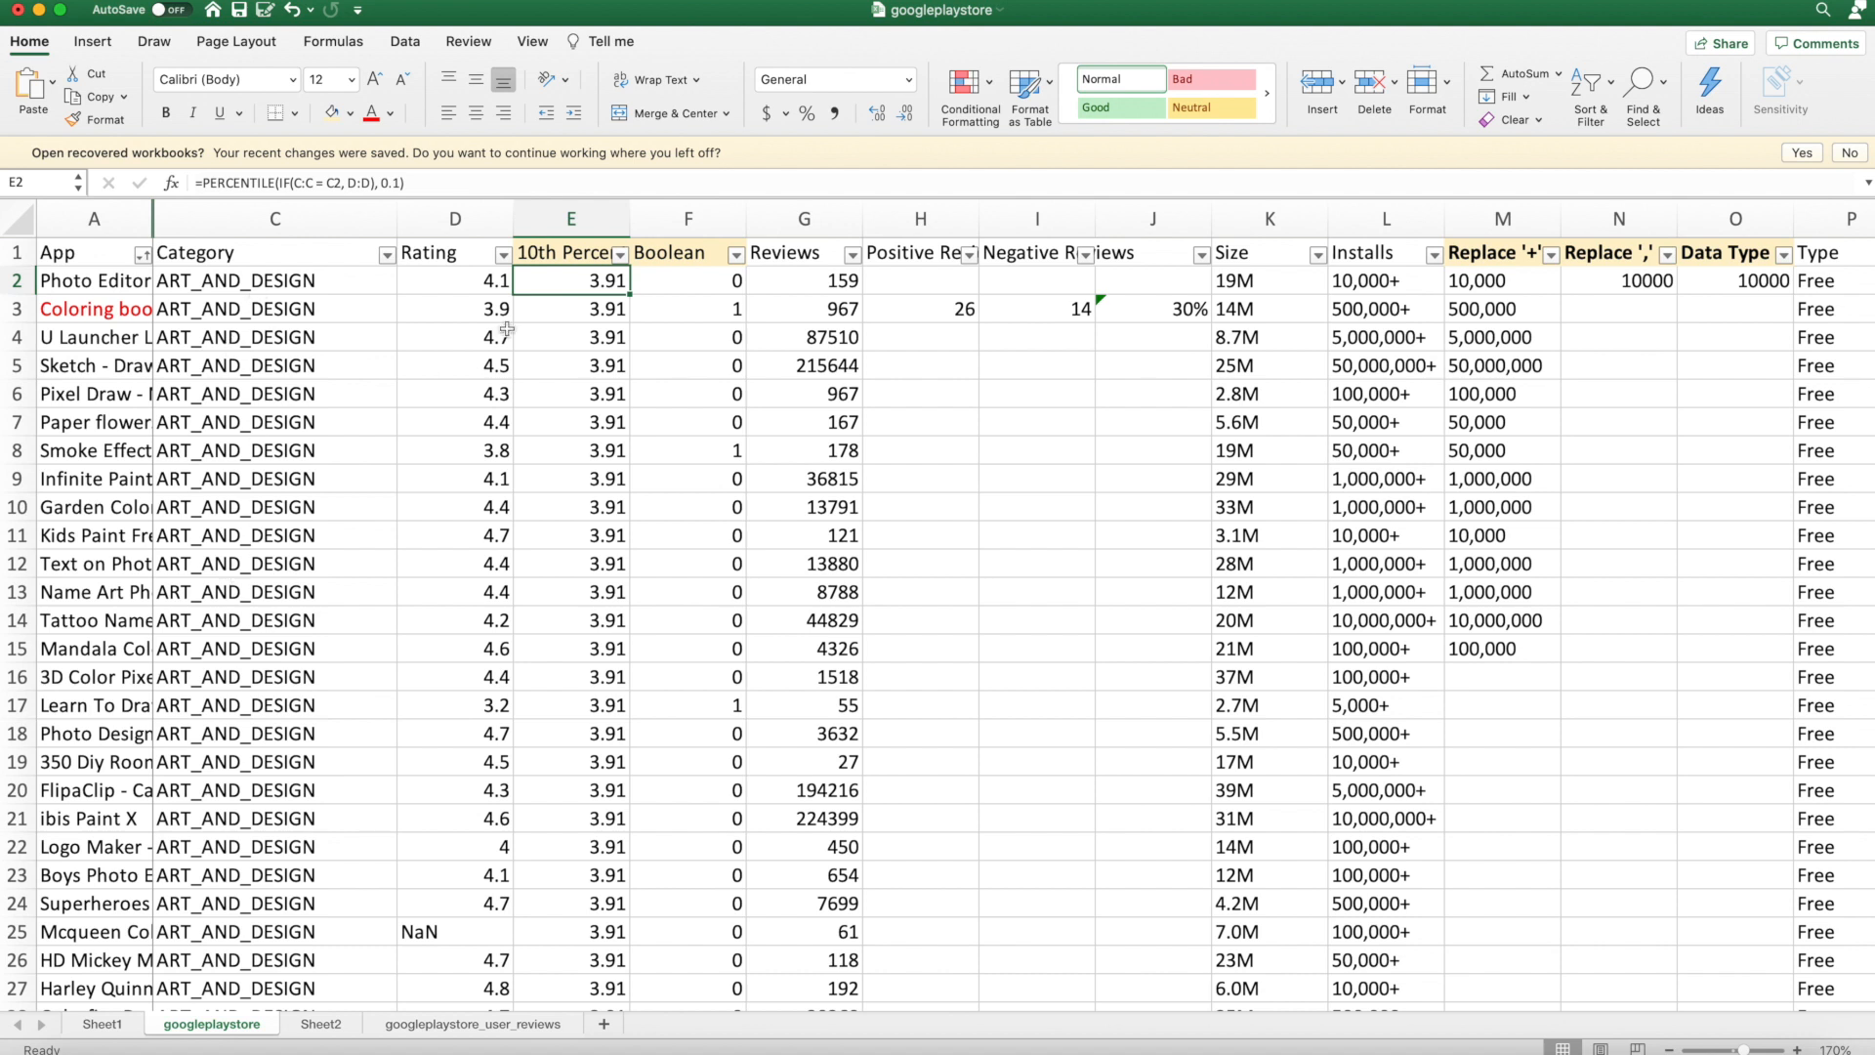
{"action": "left_click", "coordinate": [454, 219]}
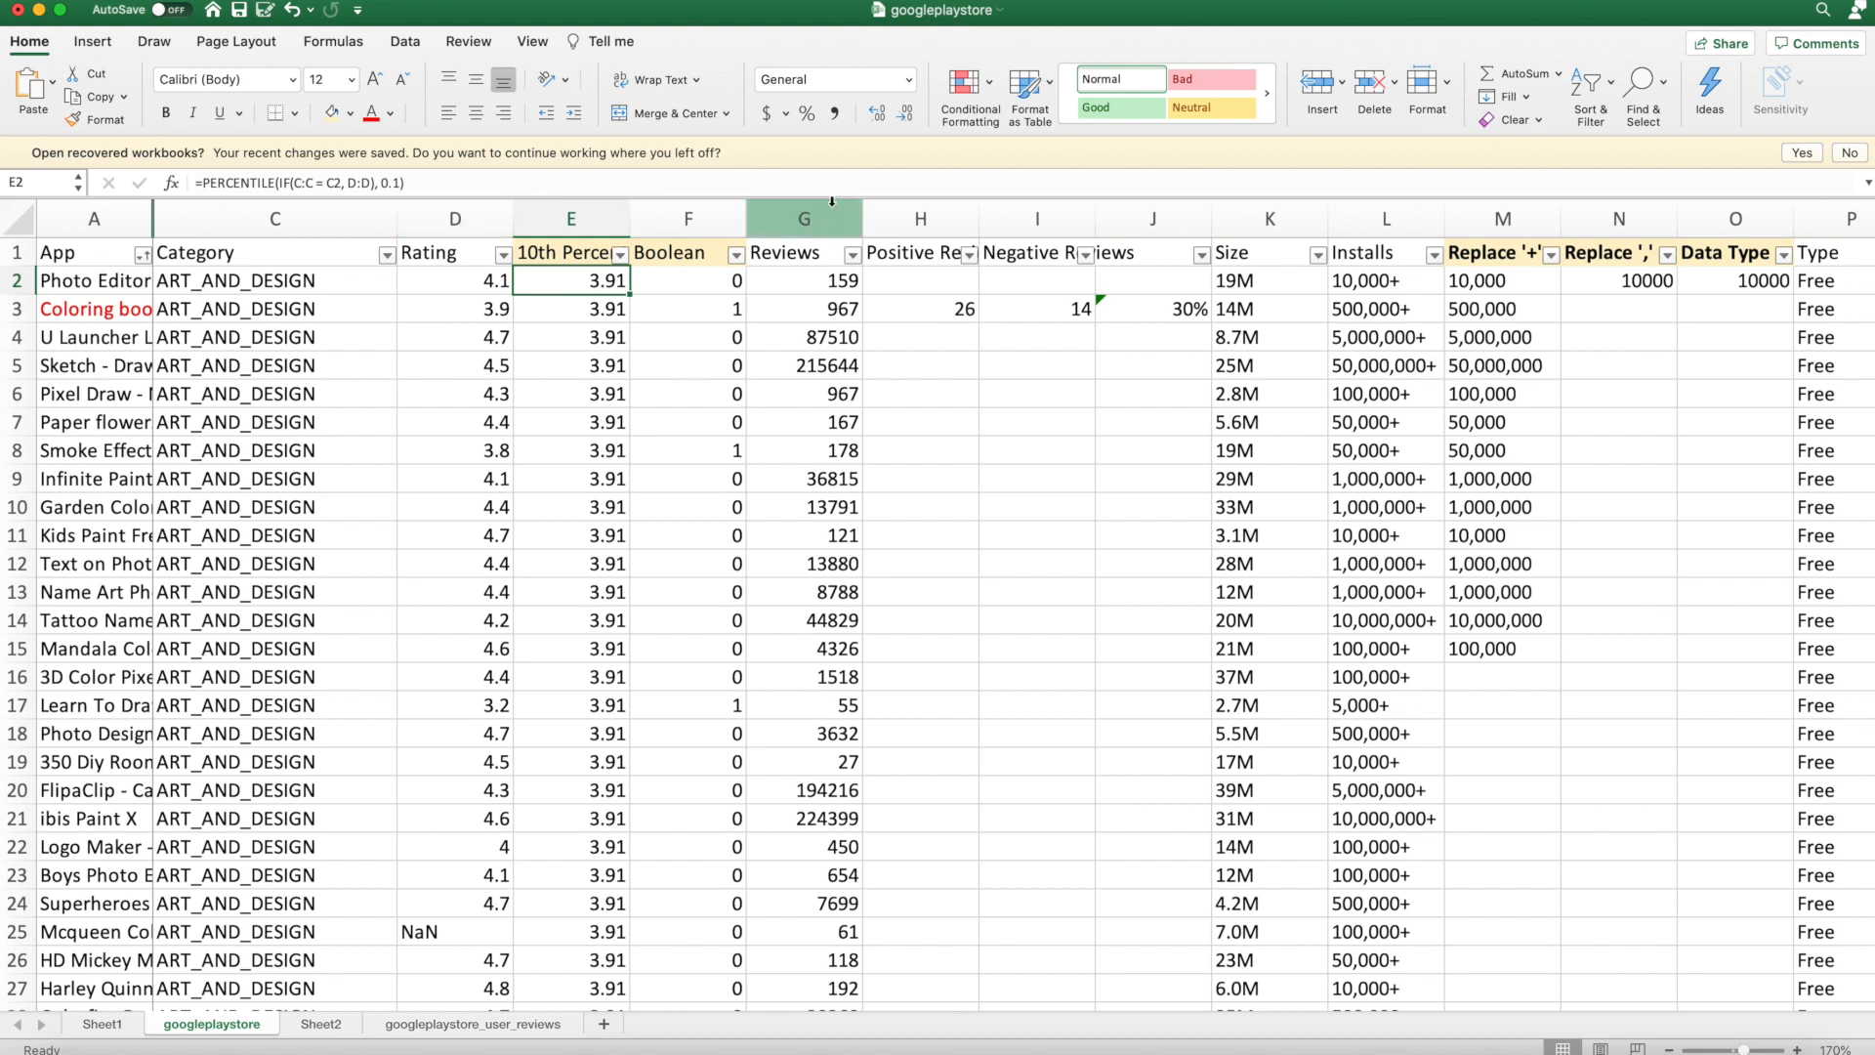
{"action": "left_click", "coordinate": [804, 219]}
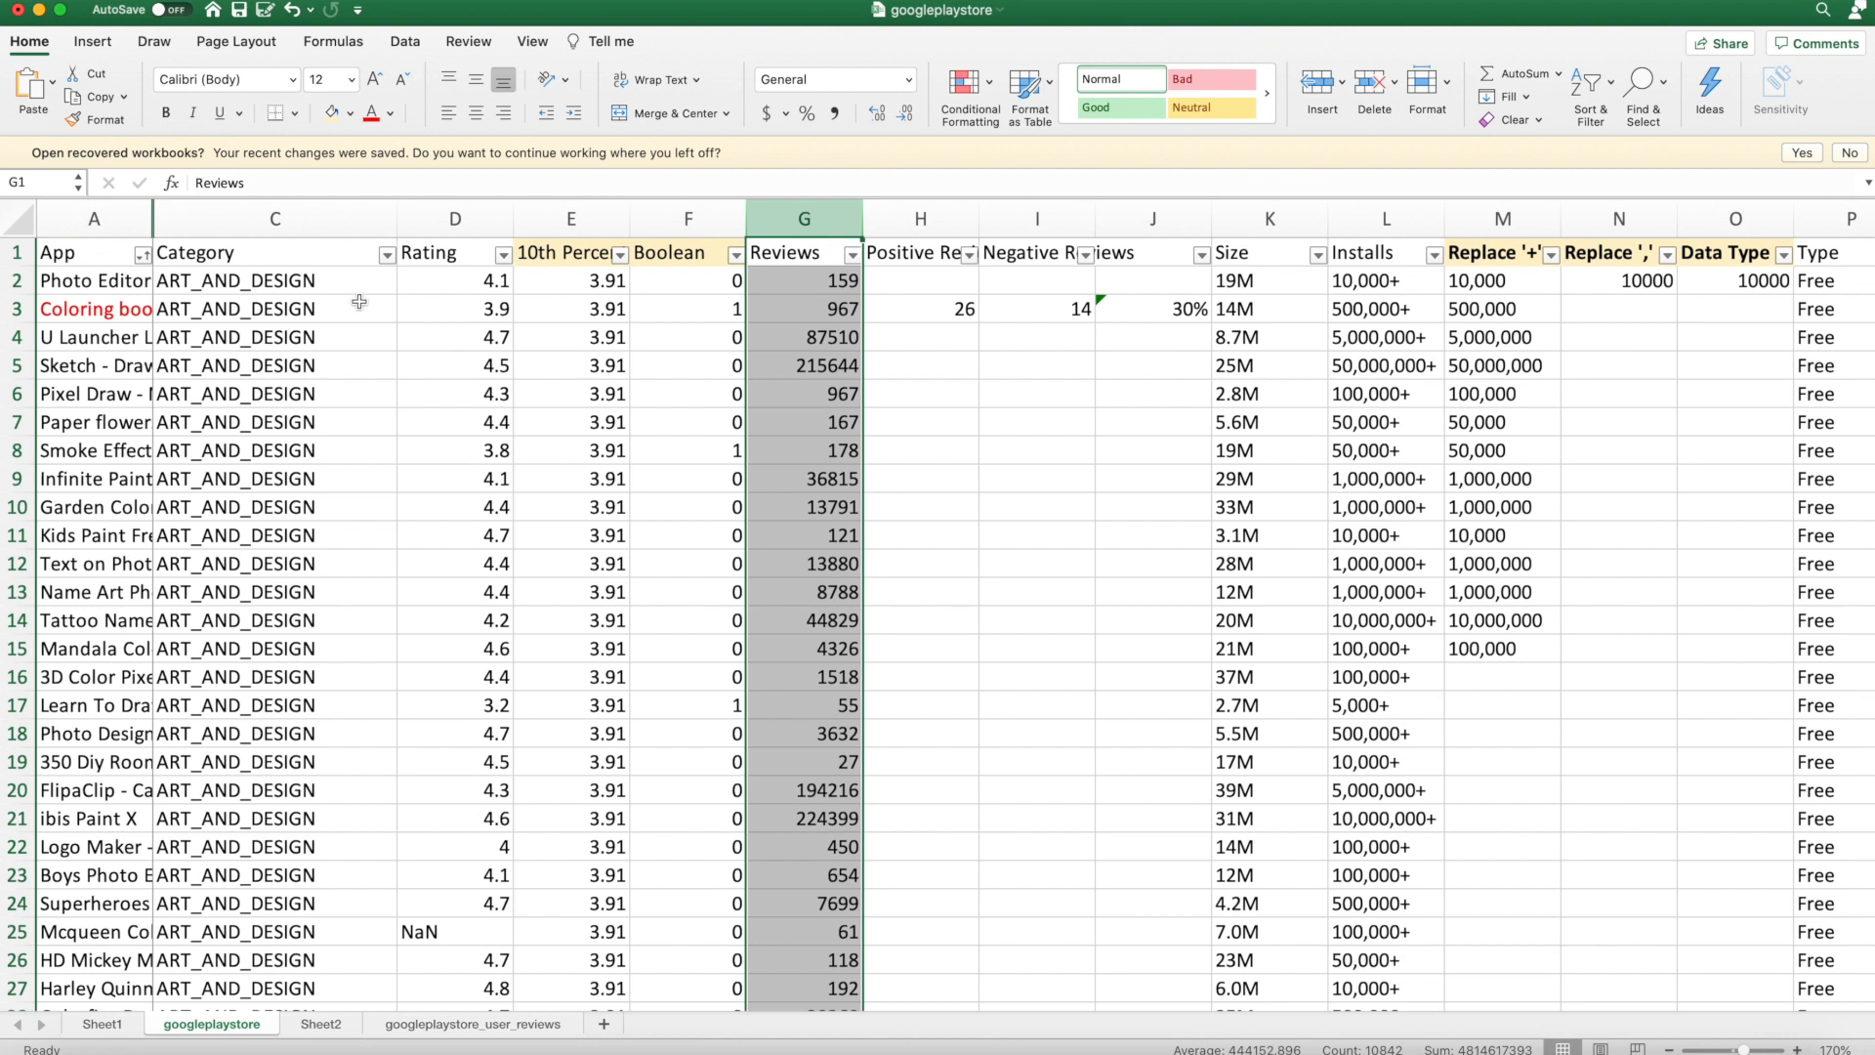
{"action": "mouse_move", "coordinate": [354, 308]}
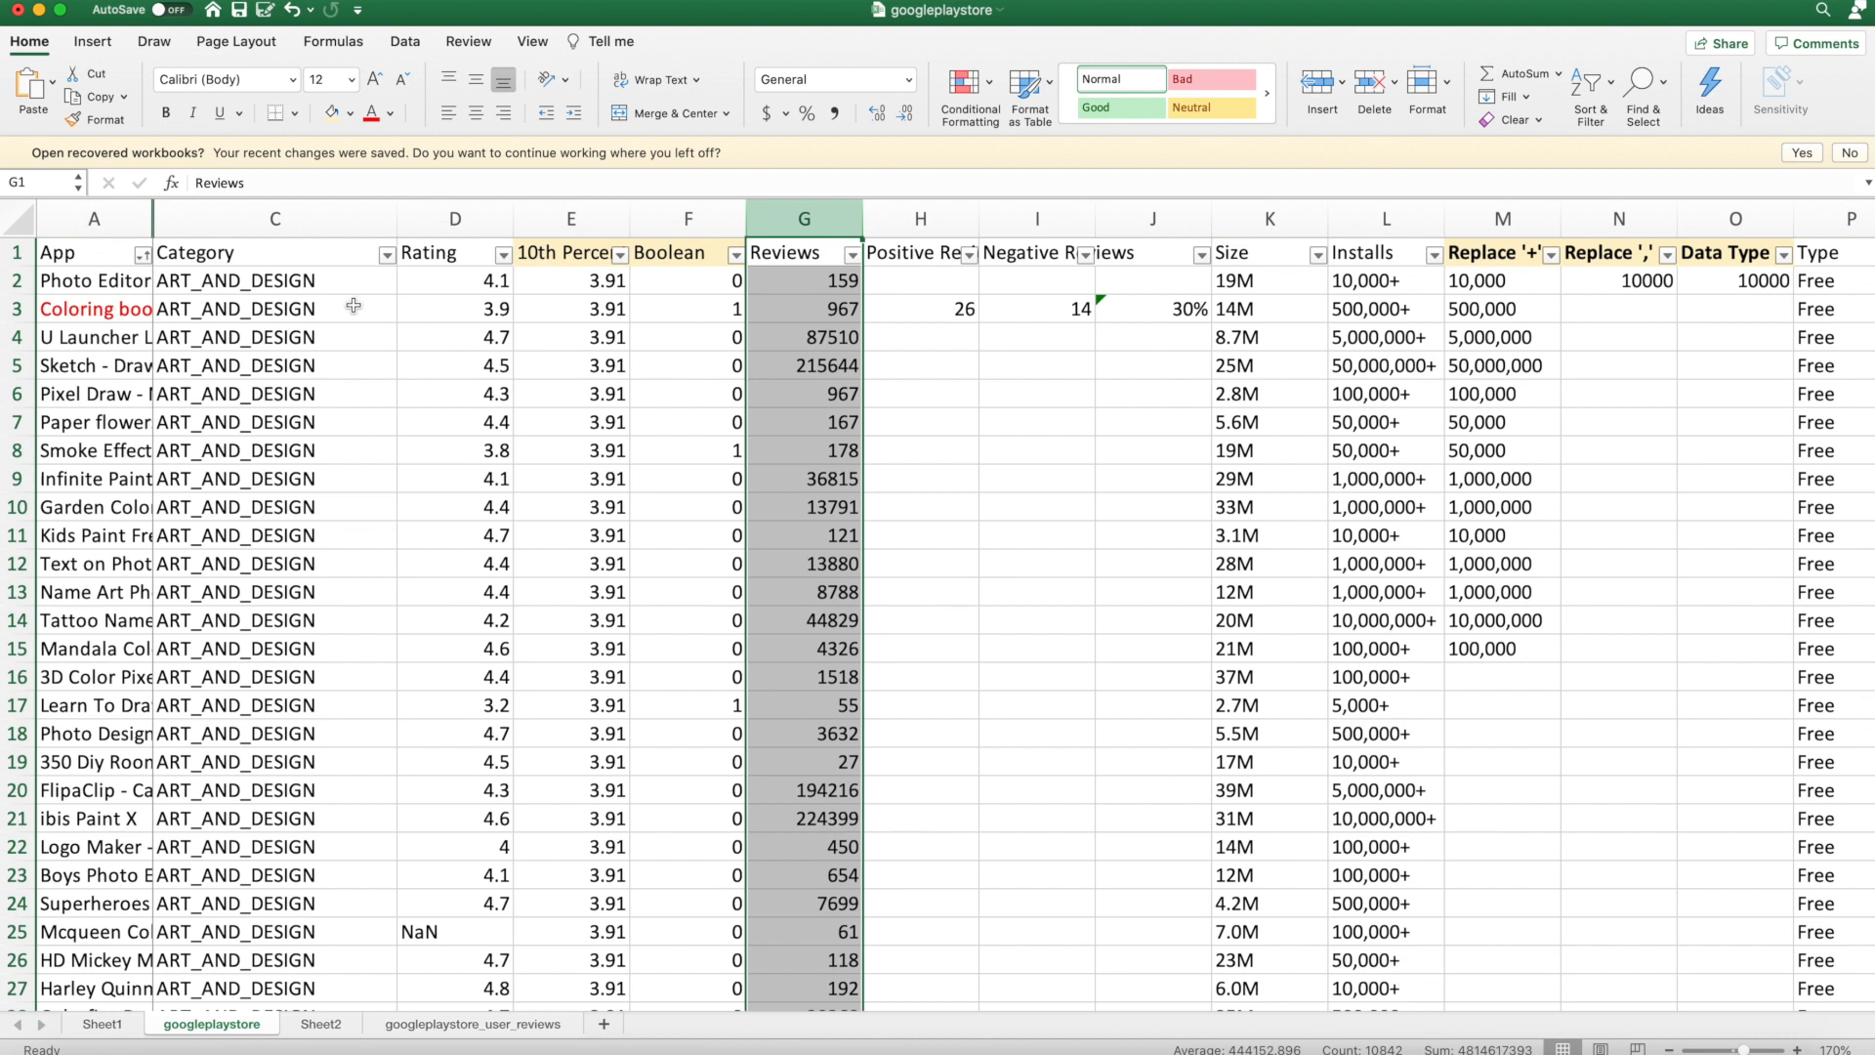
{"action": "mouse_move", "coordinate": [347, 291]}
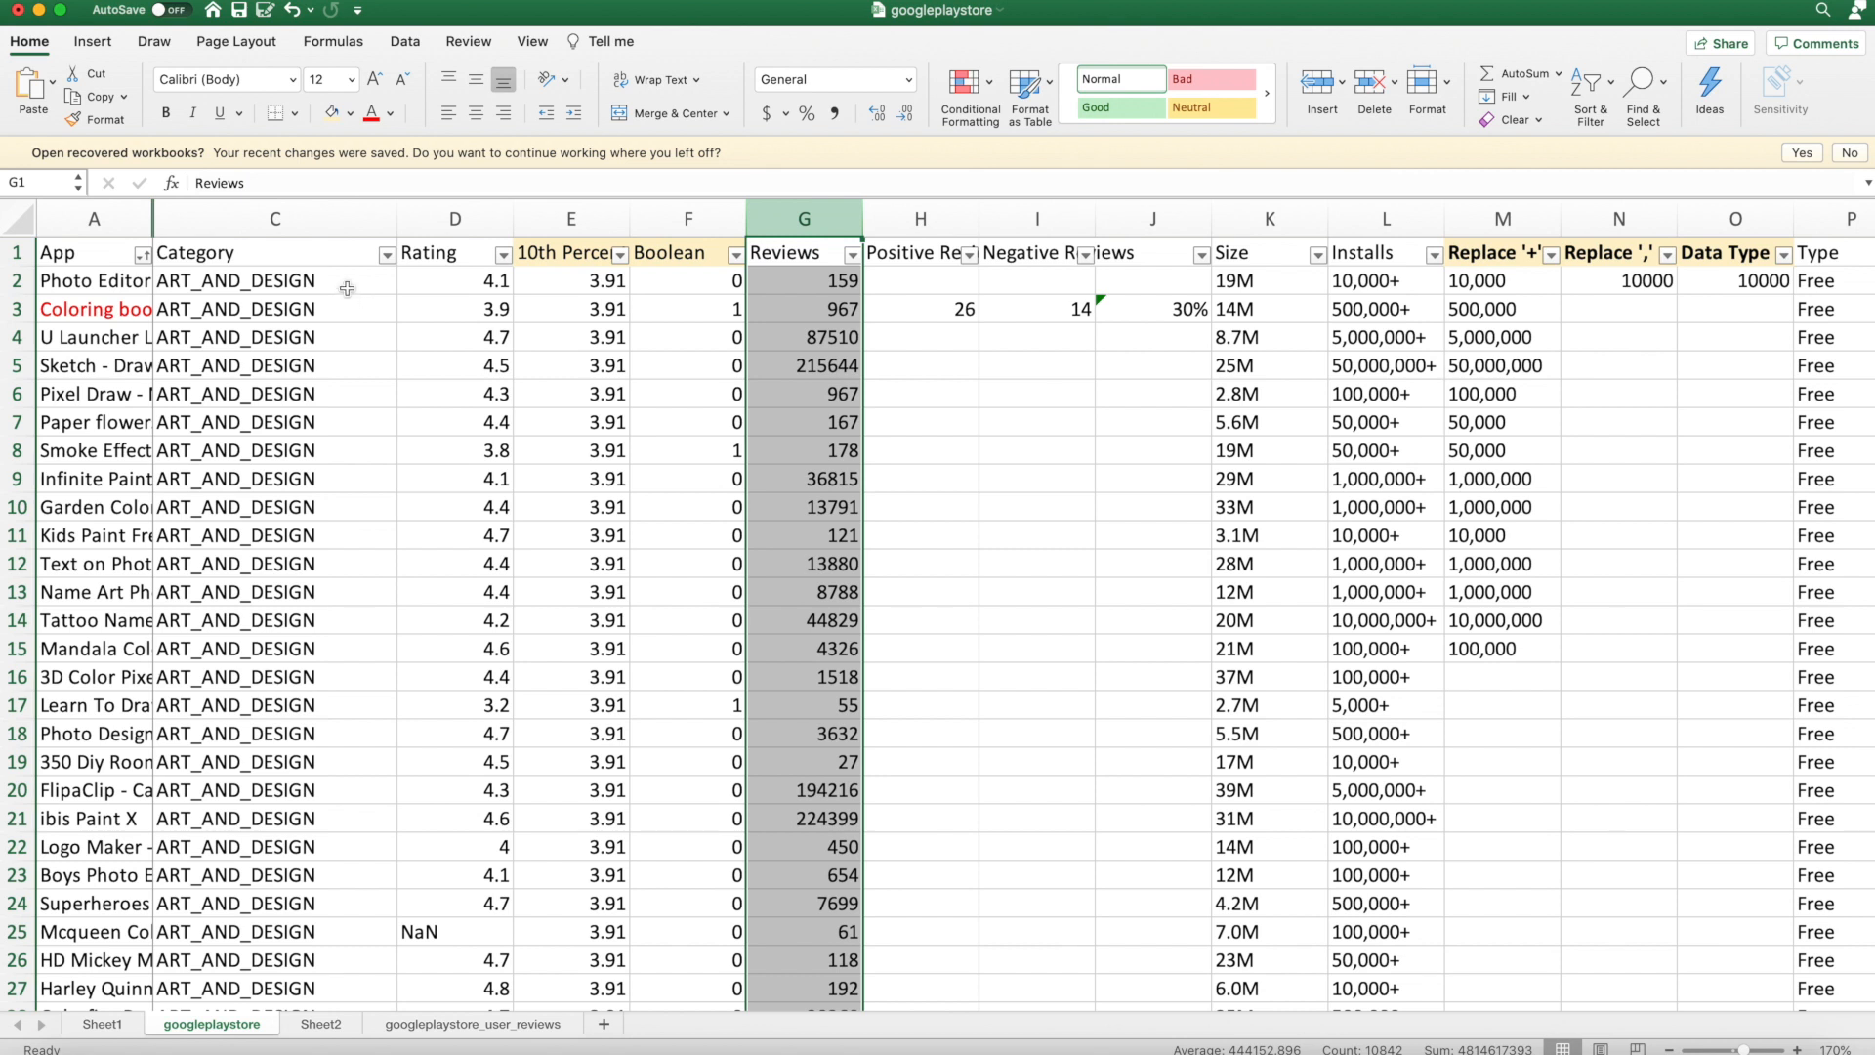
{"action": "left_click", "coordinate": [273, 281]}
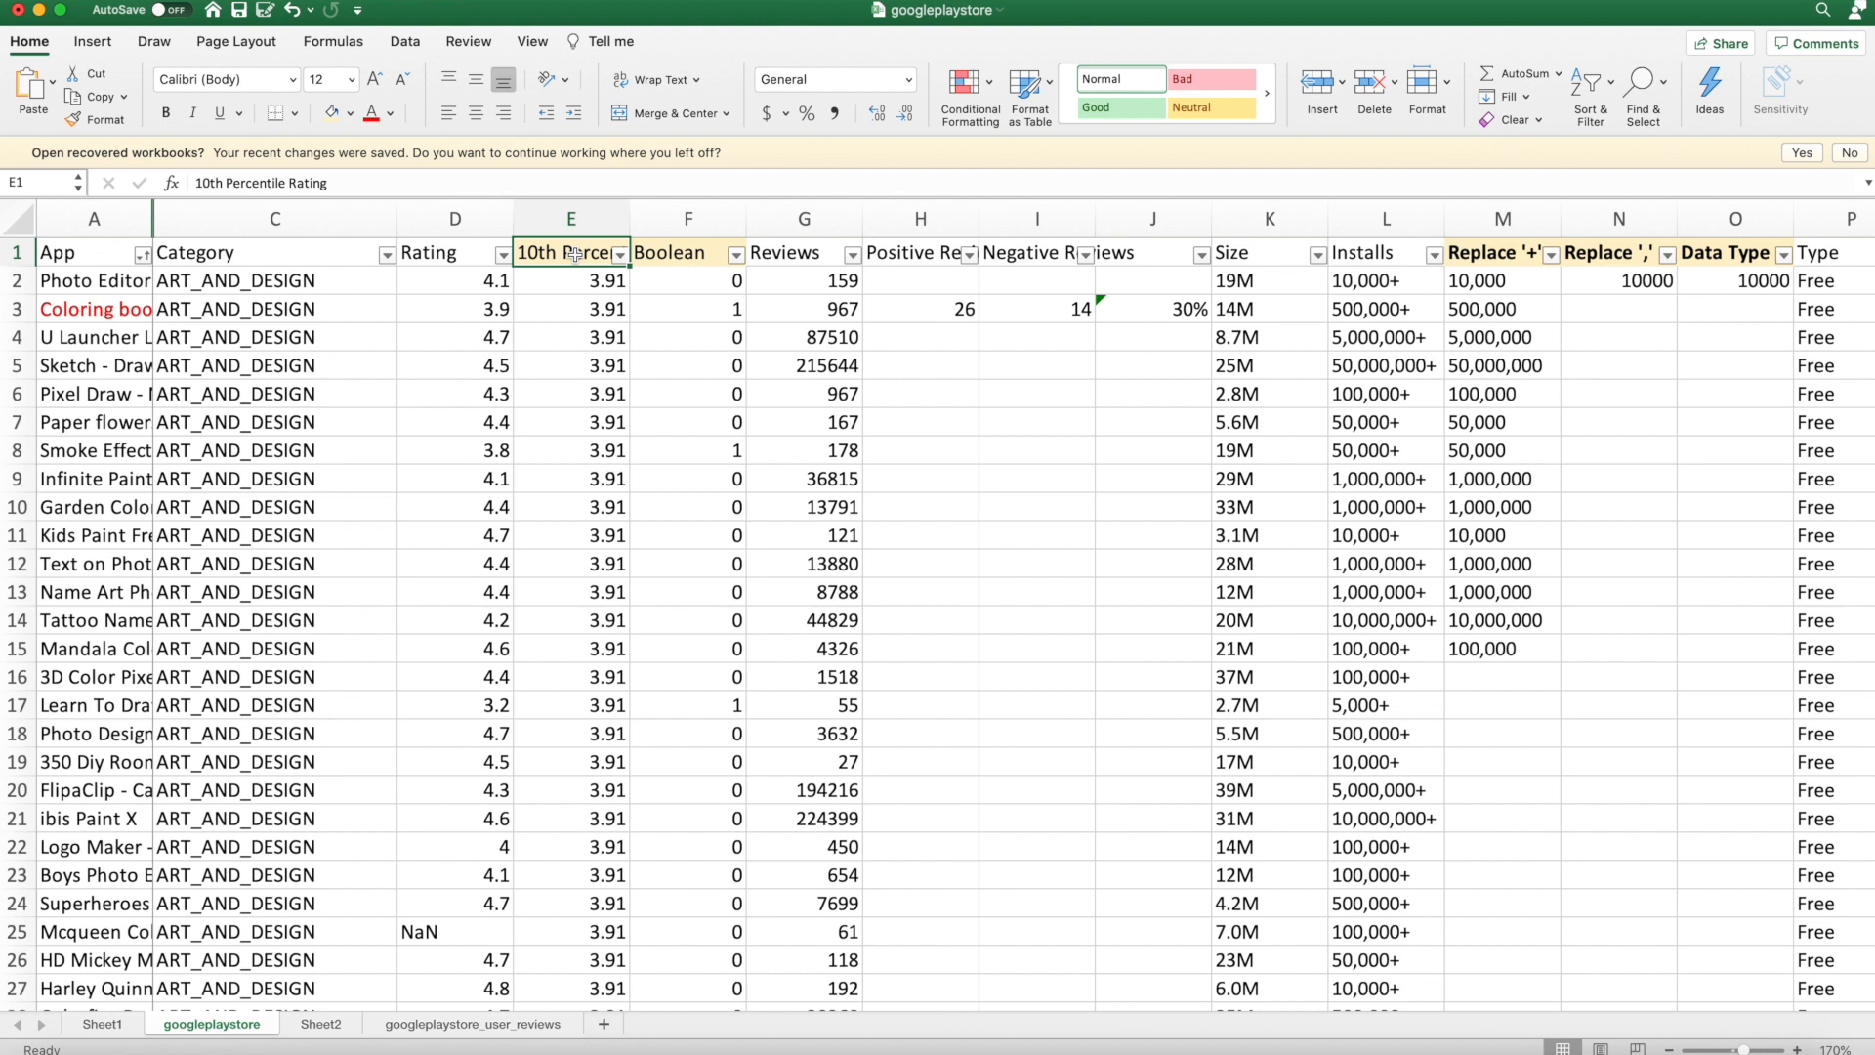
{"action": "left_click", "coordinate": [570, 218]}
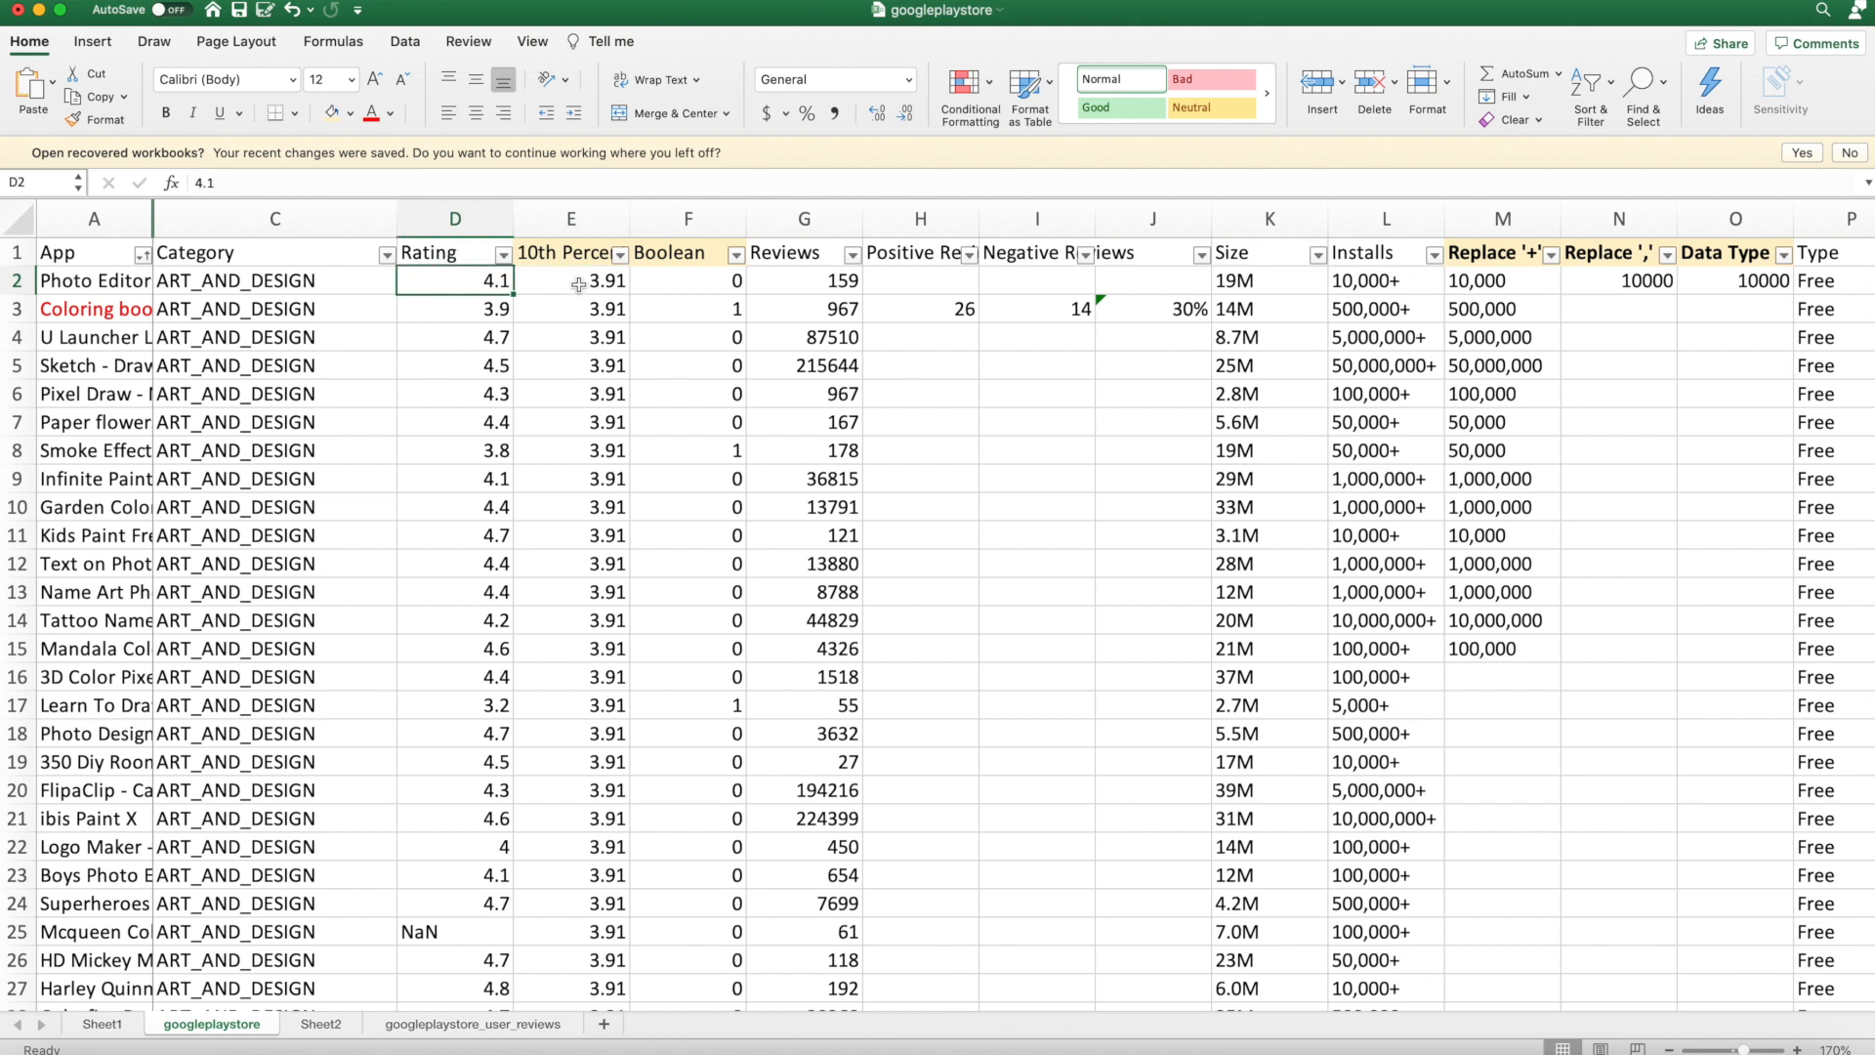
{"action": "left_click", "coordinate": [571, 280]}
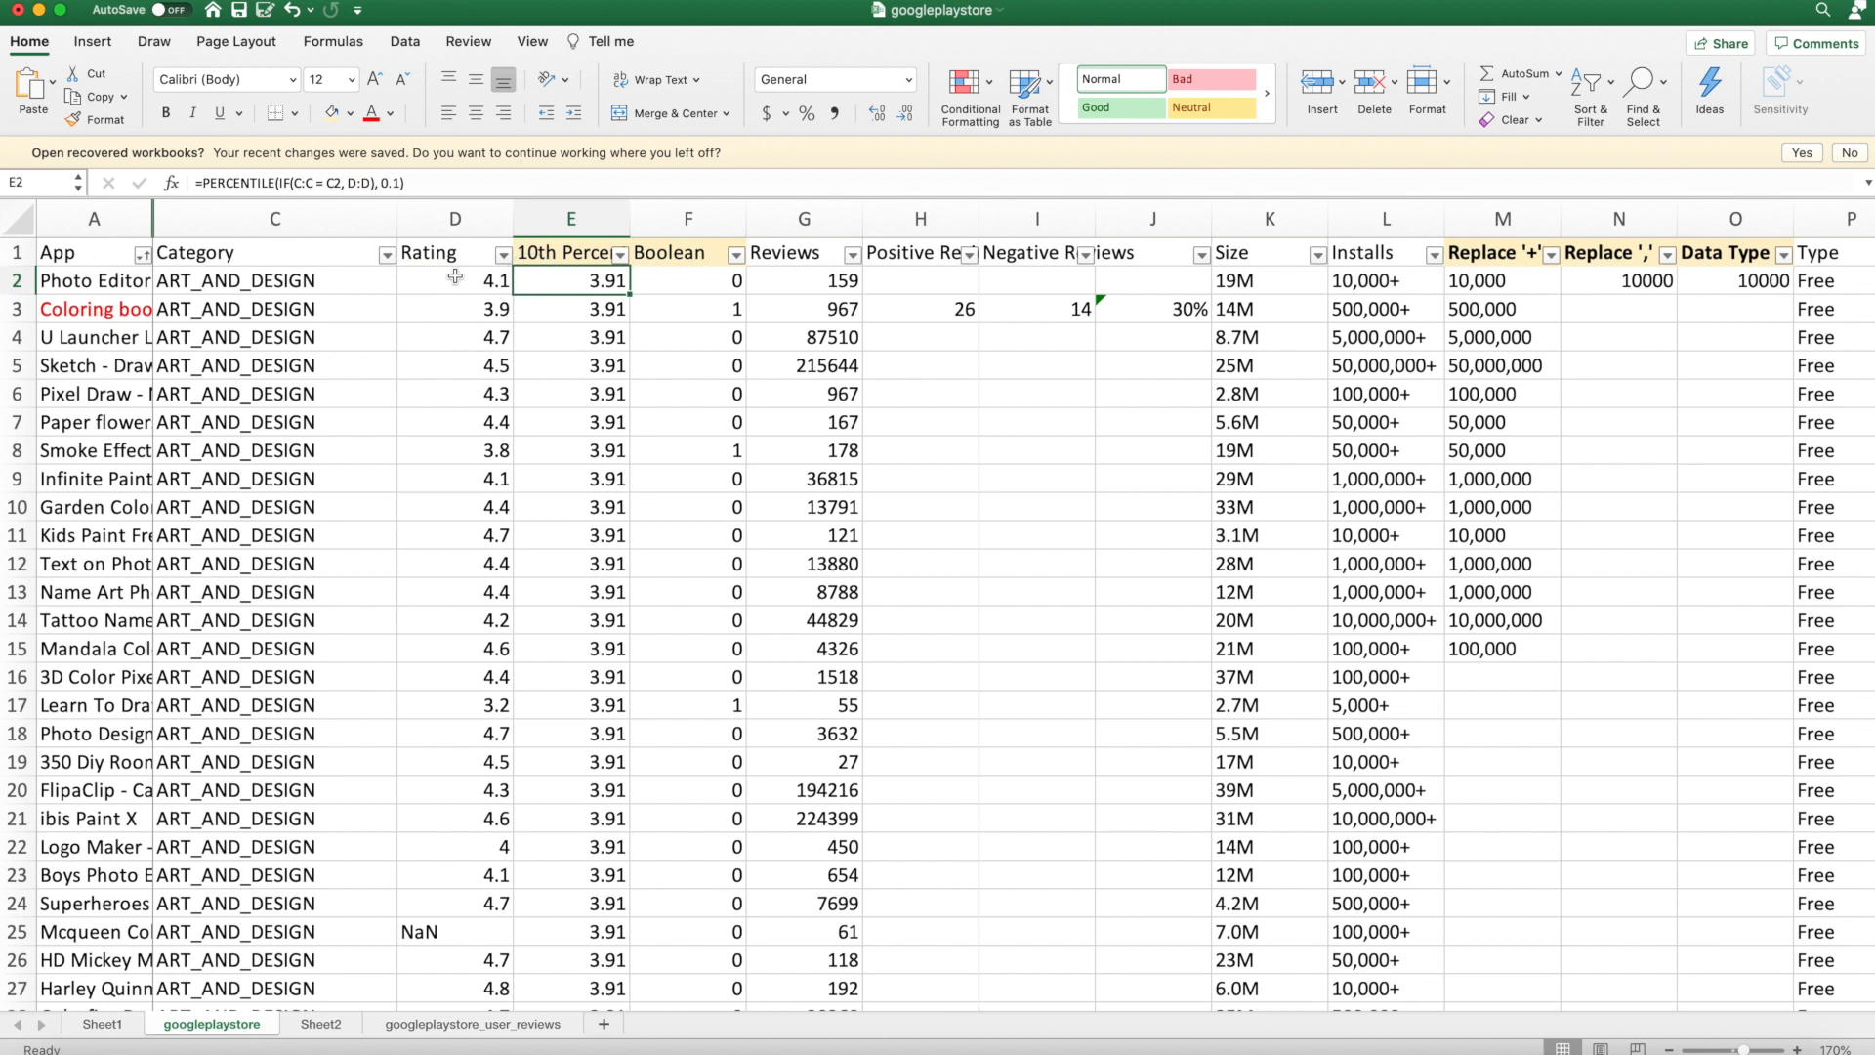
{"action": "left_click", "coordinate": [454, 280]}
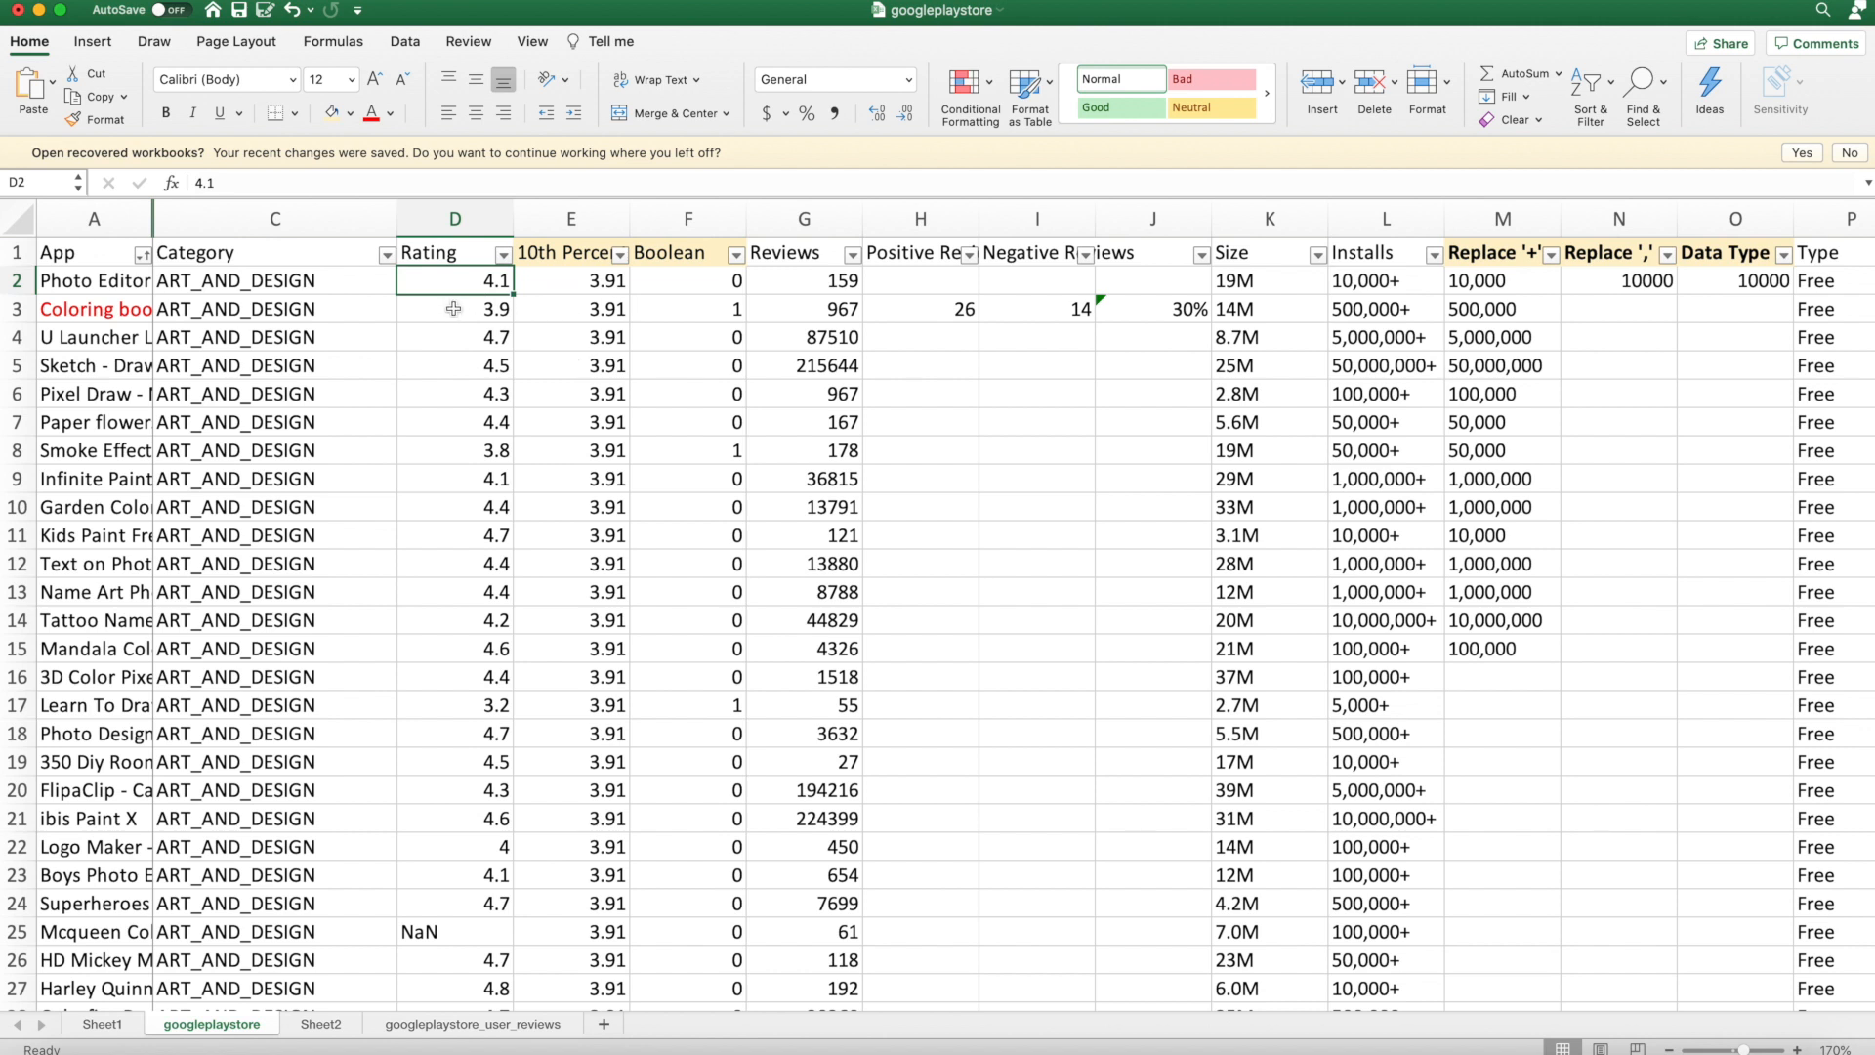
{"action": "left_click", "coordinate": [454, 308]}
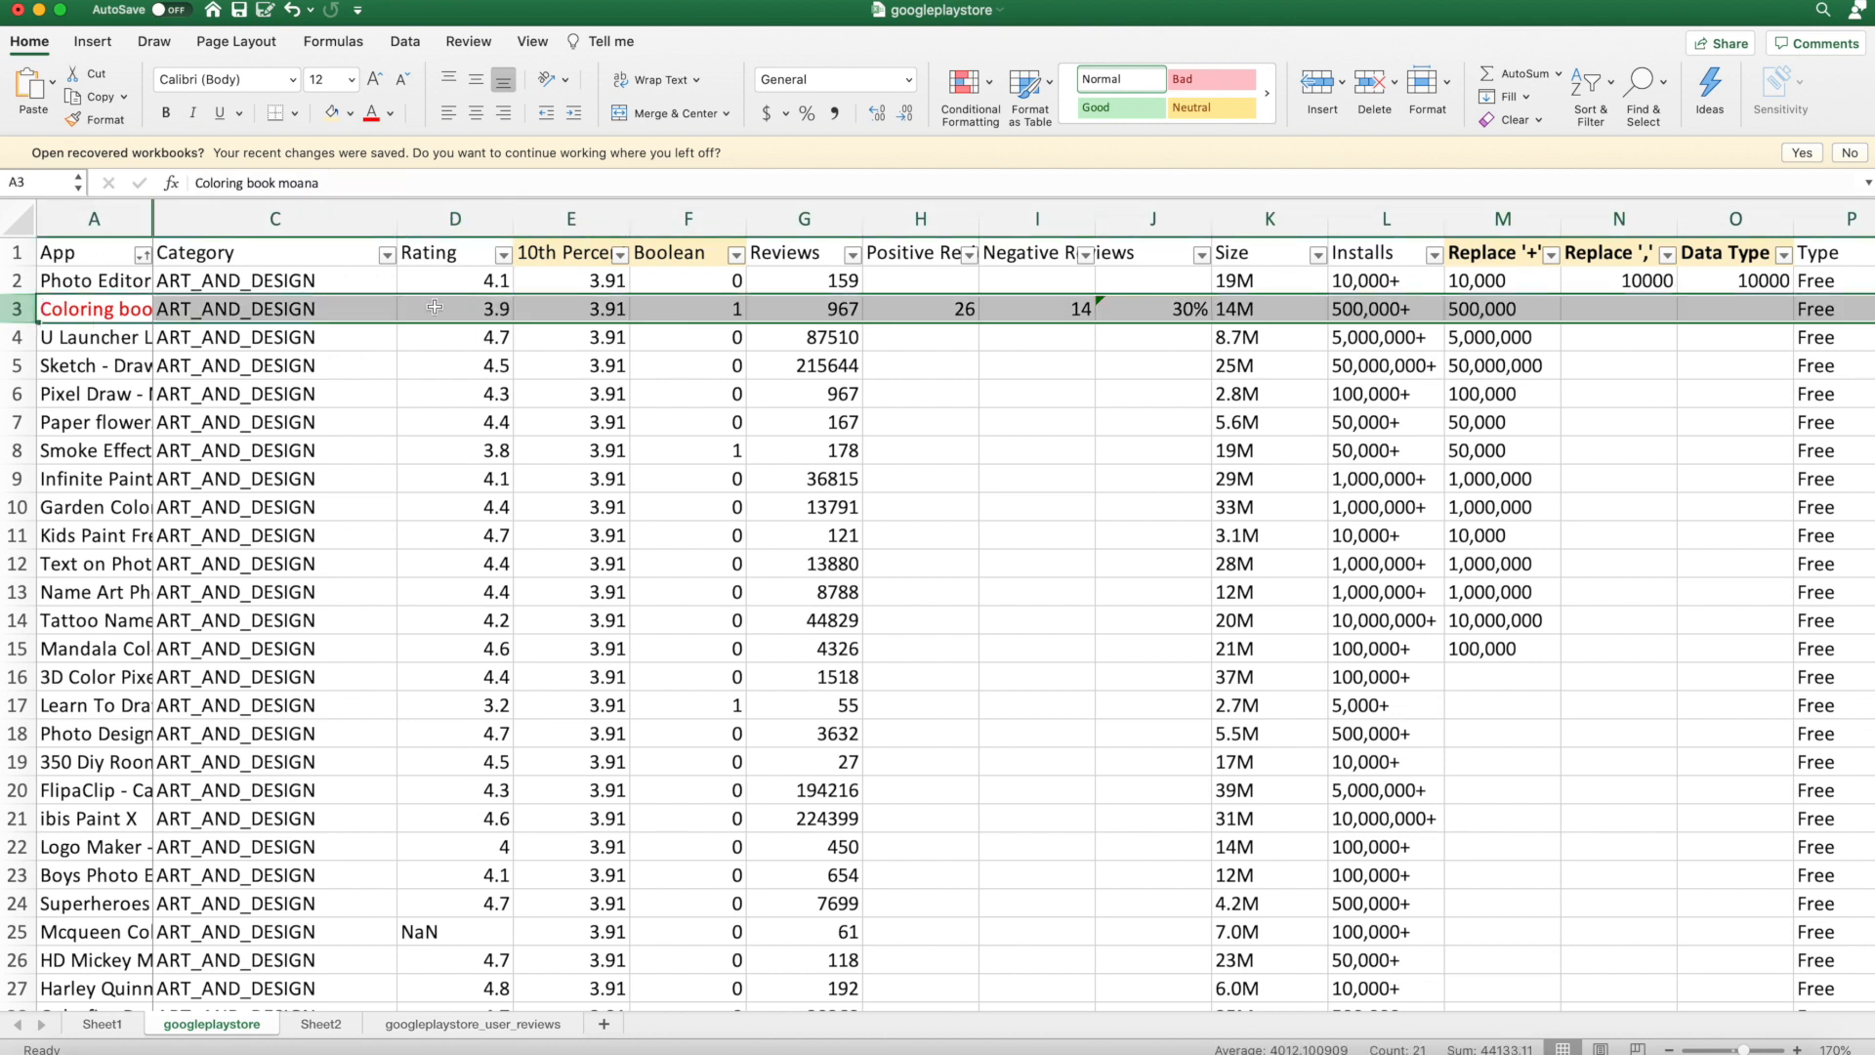
{"action": "left_click", "coordinate": [456, 309]}
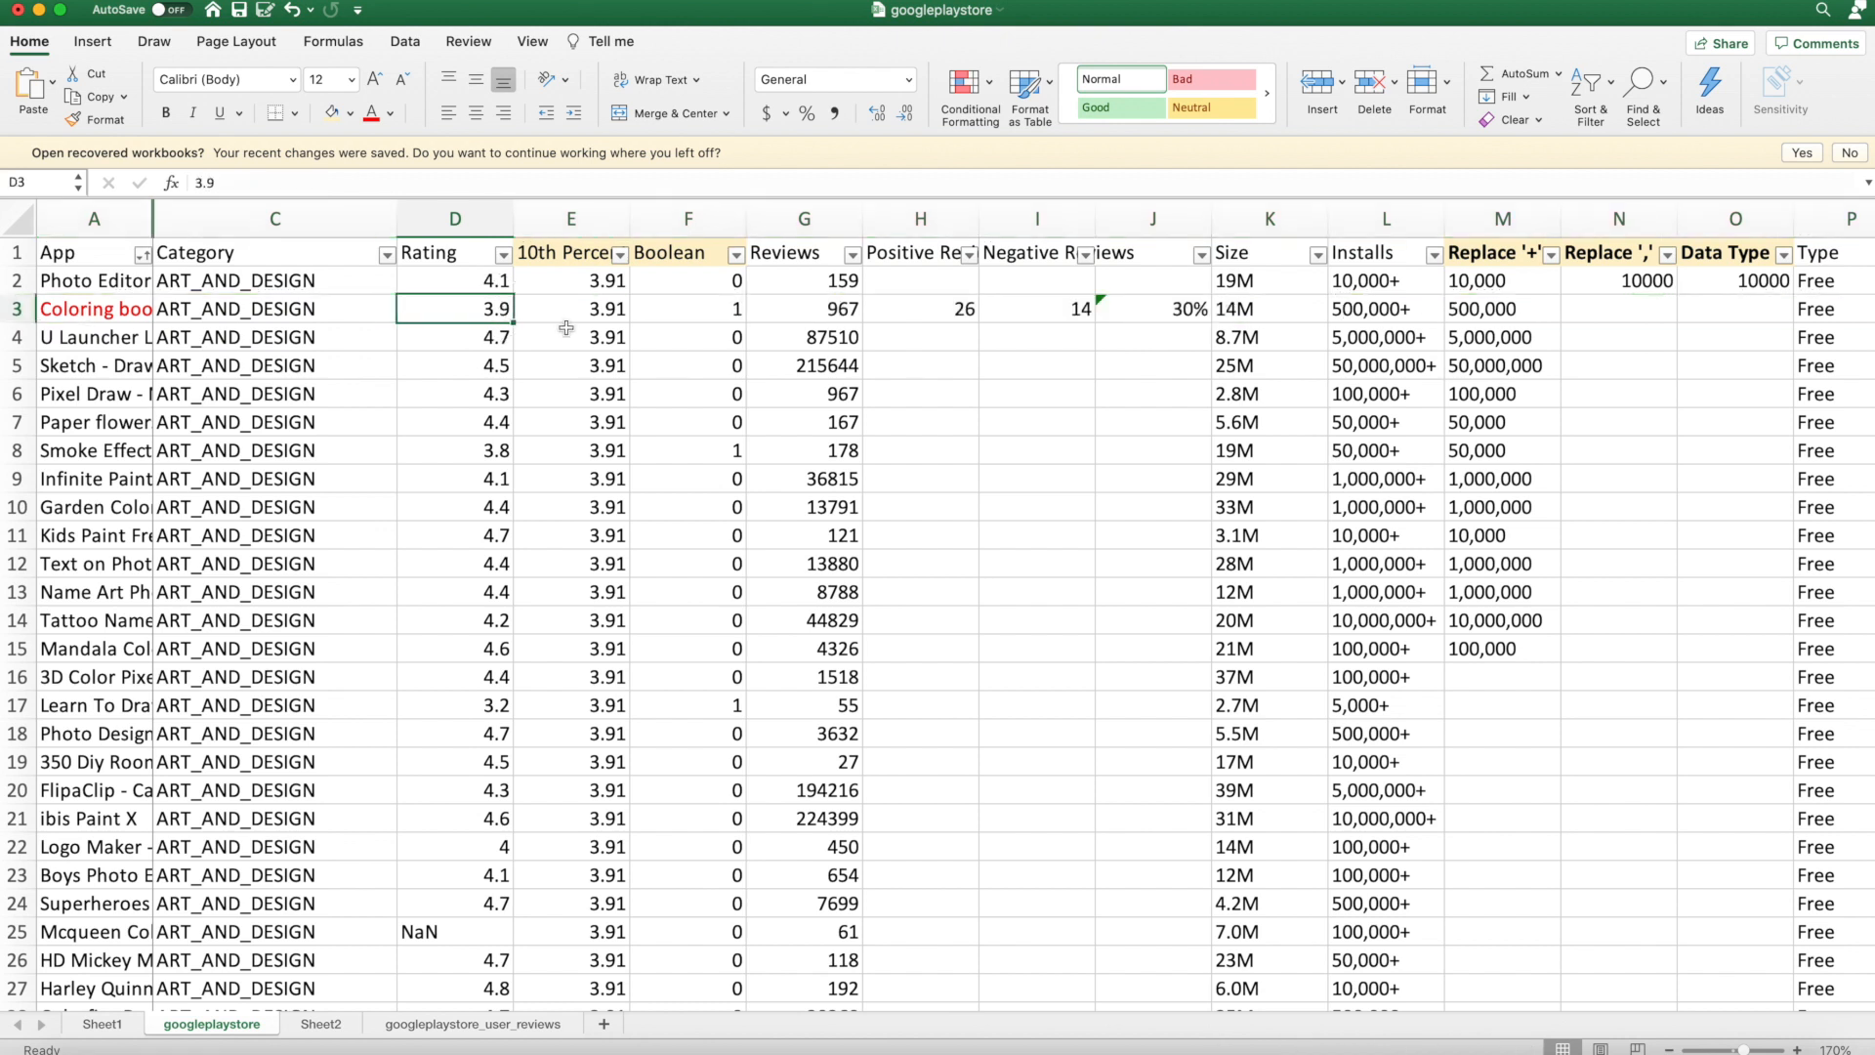
{"action": "left_click", "coordinate": [571, 280]}
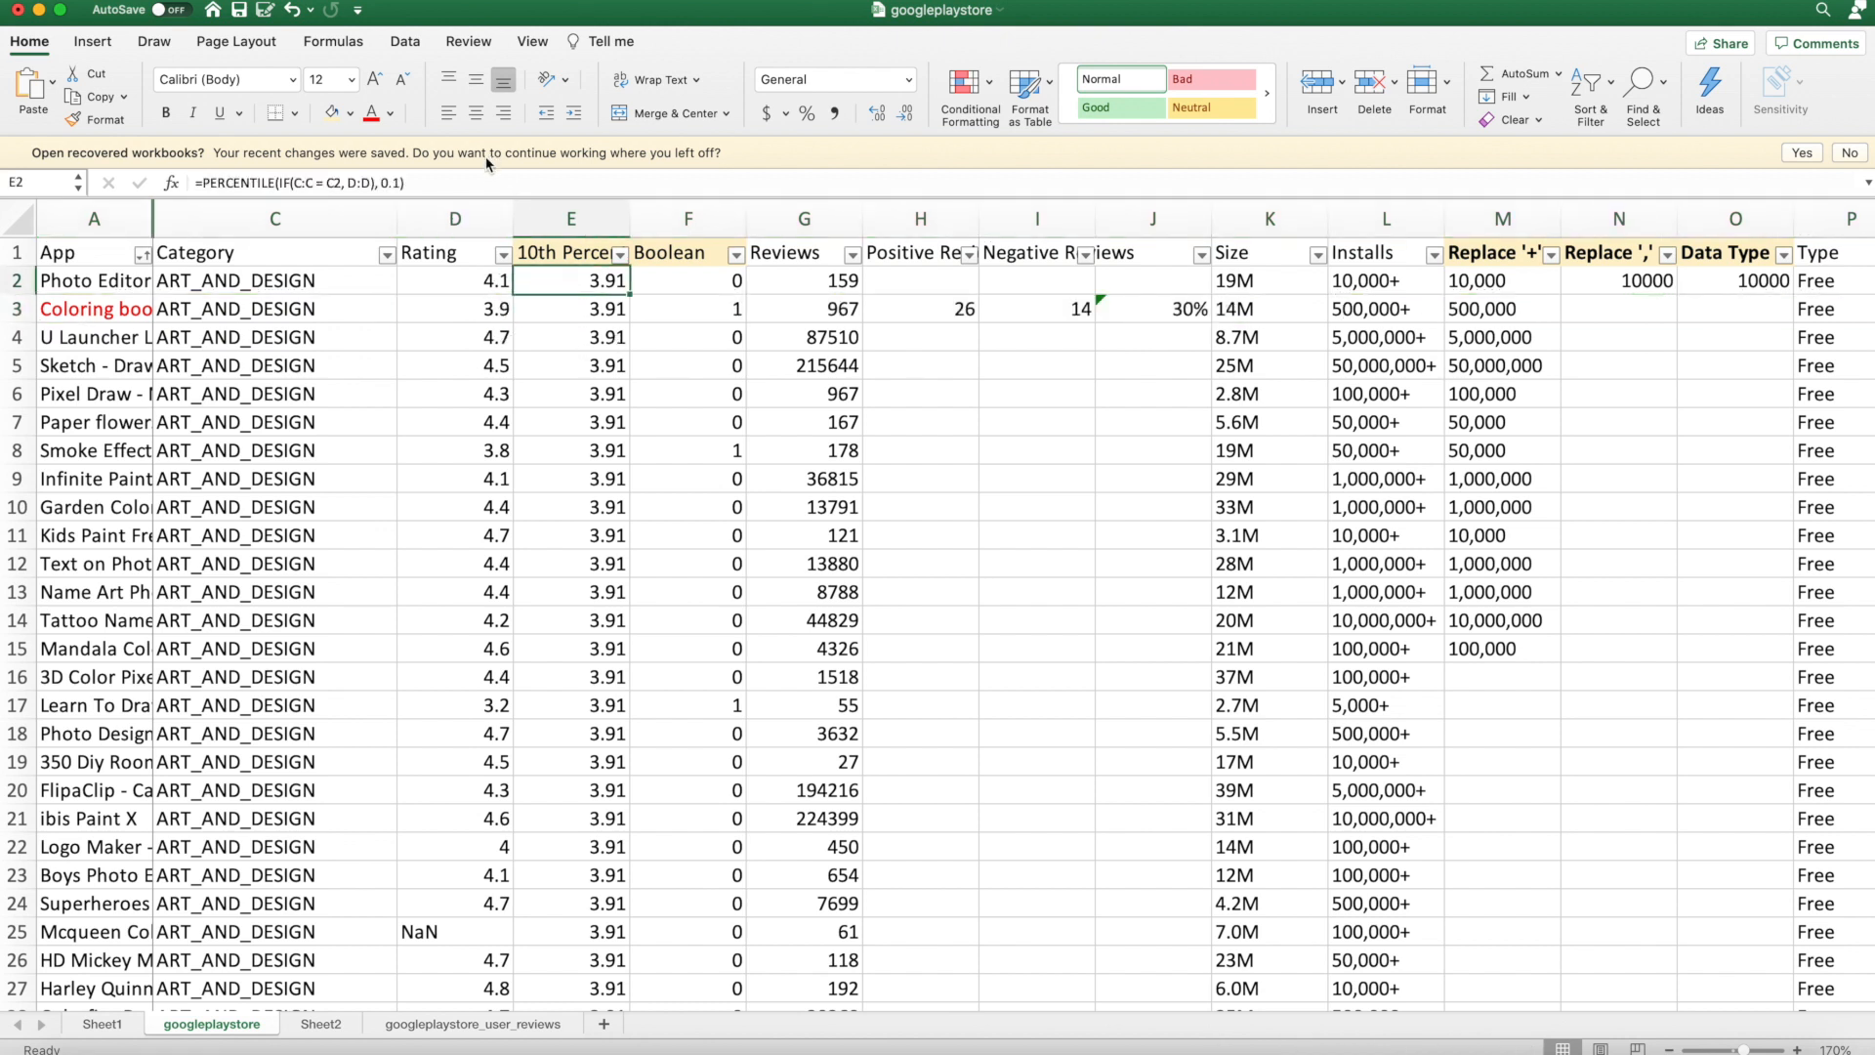
{"action": "left_click", "coordinate": [273, 252]}
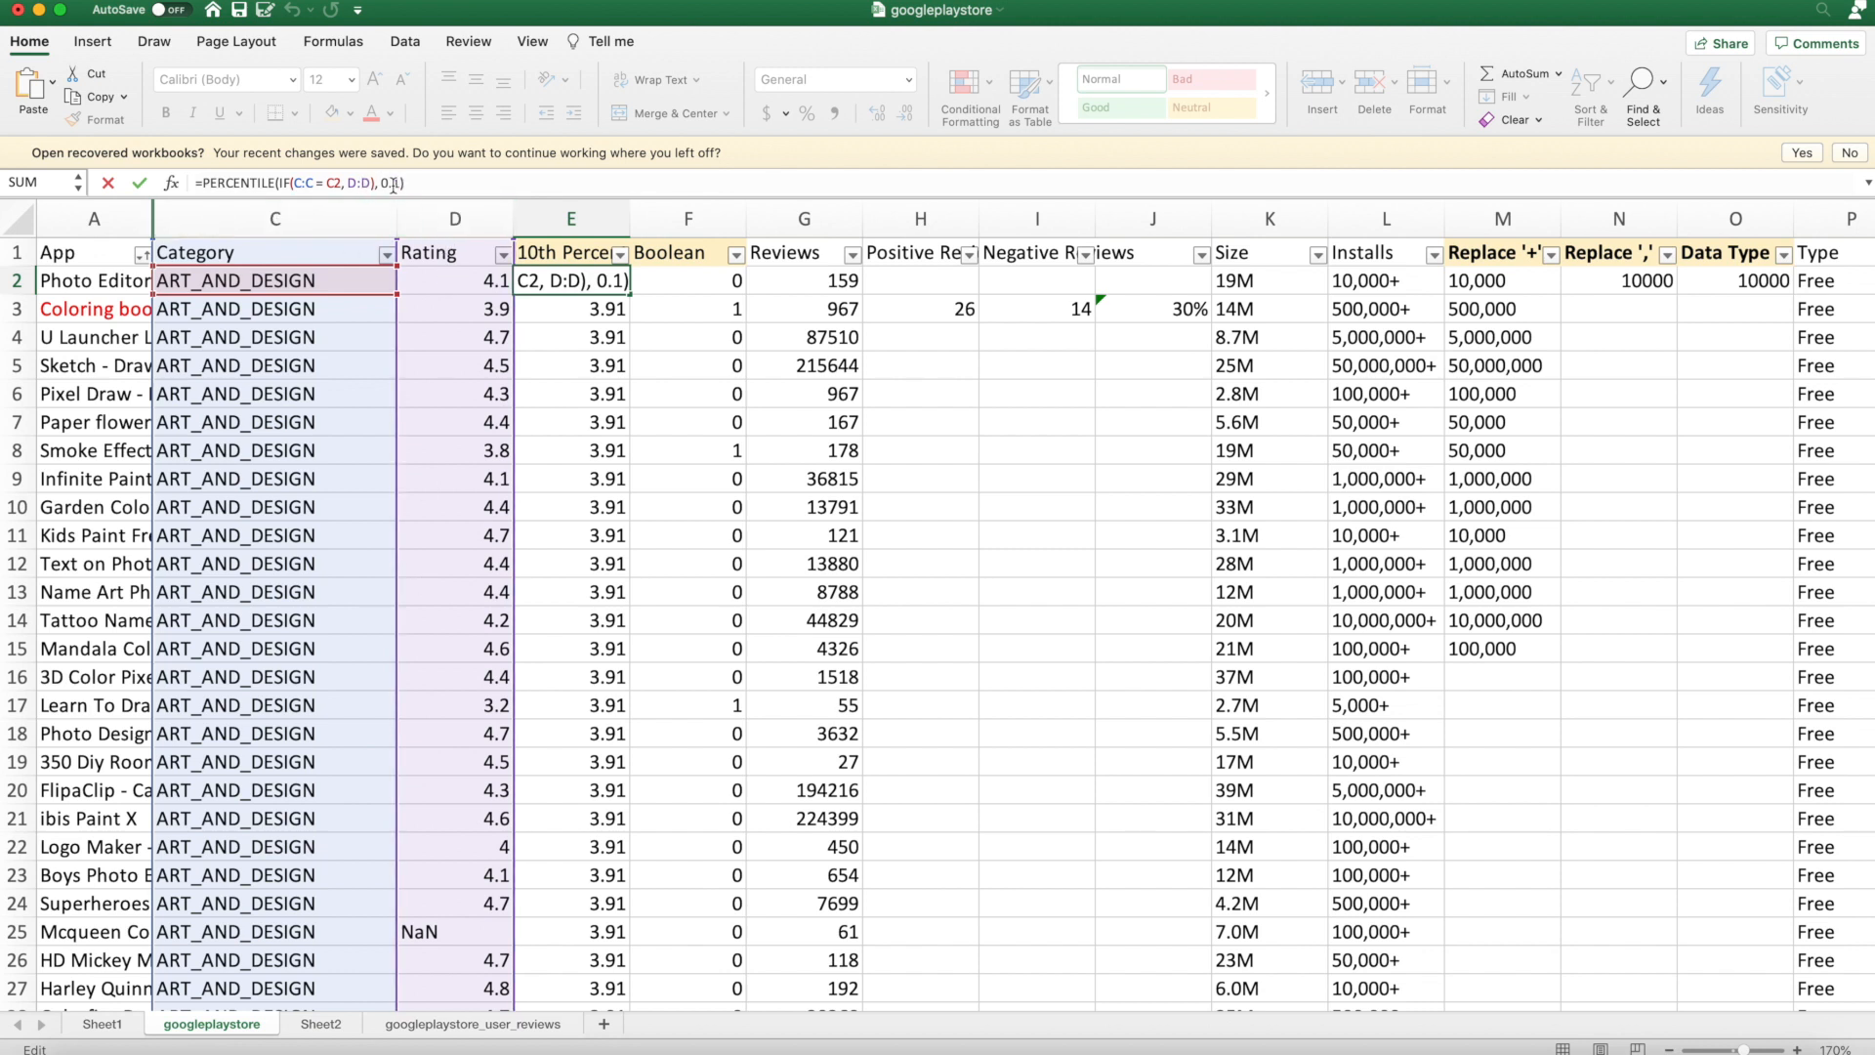
{"action": "mouse_move", "coordinate": [389, 182]}
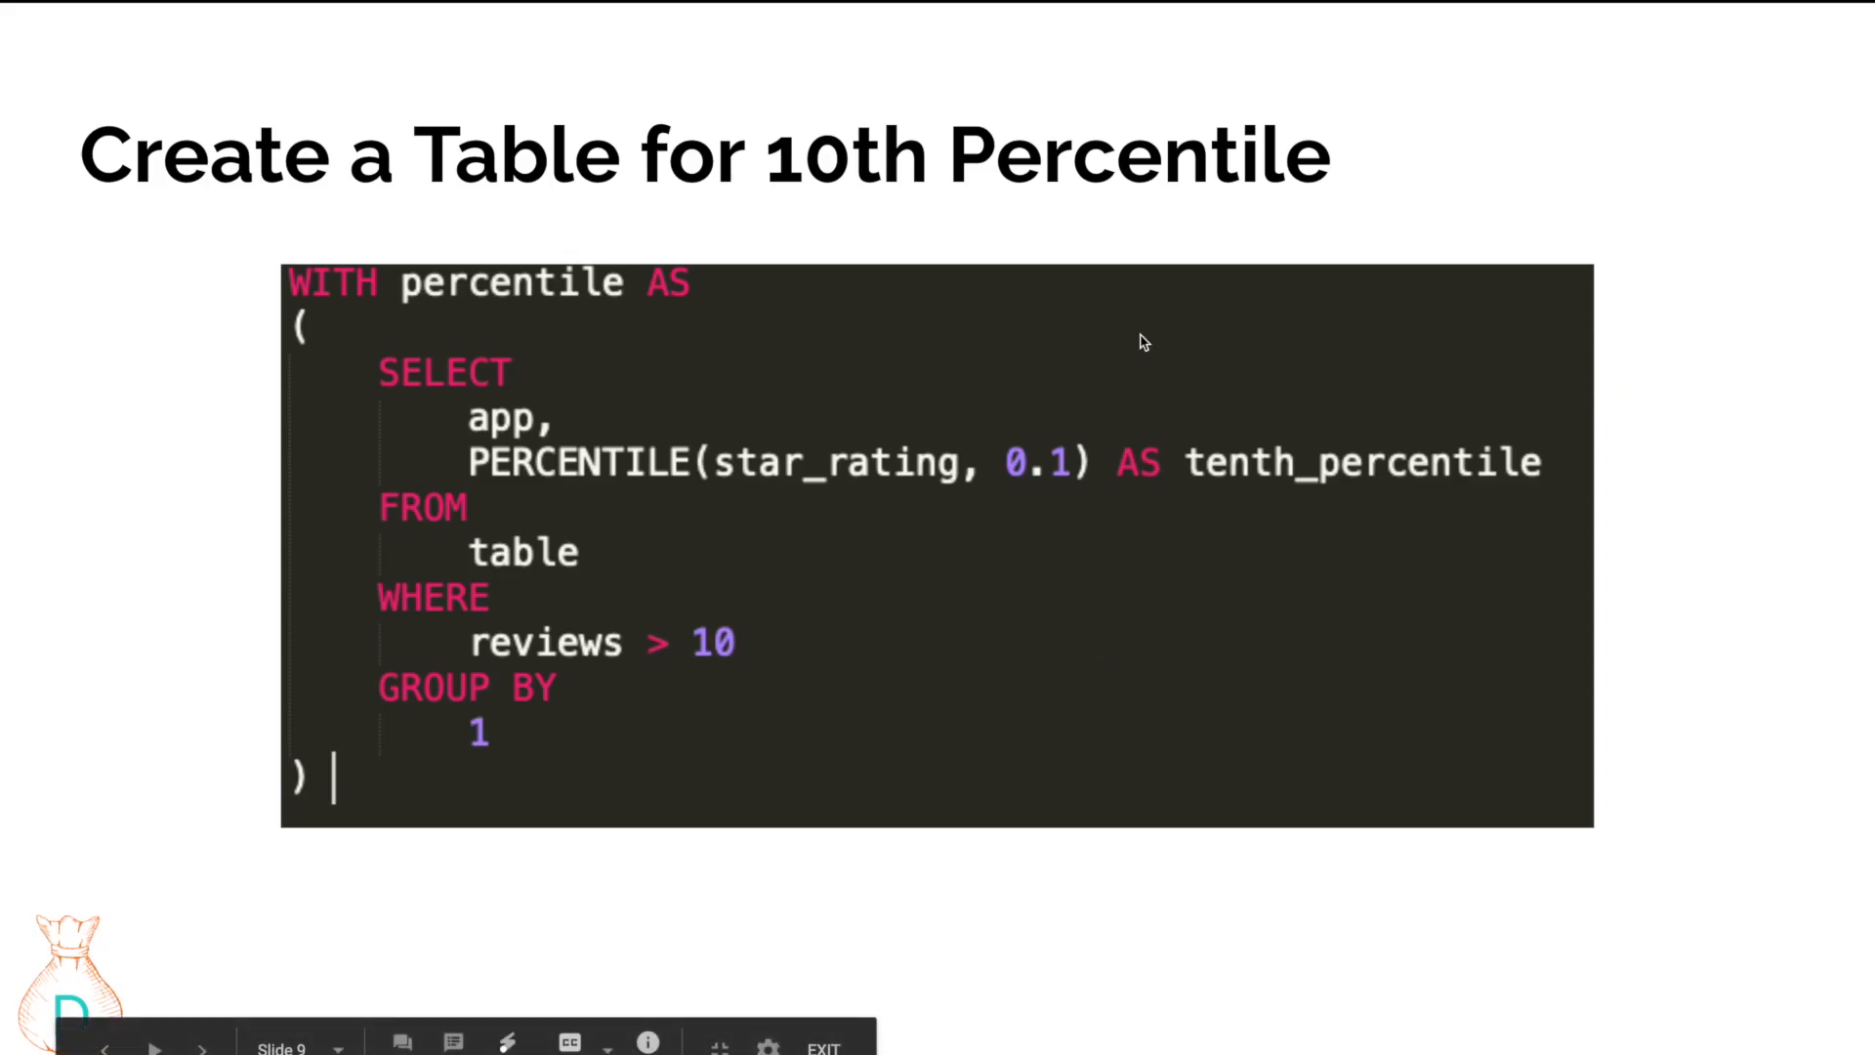
{"action": "mouse_move", "coordinate": [371, 760]}
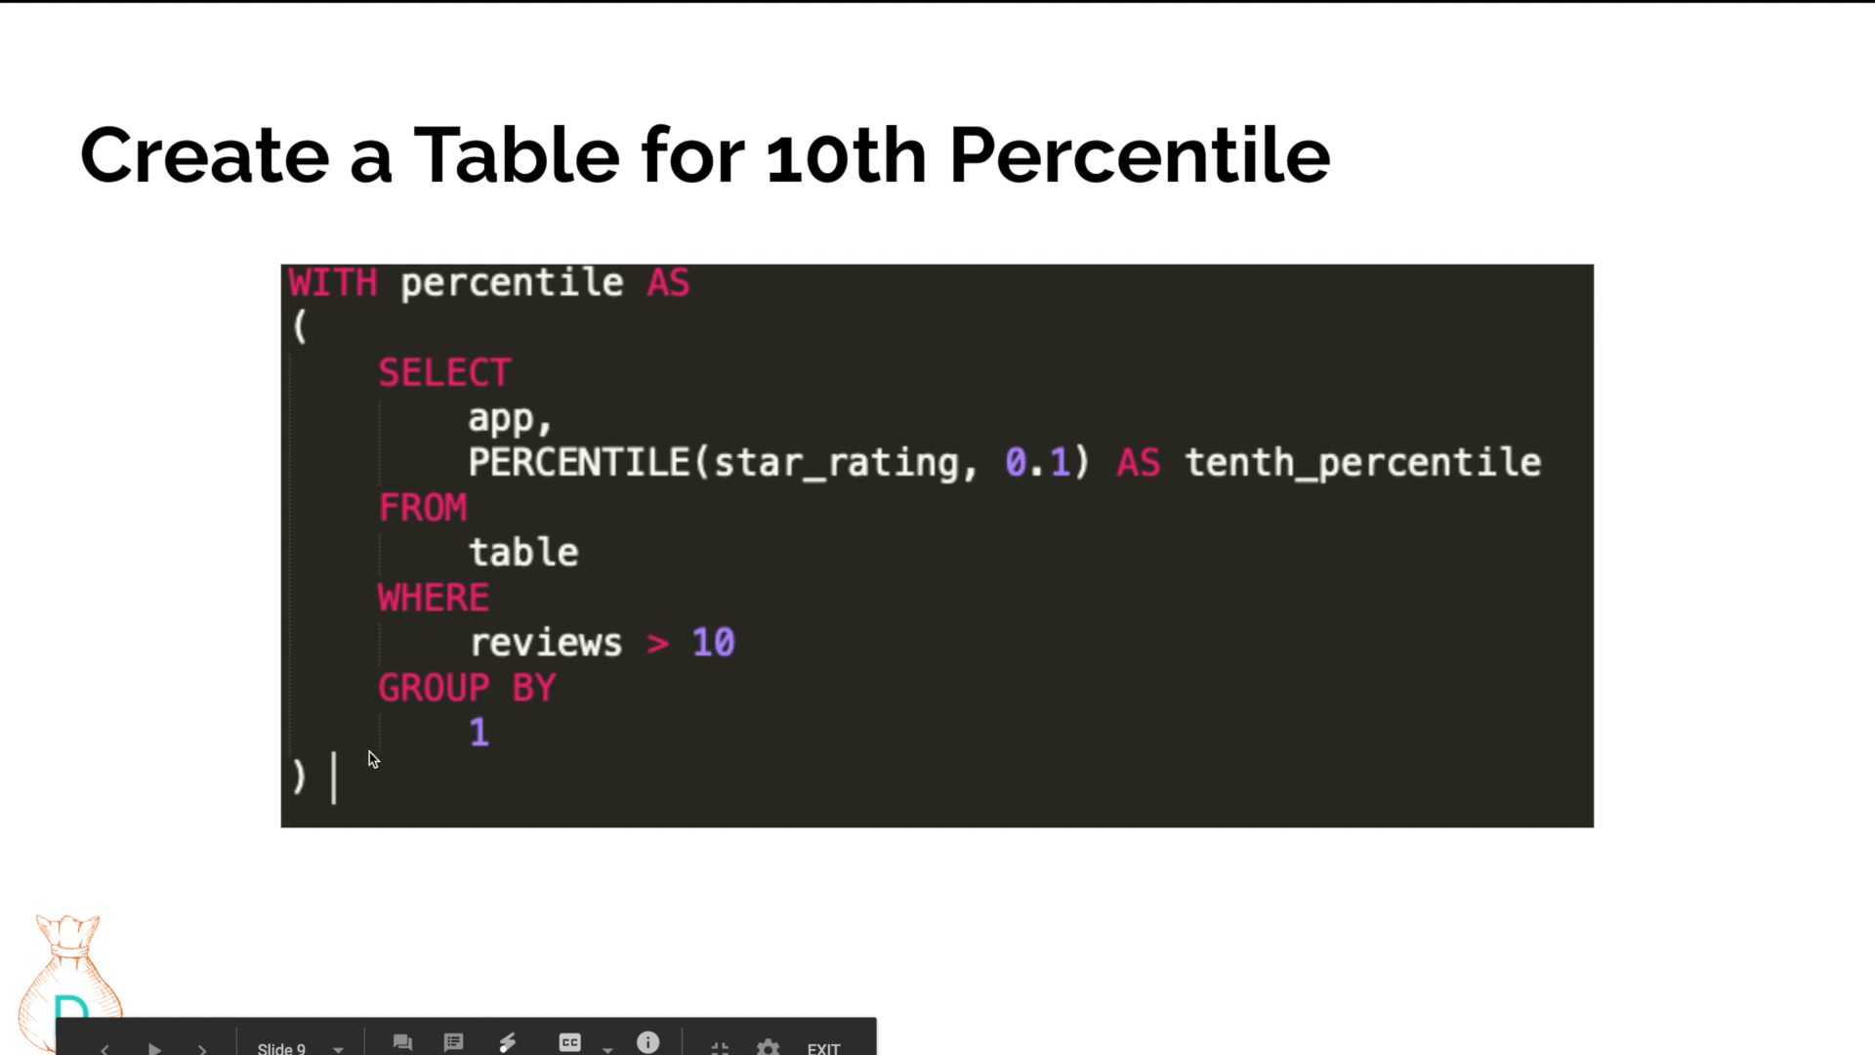
Step: Return to Excel's googleplaystore_user_reviews sheet after presenting the 10th-percentile SQL slide
{"action": "left_click", "coordinate": [152, 1049]}
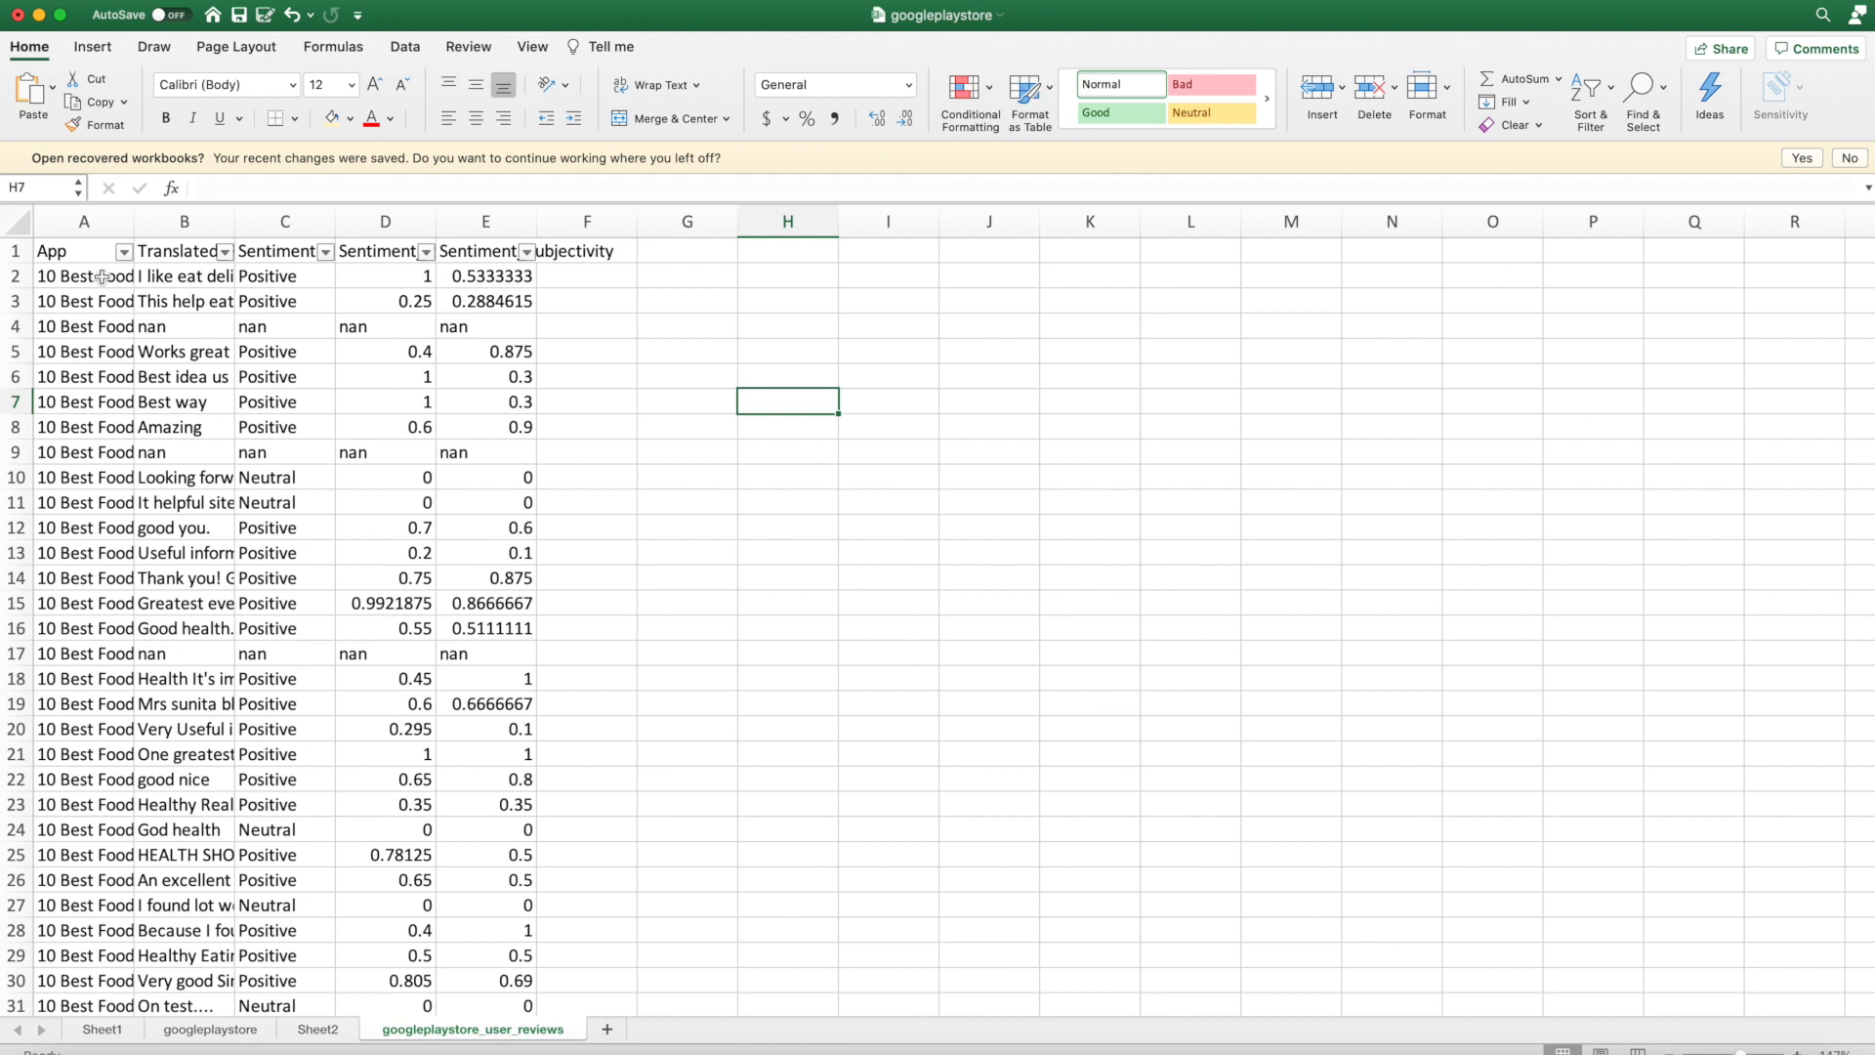
Step: Inspect the Translated_Review and Sentiment columns and preview the Sentiment filter options
{"action": "left_click", "coordinate": [182, 222]}
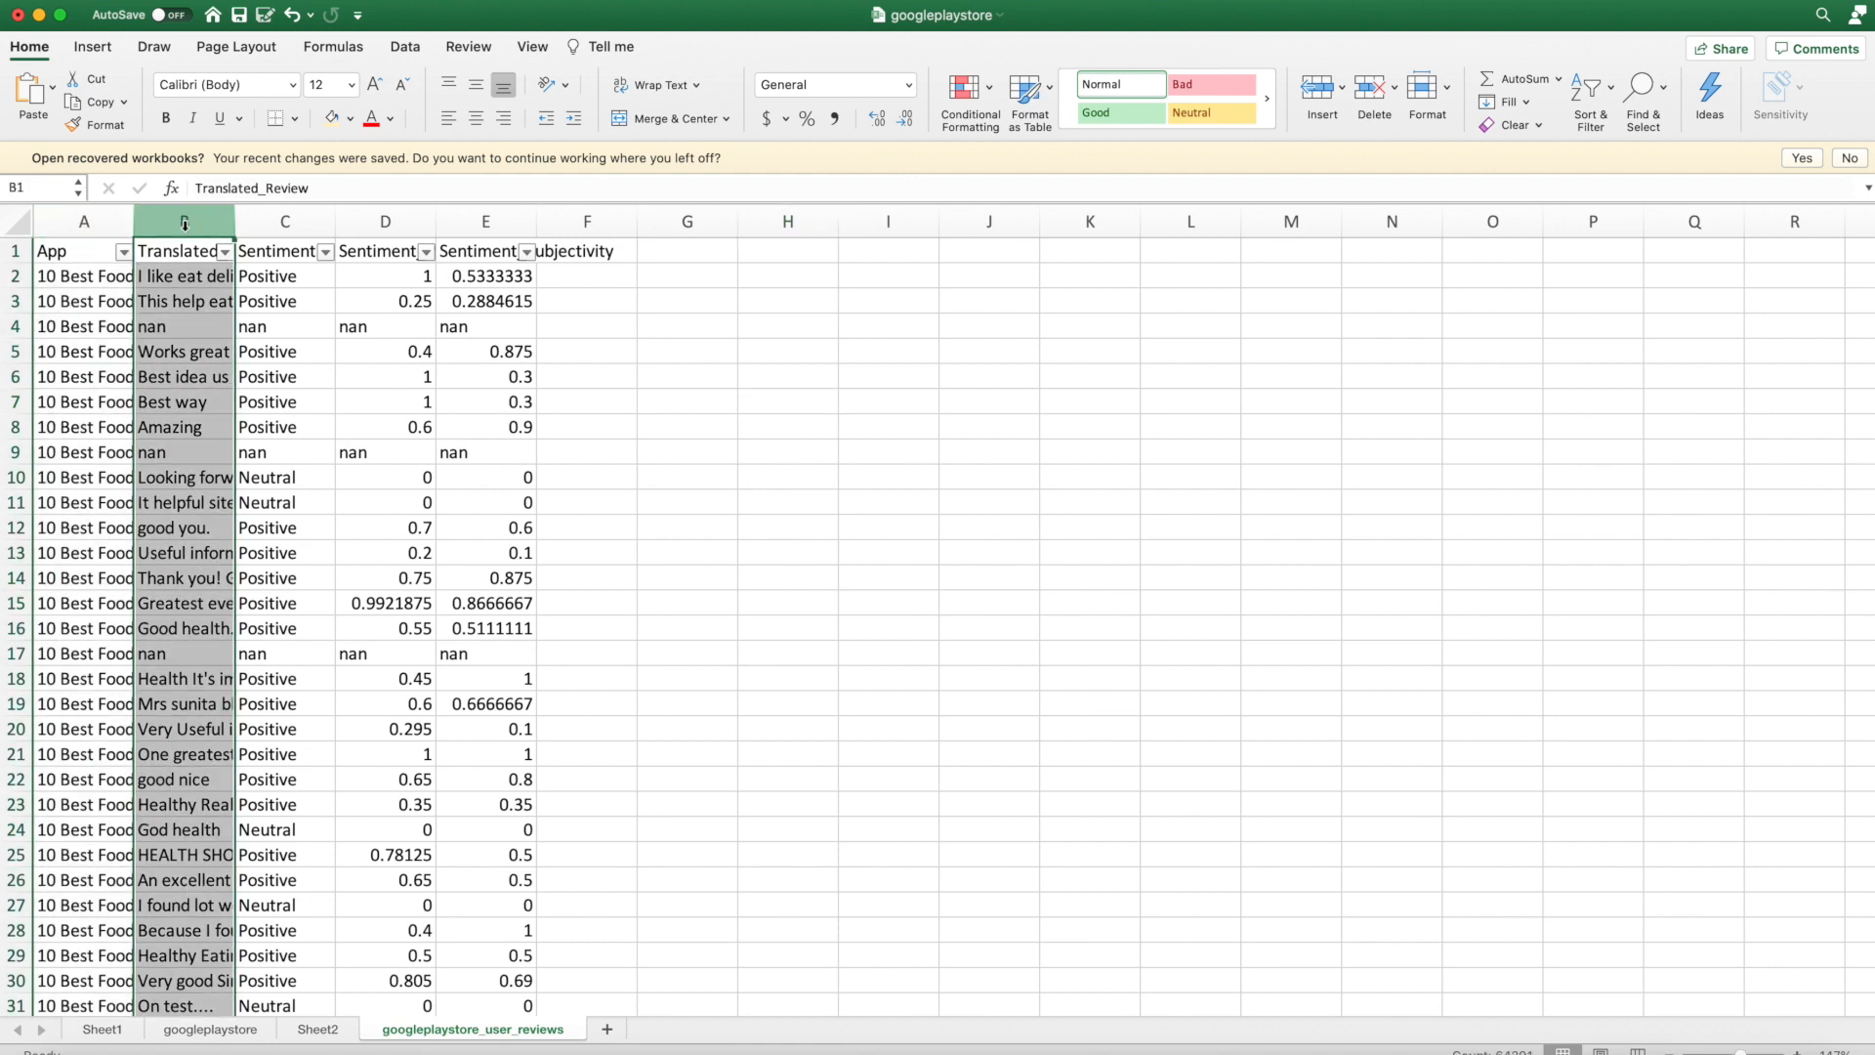
{"action": "left_click_drag", "start_coordinate": [182, 300], "coordinate": [183, 451]}
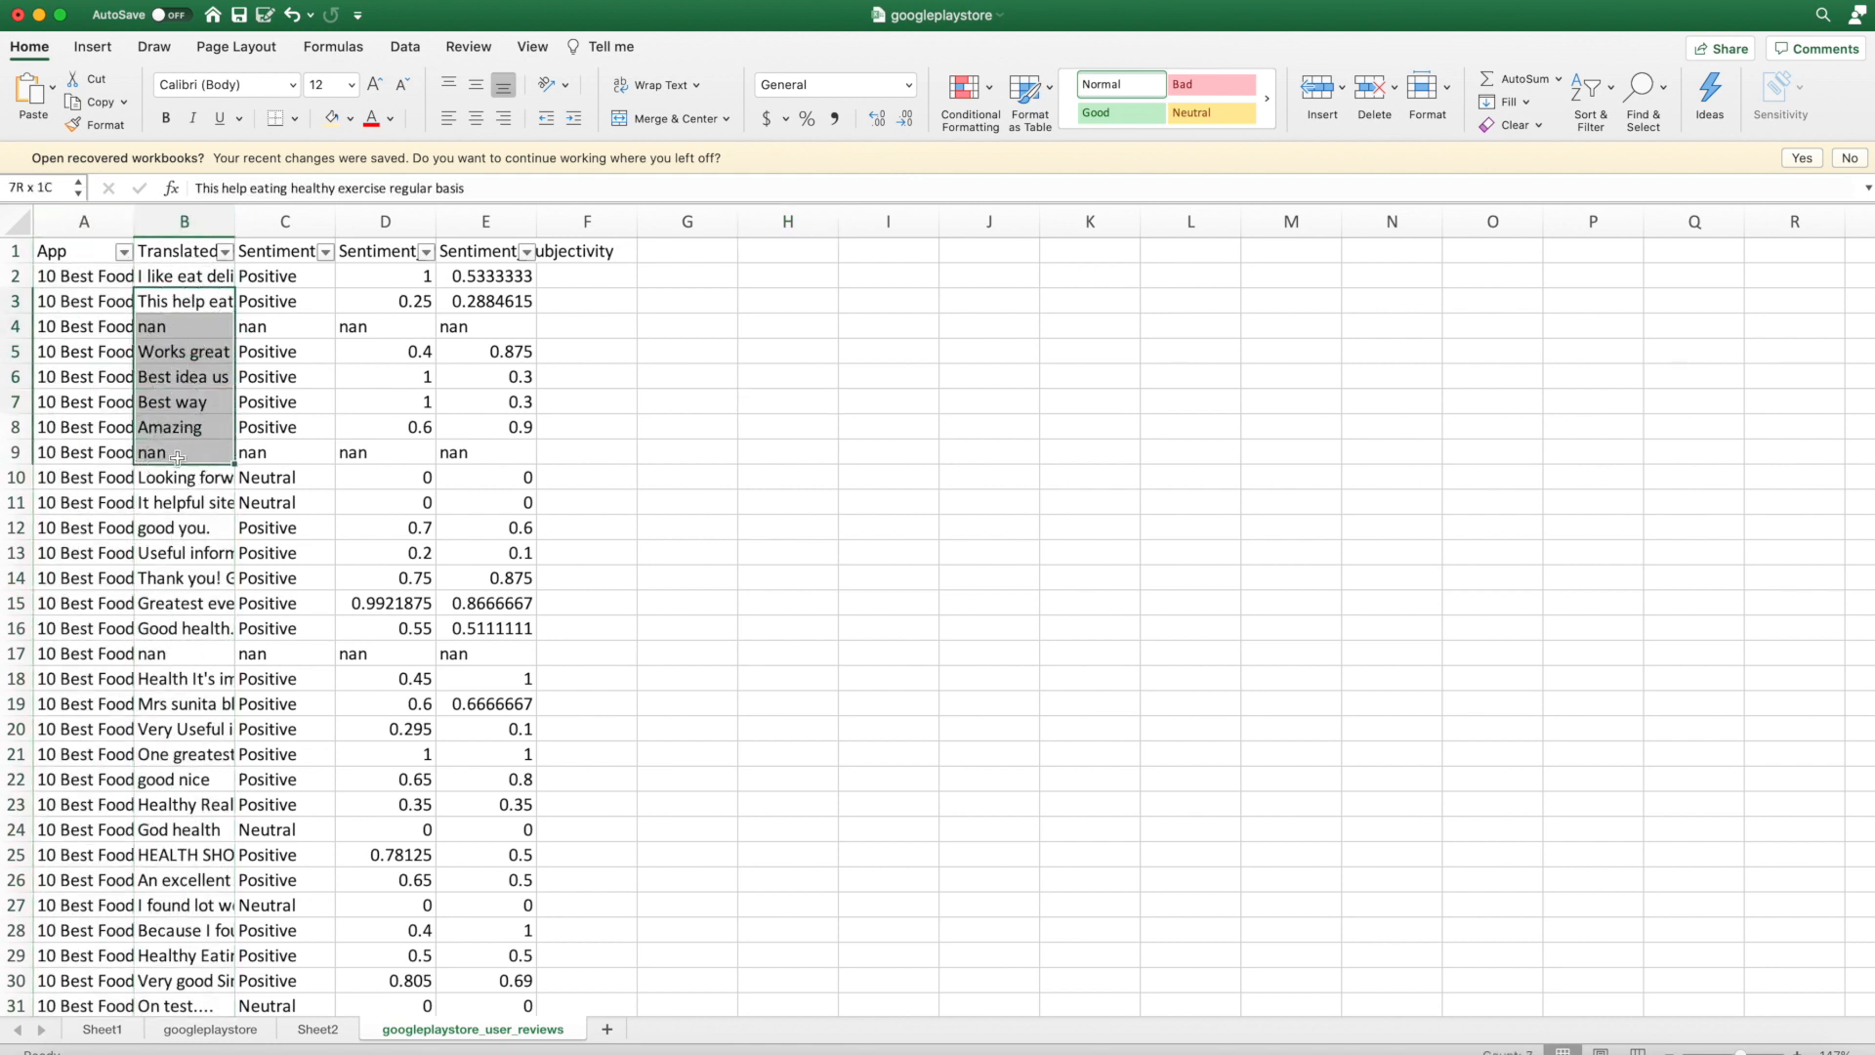
{"action": "left_click", "coordinate": [283, 222]}
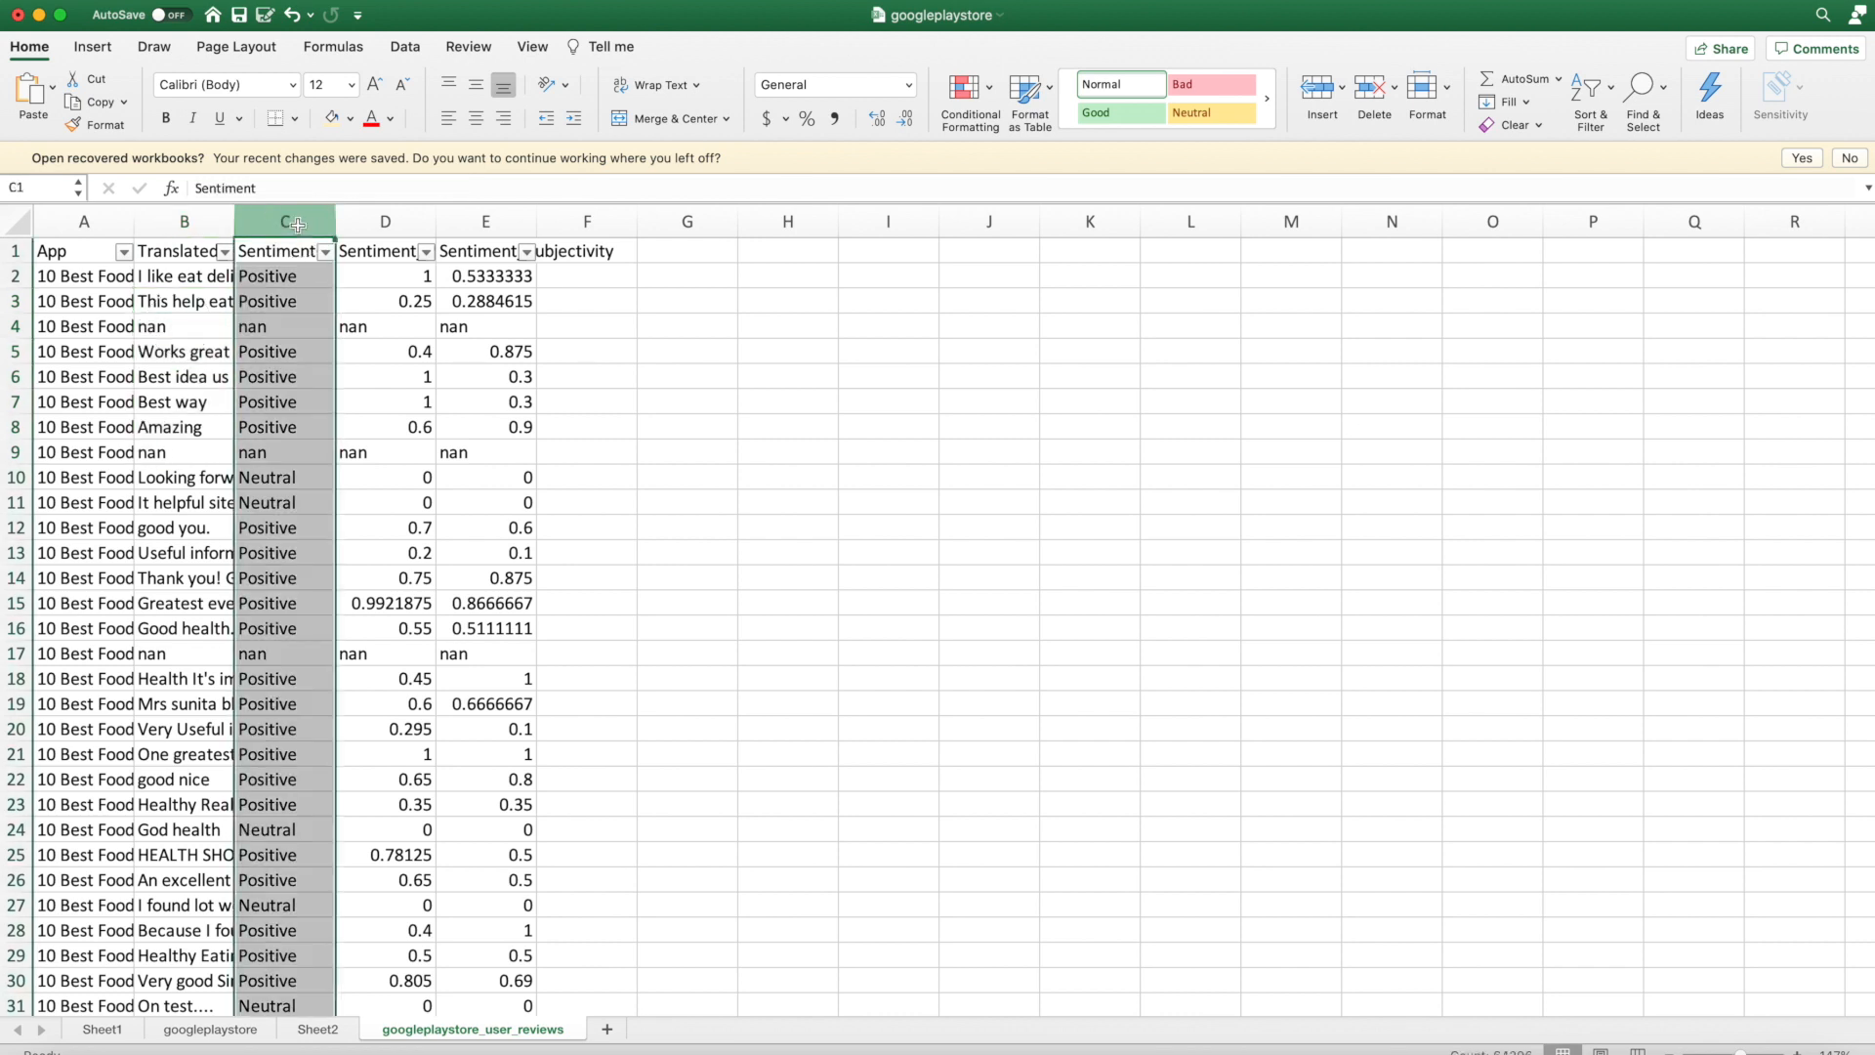
{"action": "left_click", "coordinate": [267, 276]}
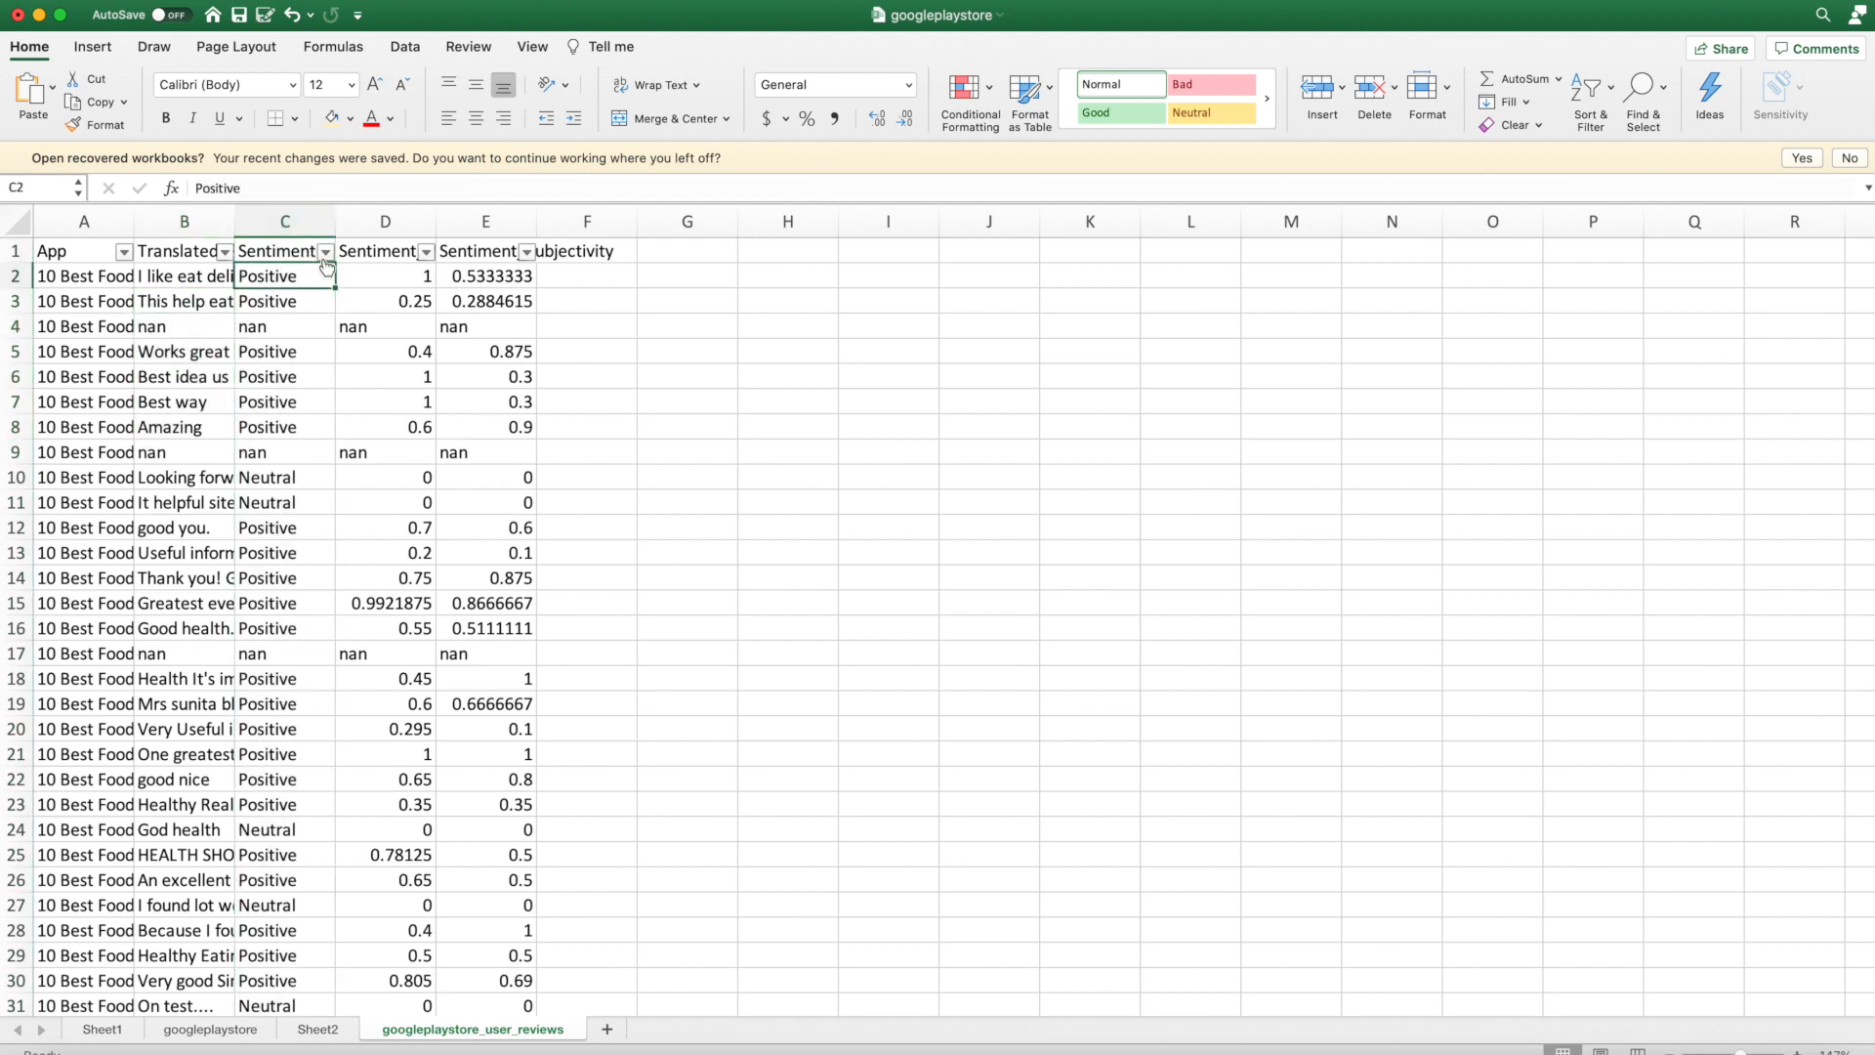
{"action": "left_click", "coordinate": [325, 251]}
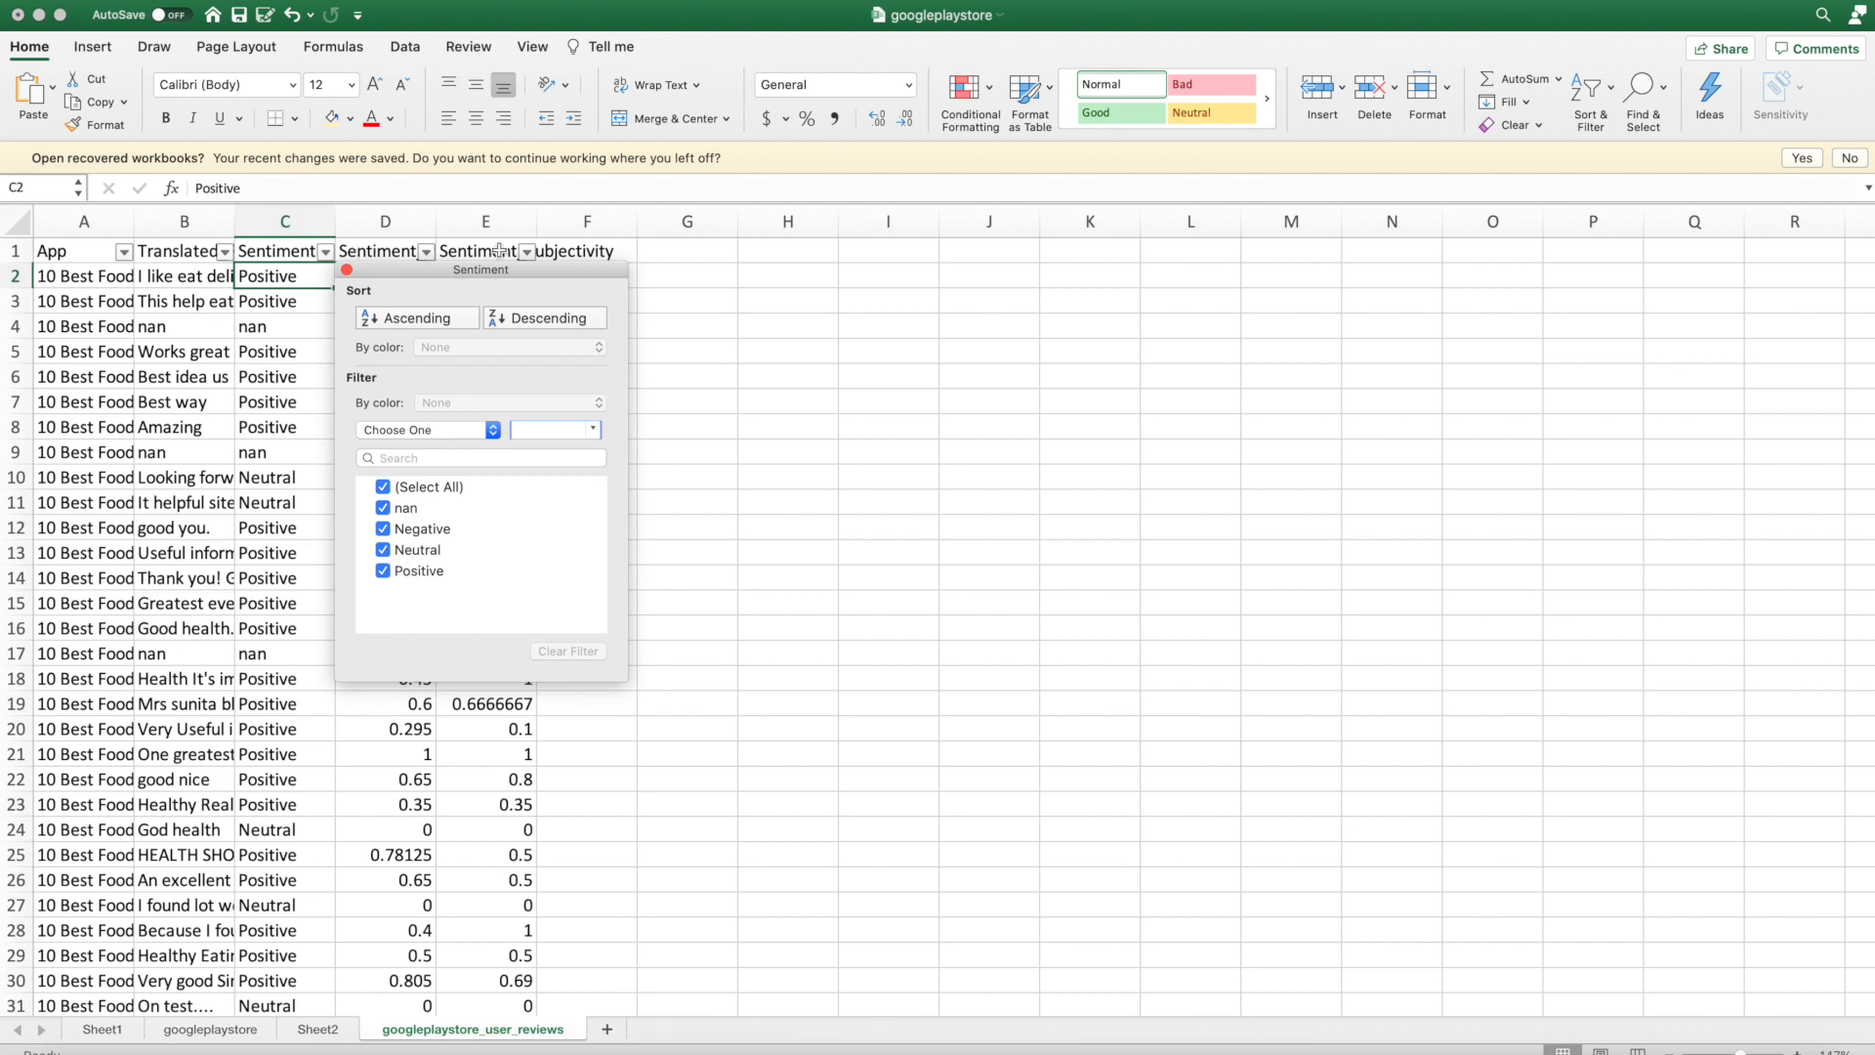
{"action": "left_click", "coordinate": [686, 275]}
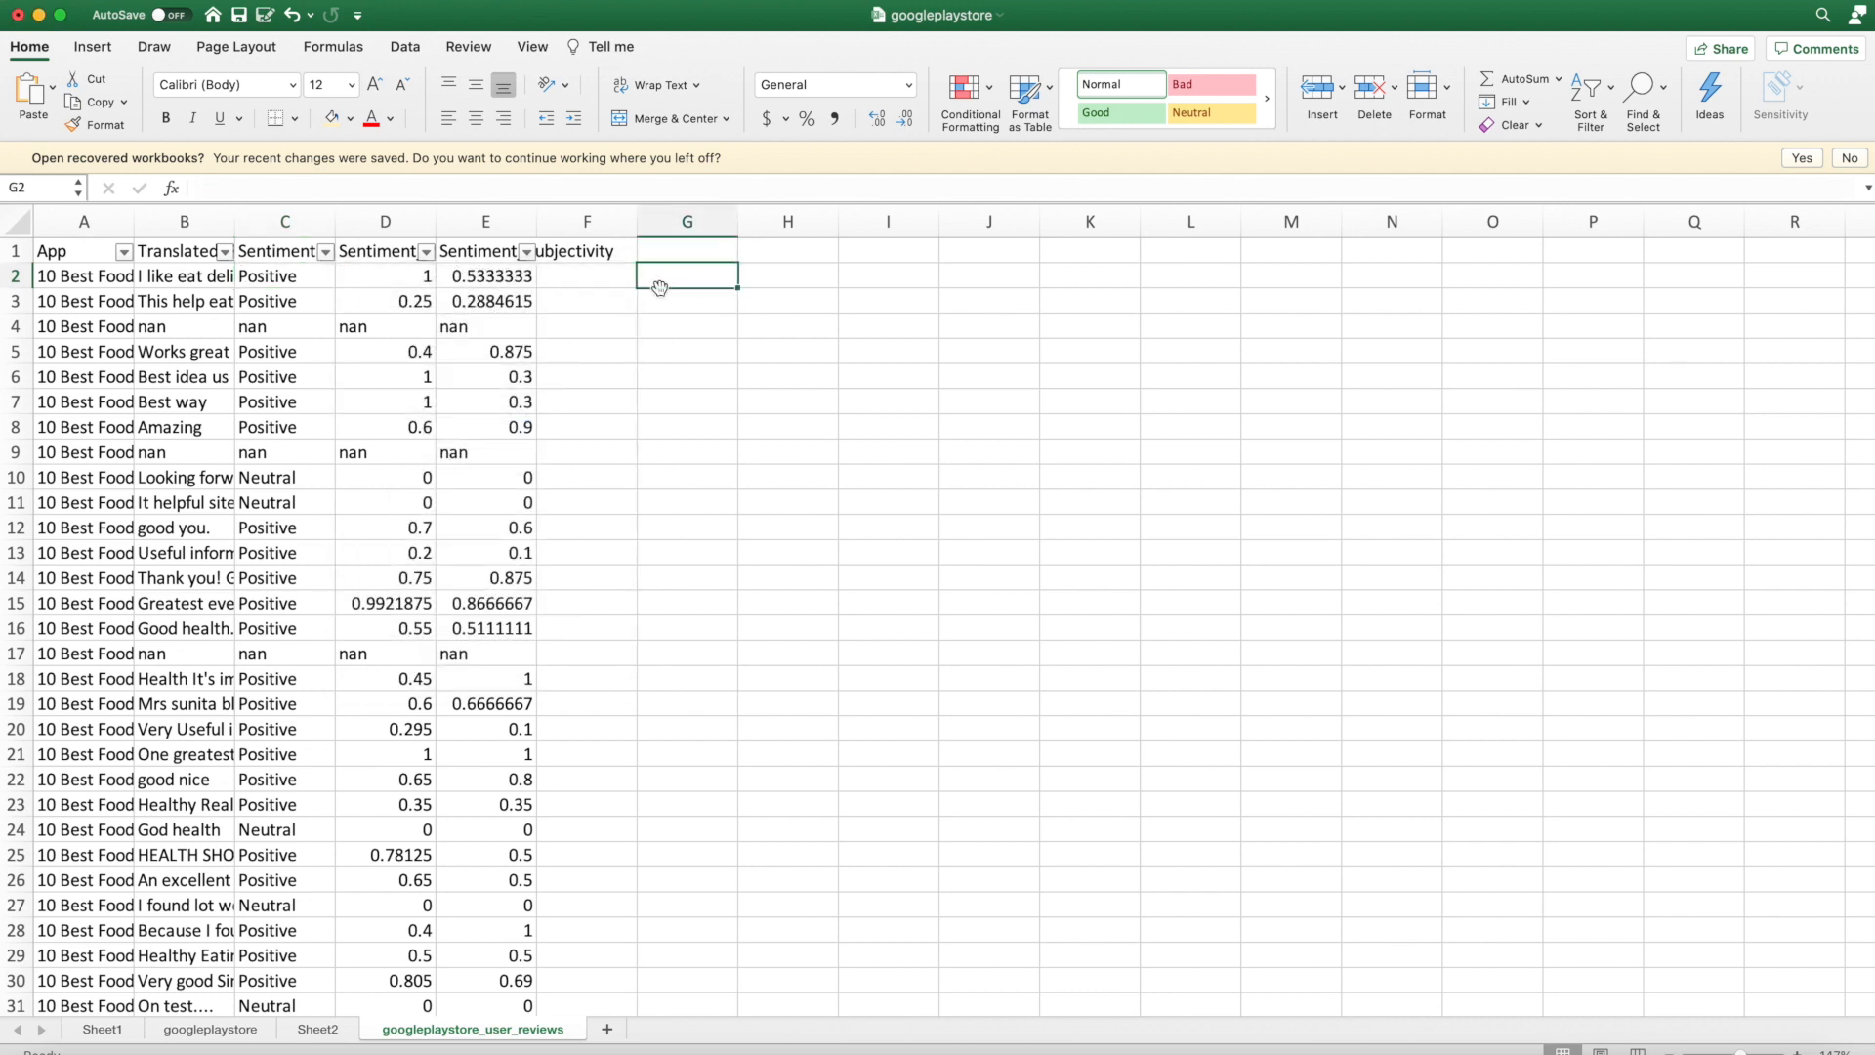
{"action": "left_click", "coordinate": [284, 275]}
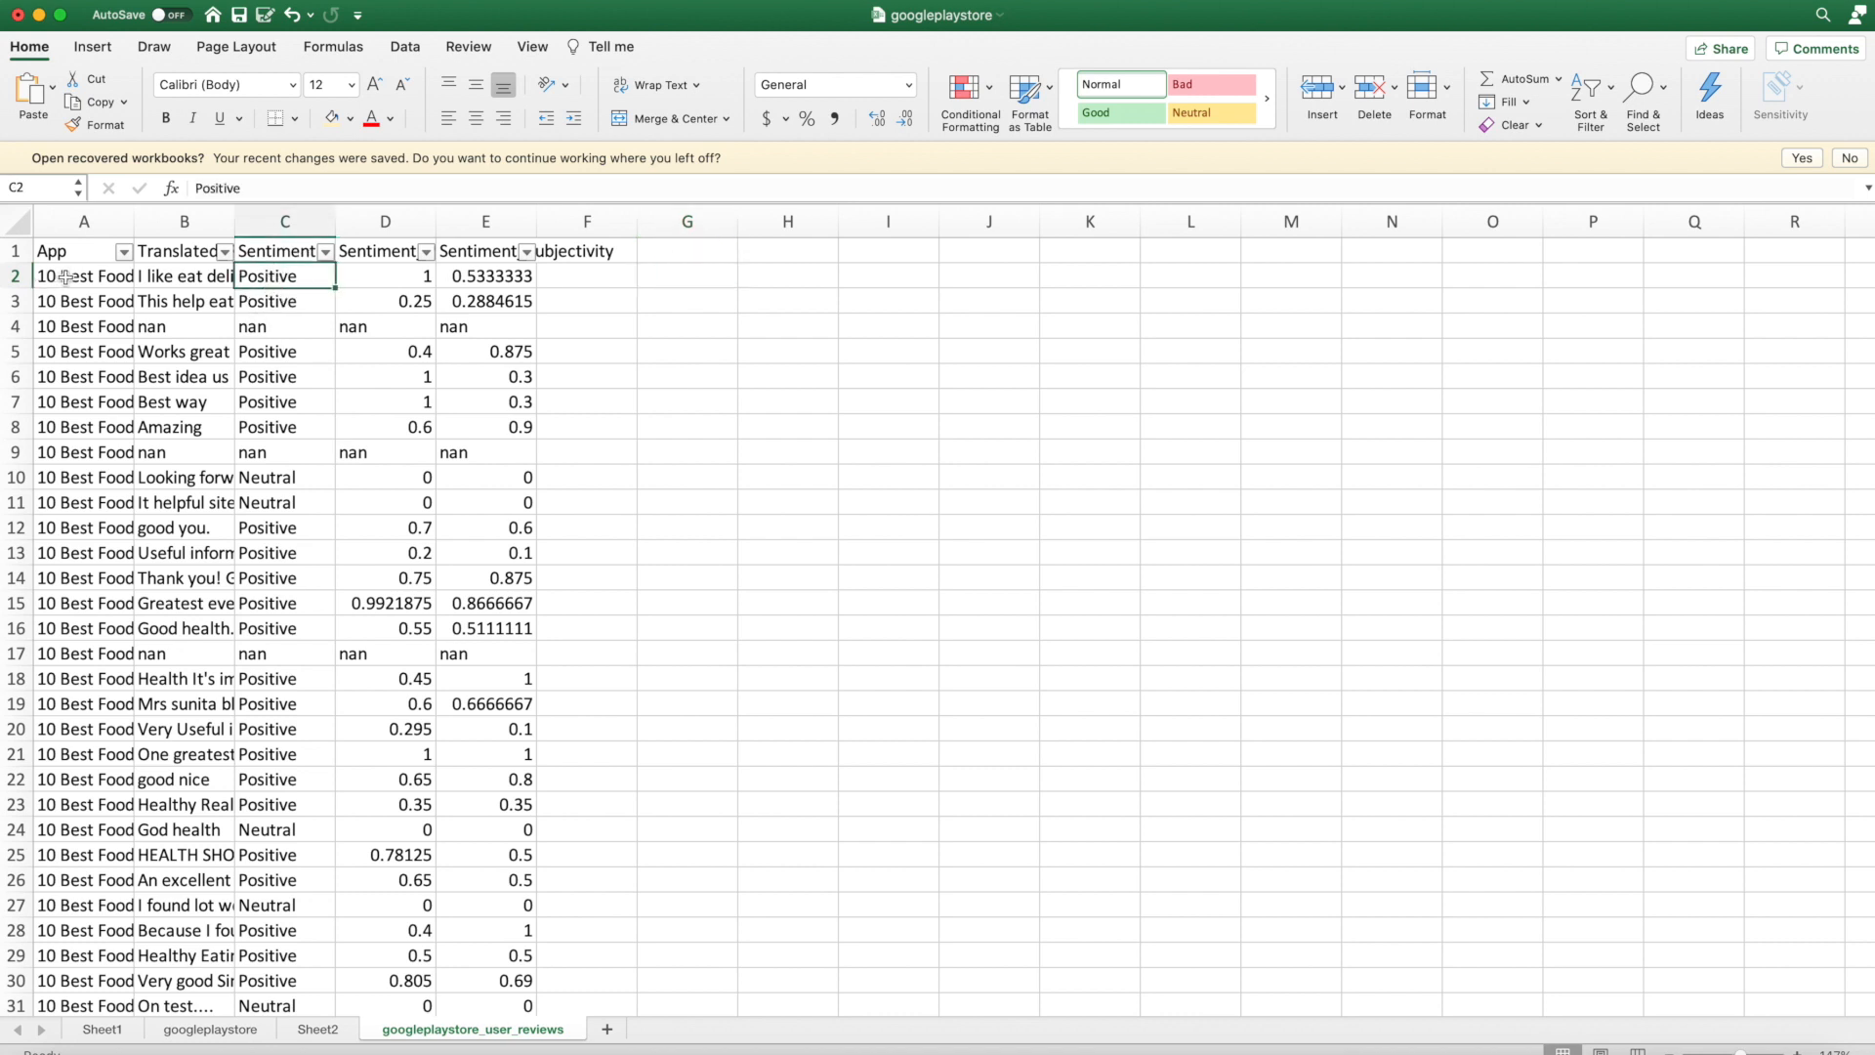
{"action": "left_click", "coordinate": [82, 275]}
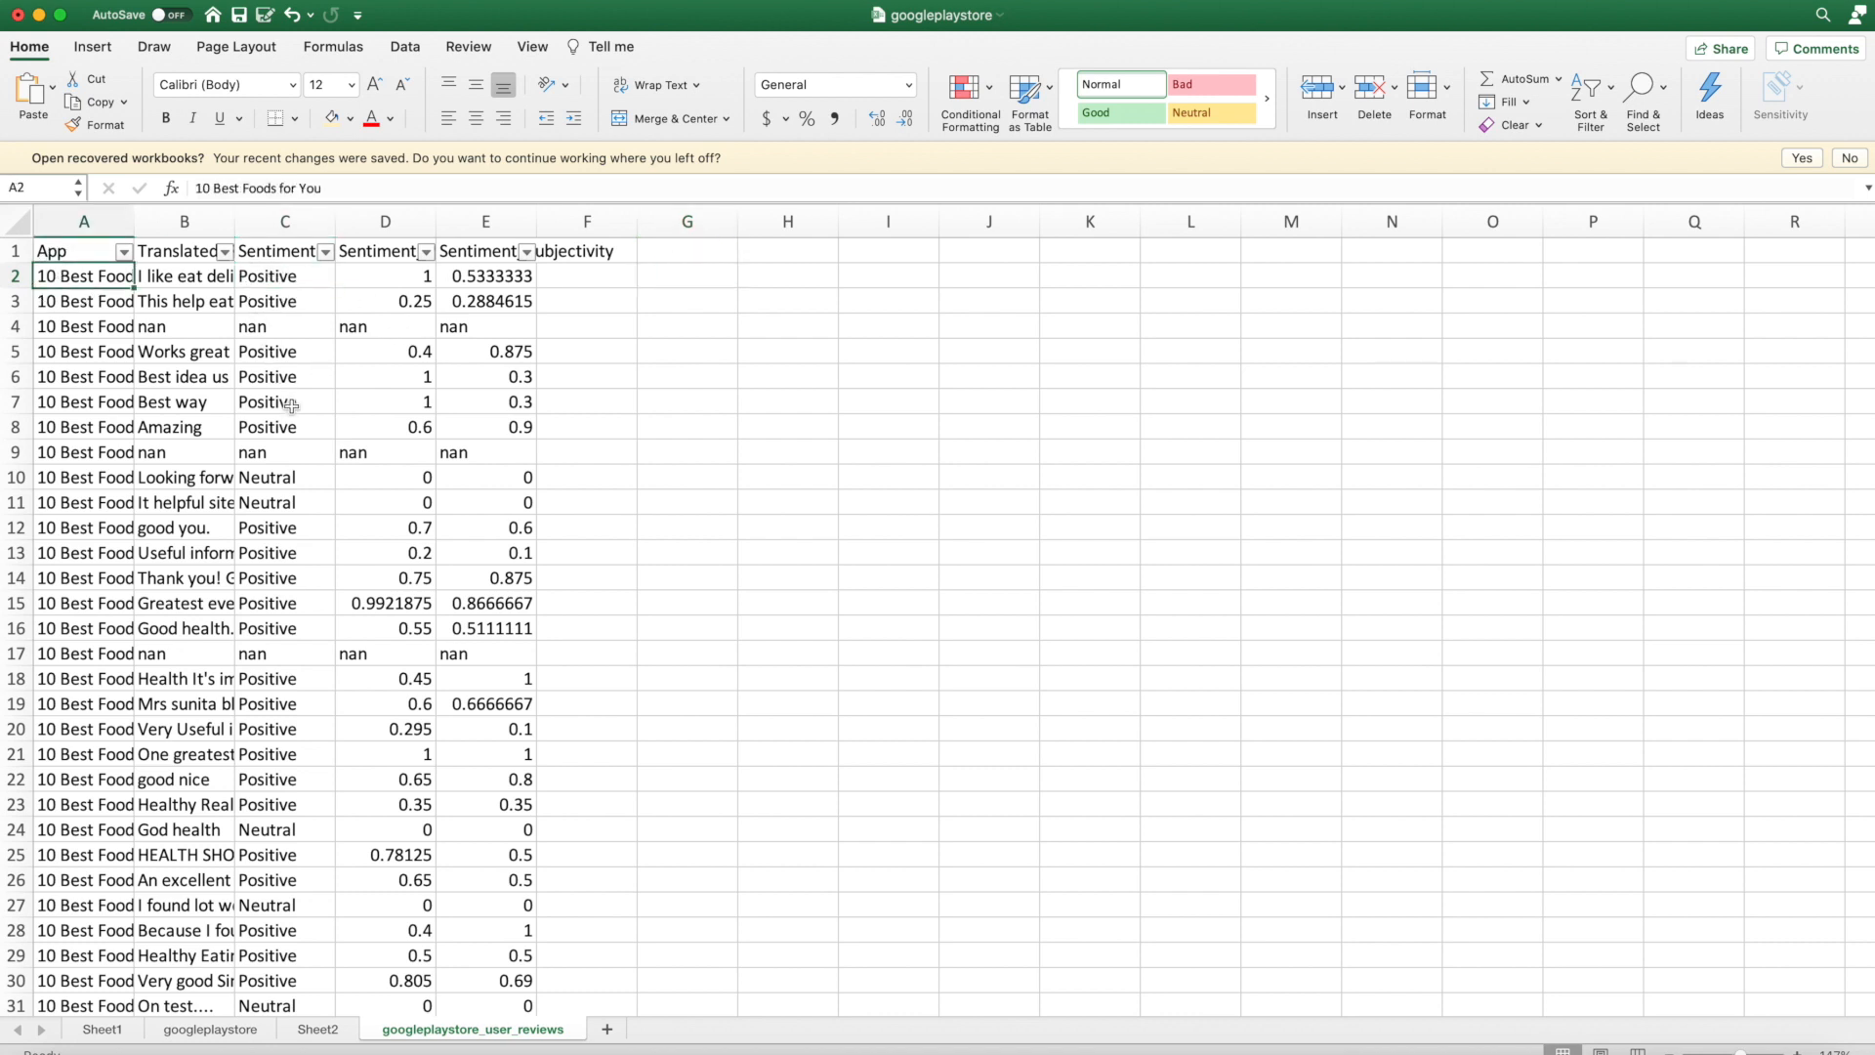
{"action": "mouse_move", "coordinate": [298, 335]}
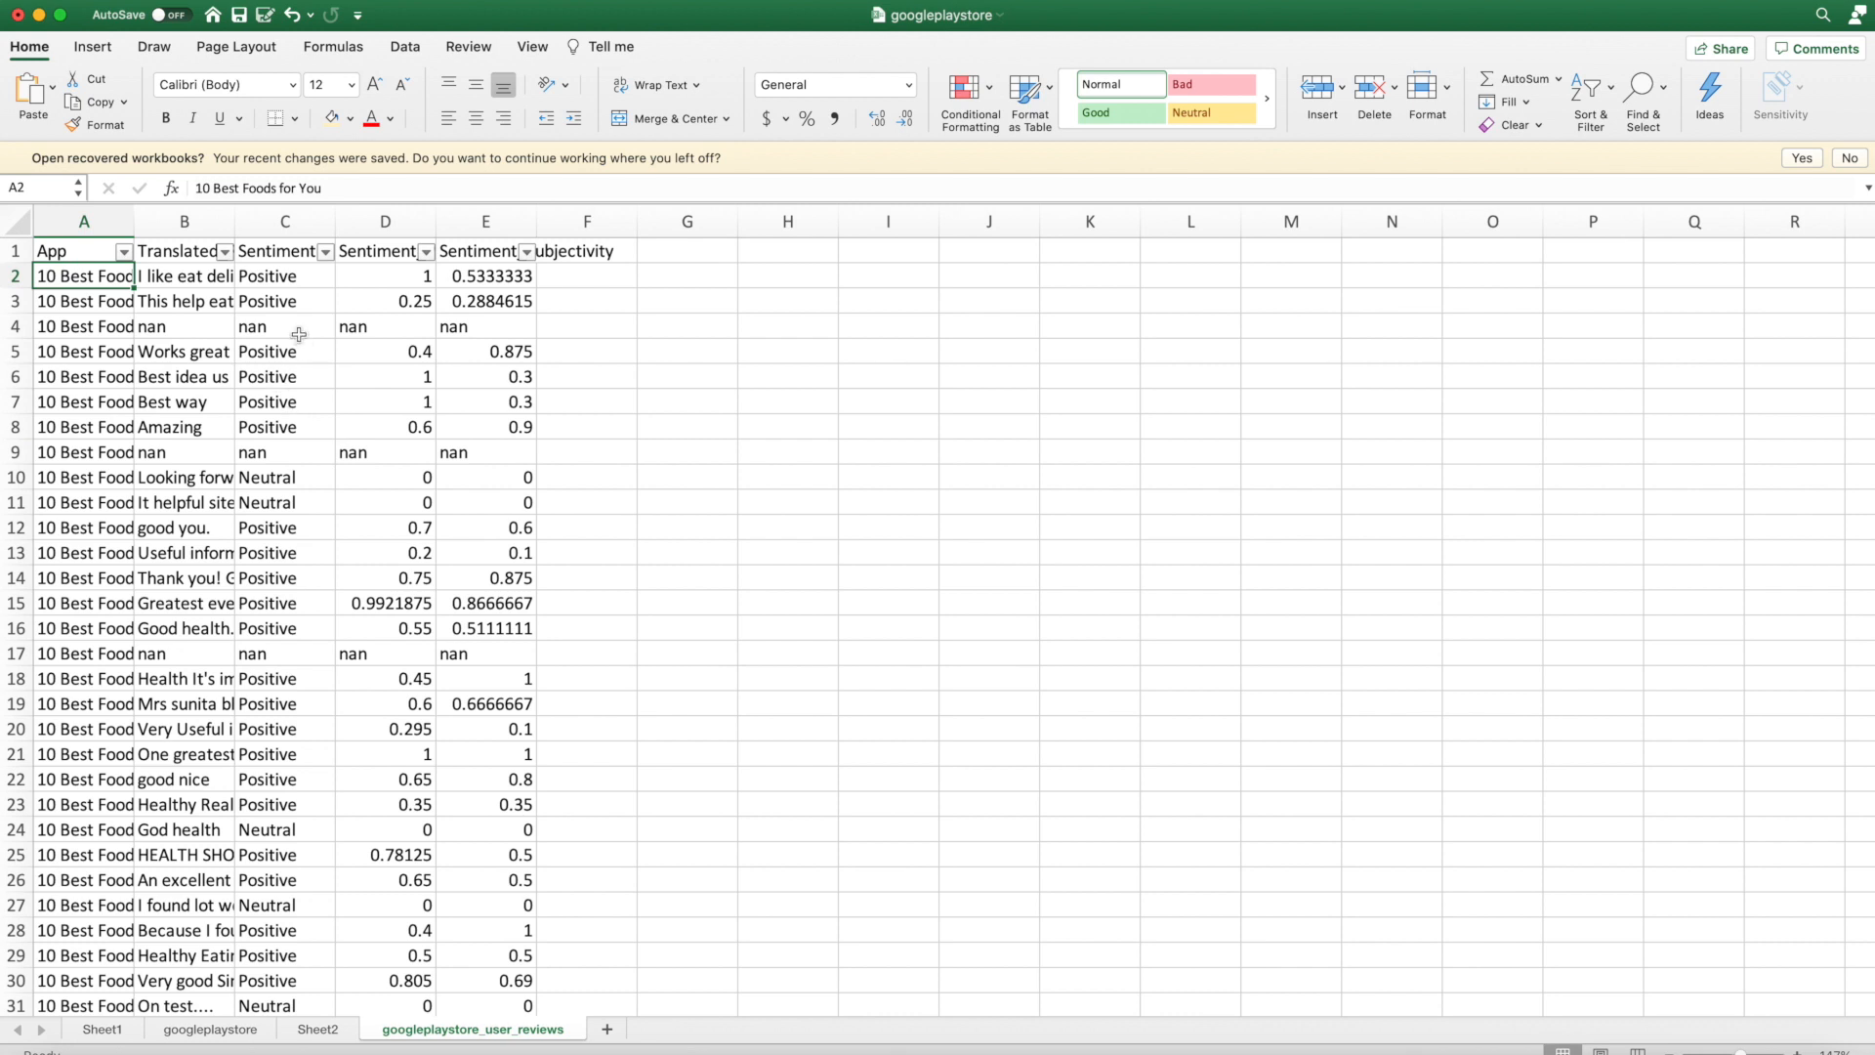
Step: Note '% positive - % negative' in H4 and view Sheet2's sentiment pivot table
{"action": "left_click", "coordinate": [786, 325]}
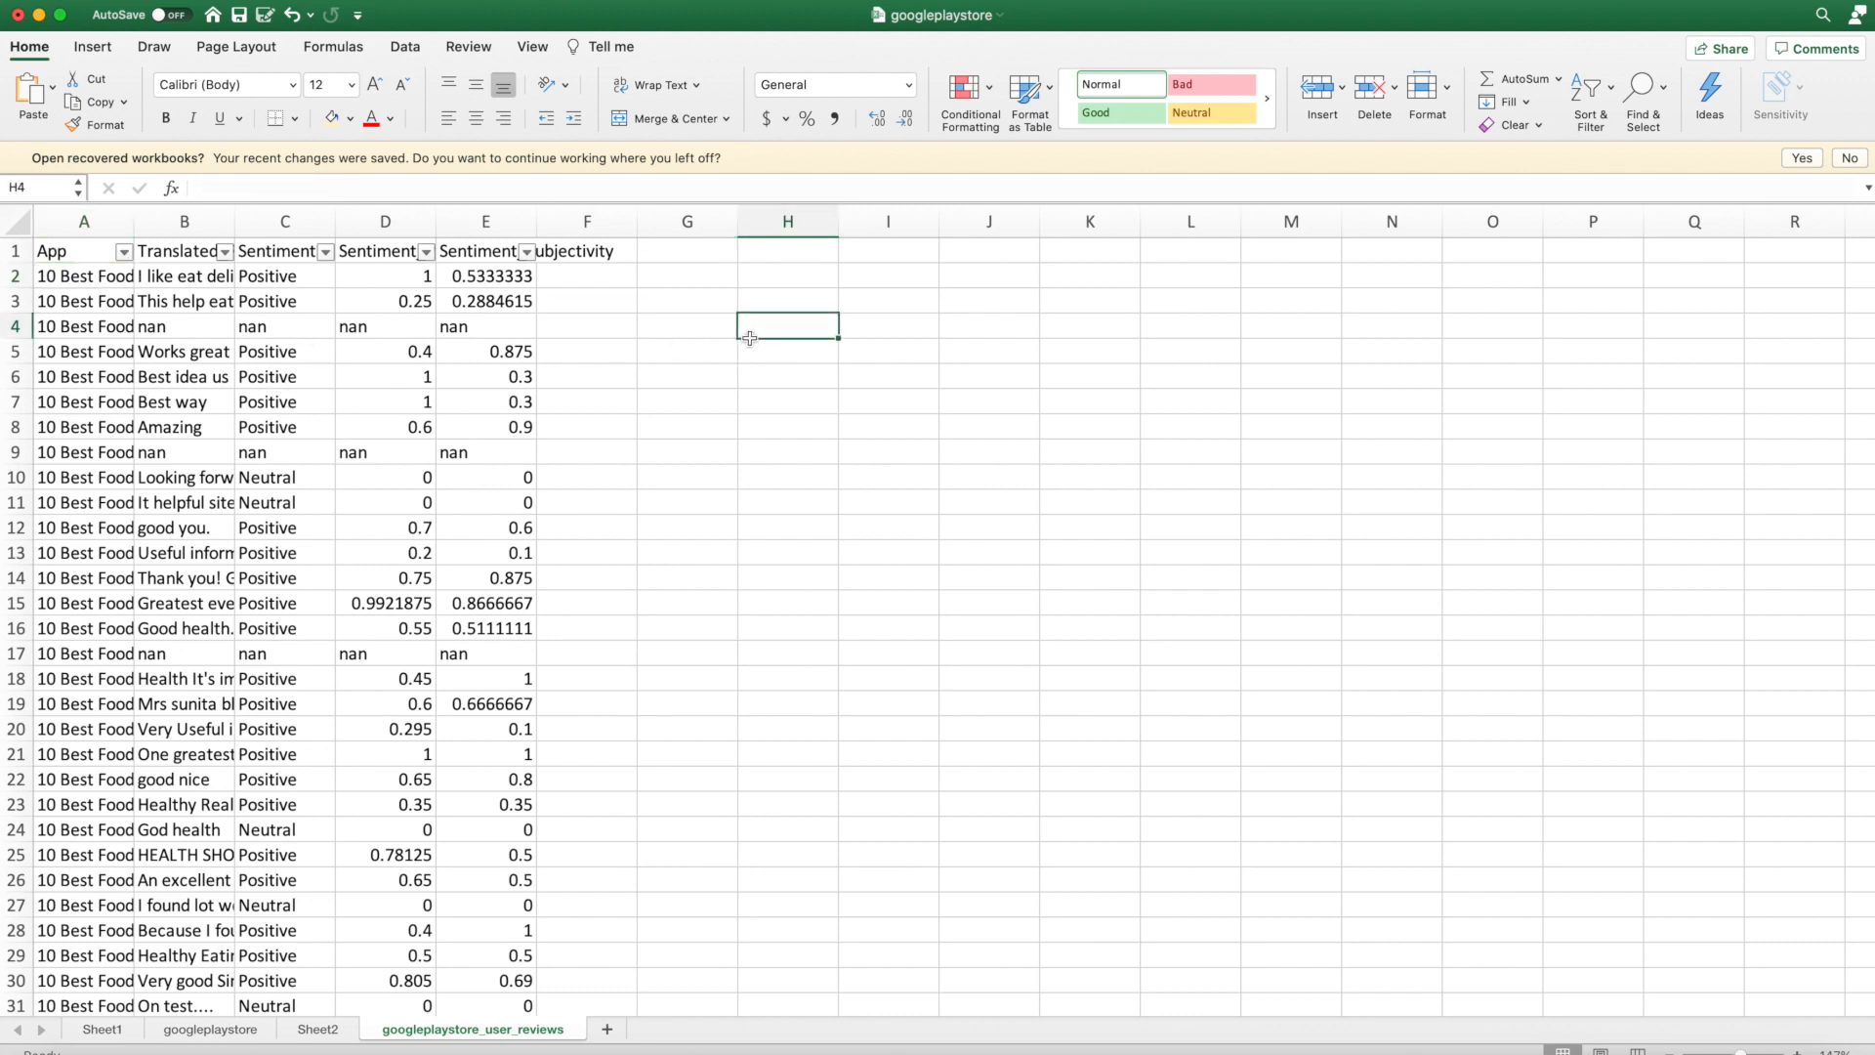
{"action": "type", "text": "% positive - % negative"}
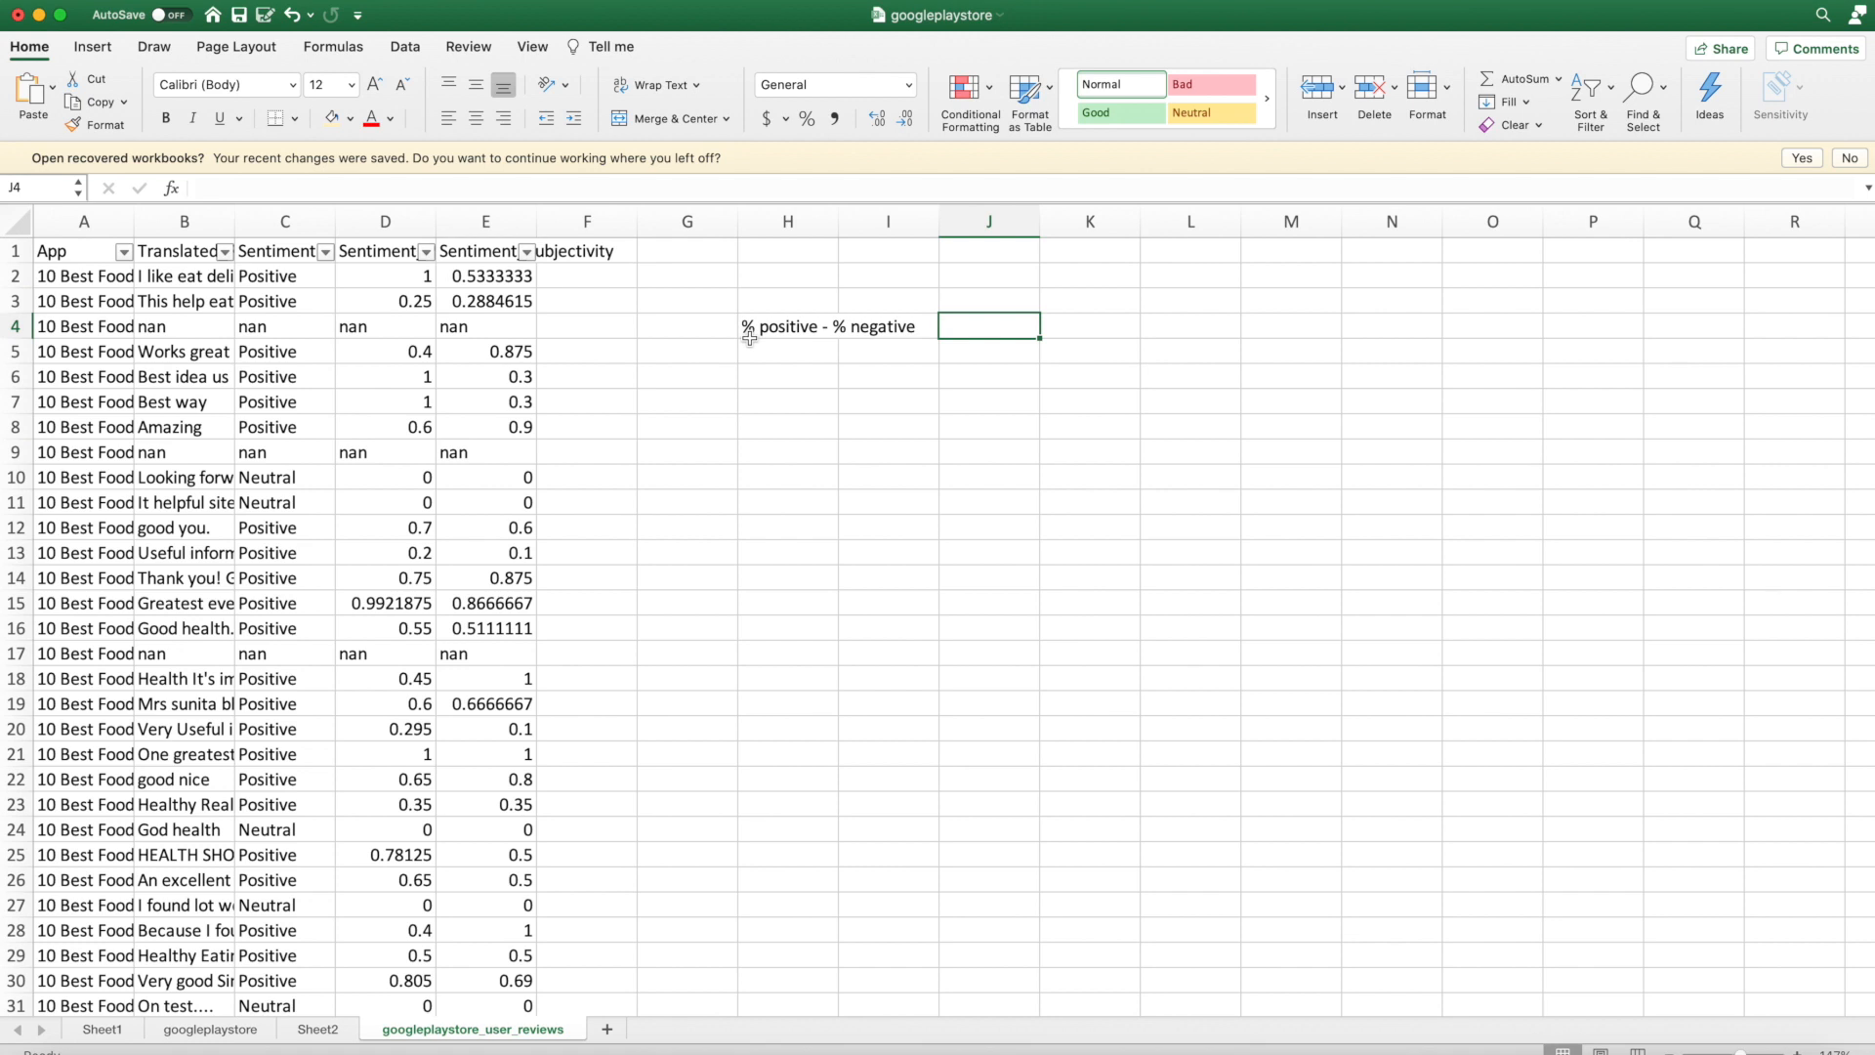
{"action": "left_click", "coordinate": [318, 1028]}
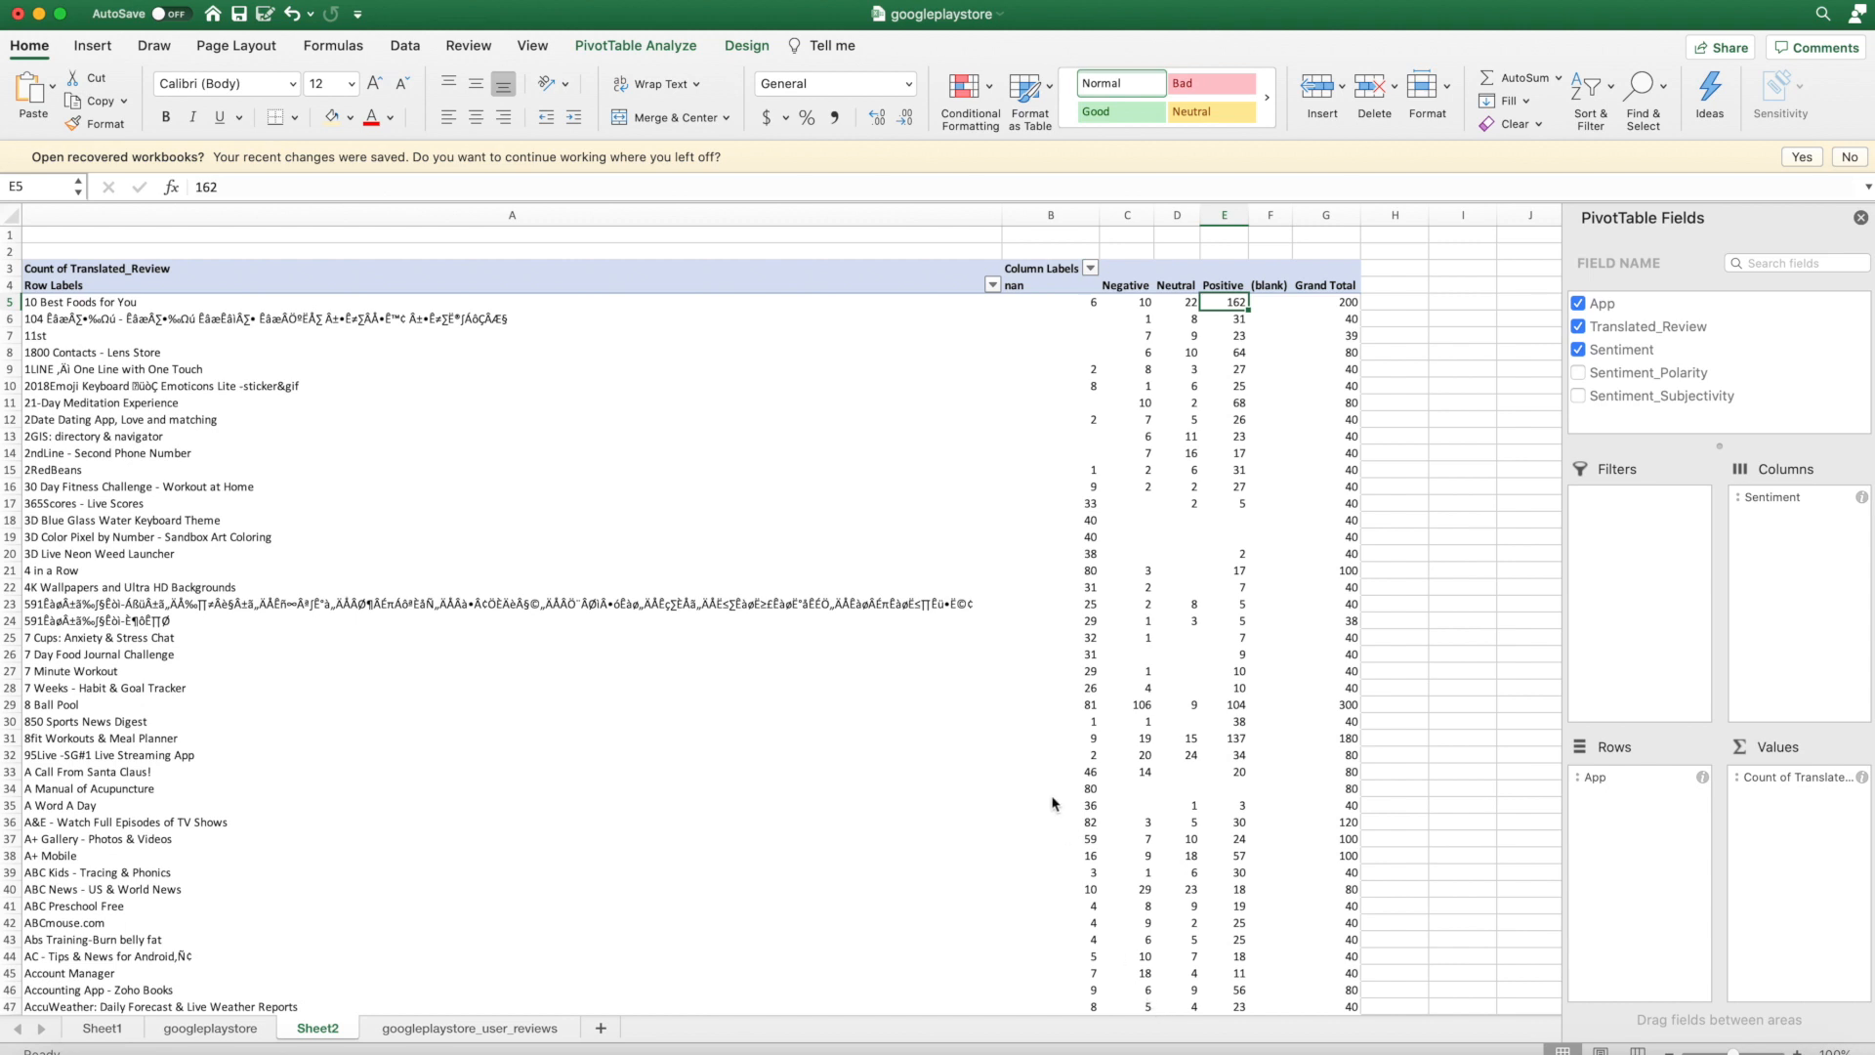
{"action": "mouse_move", "coordinate": [442, 304]}
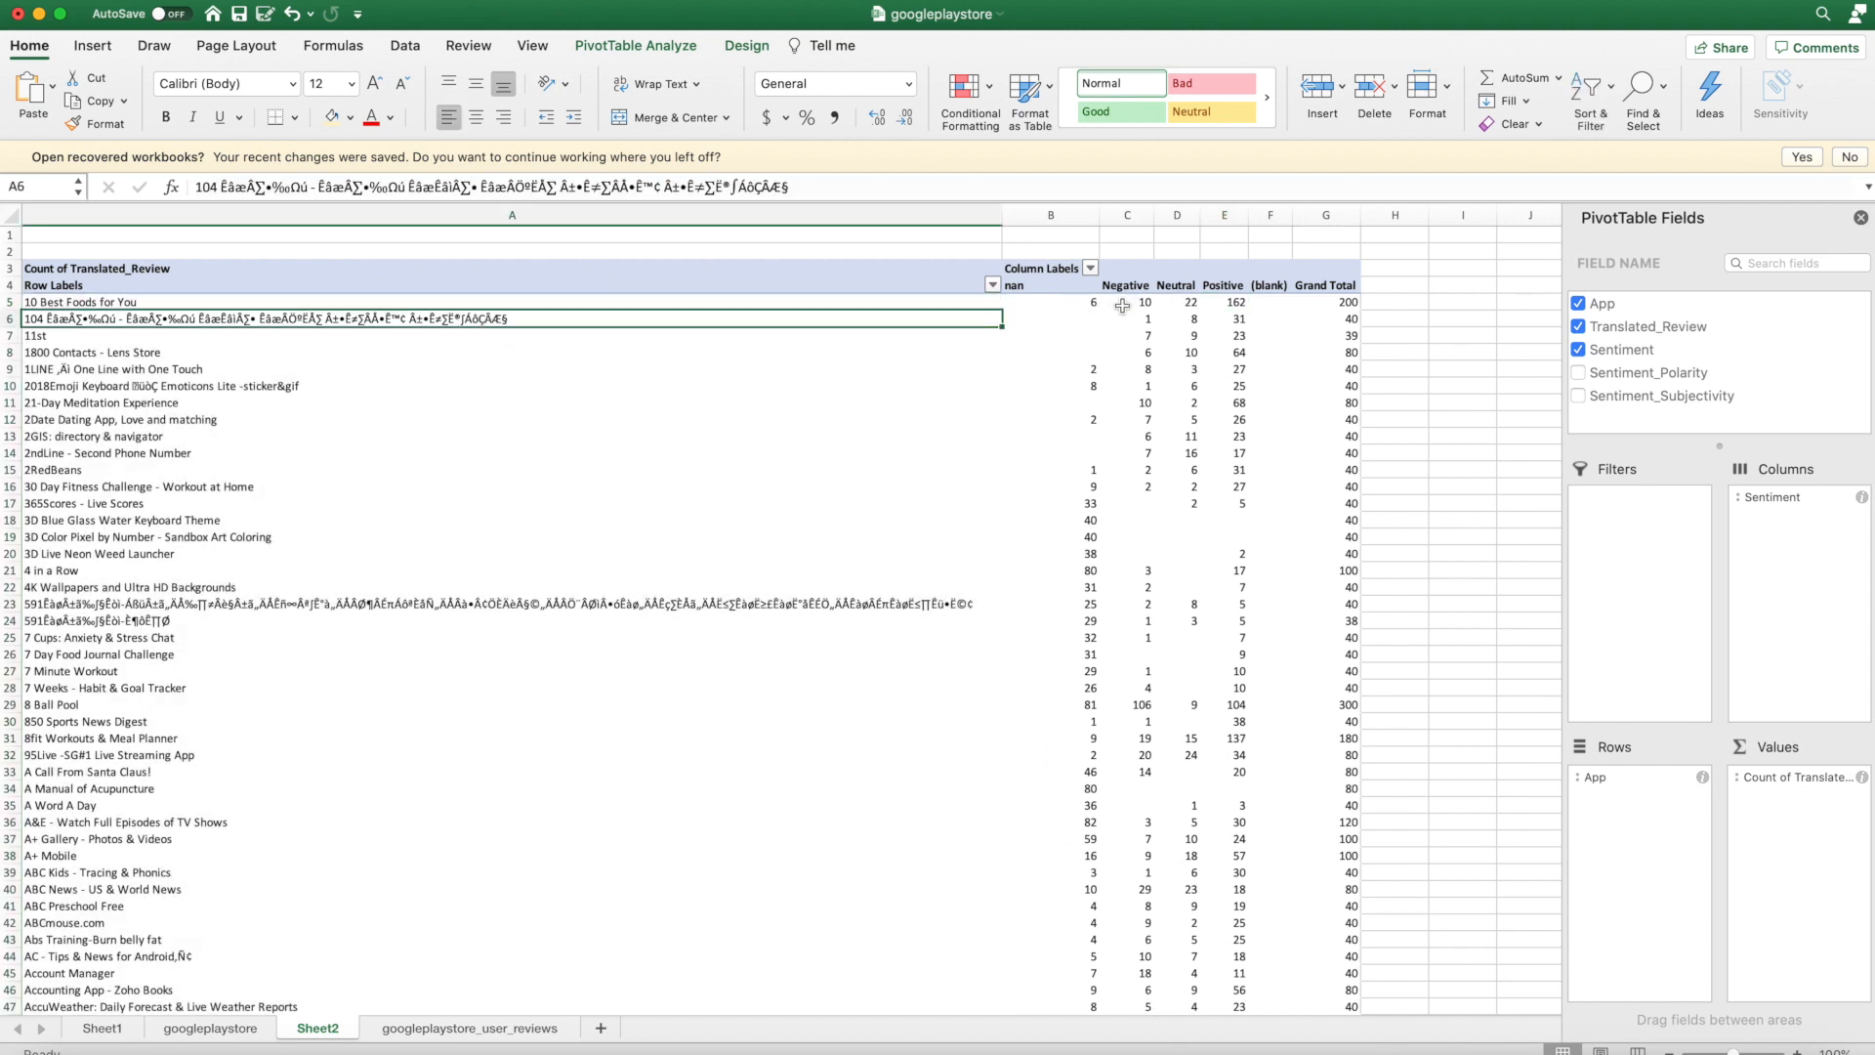
{"action": "left_click", "coordinate": [1125, 284]}
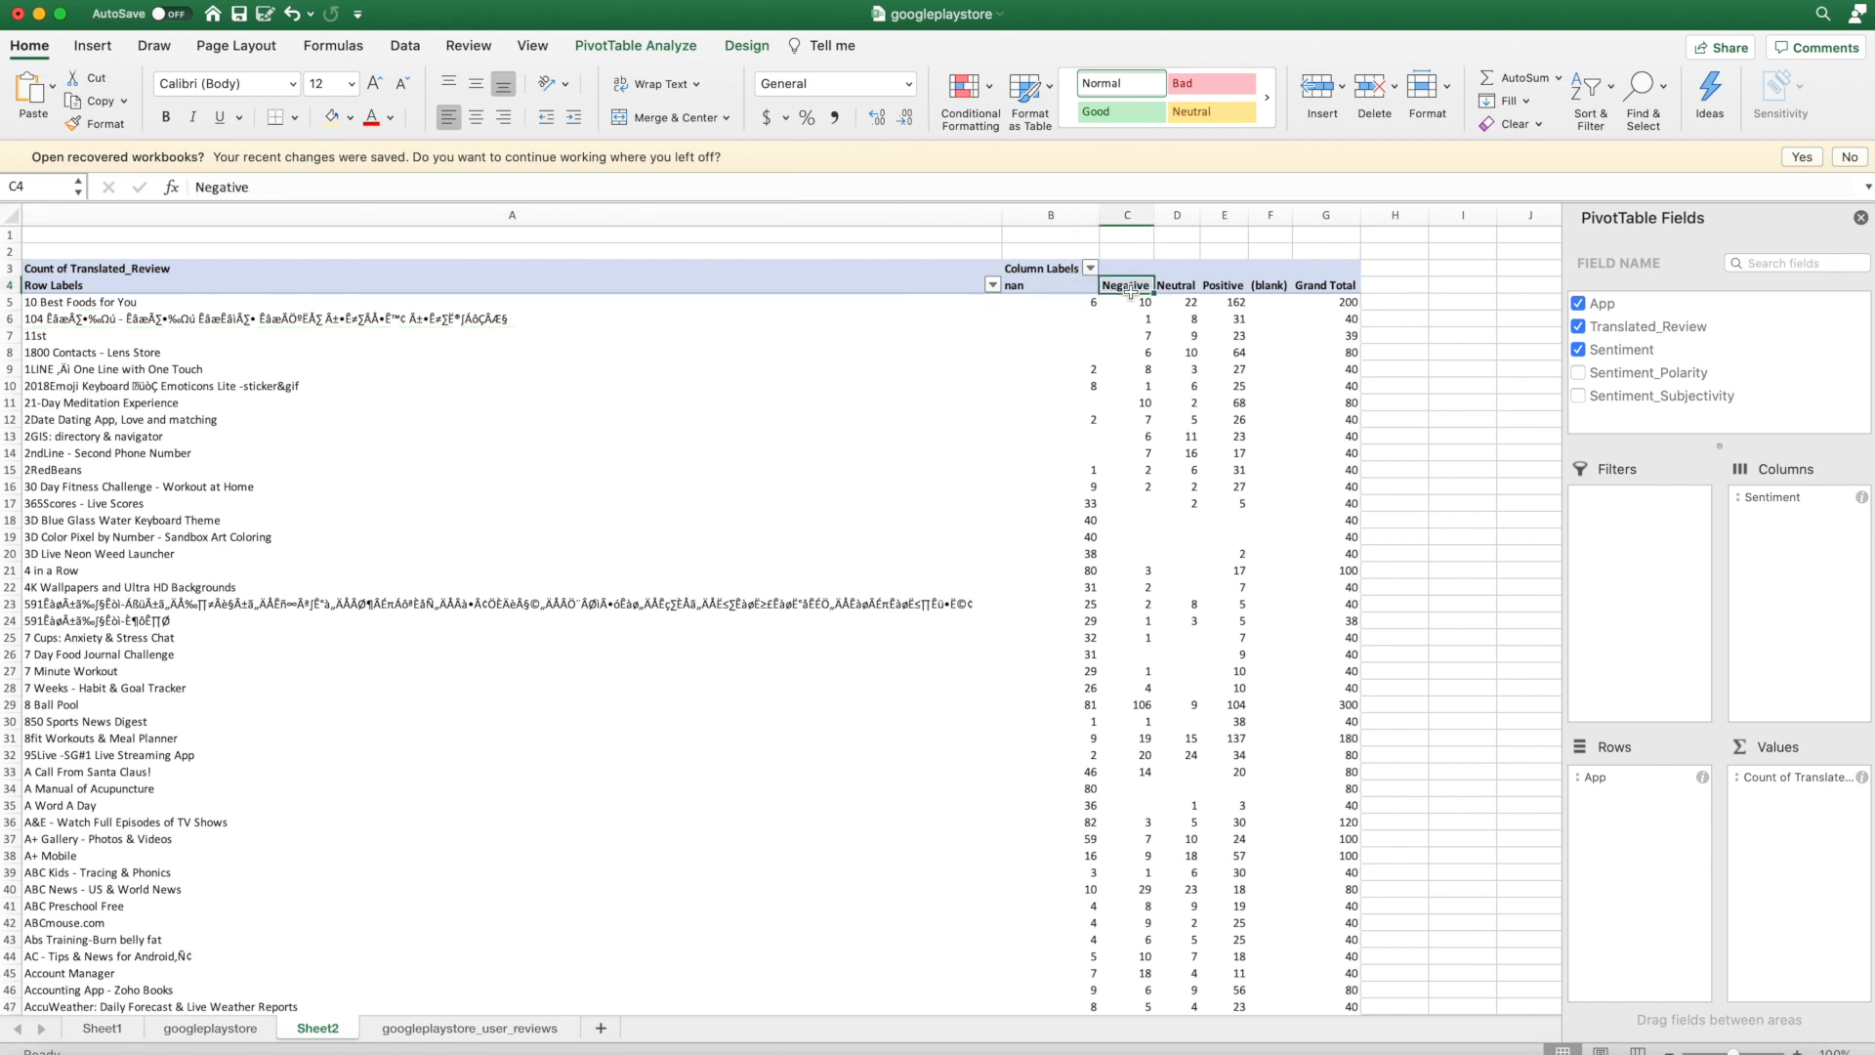
{"action": "left_click", "coordinate": [1177, 302]}
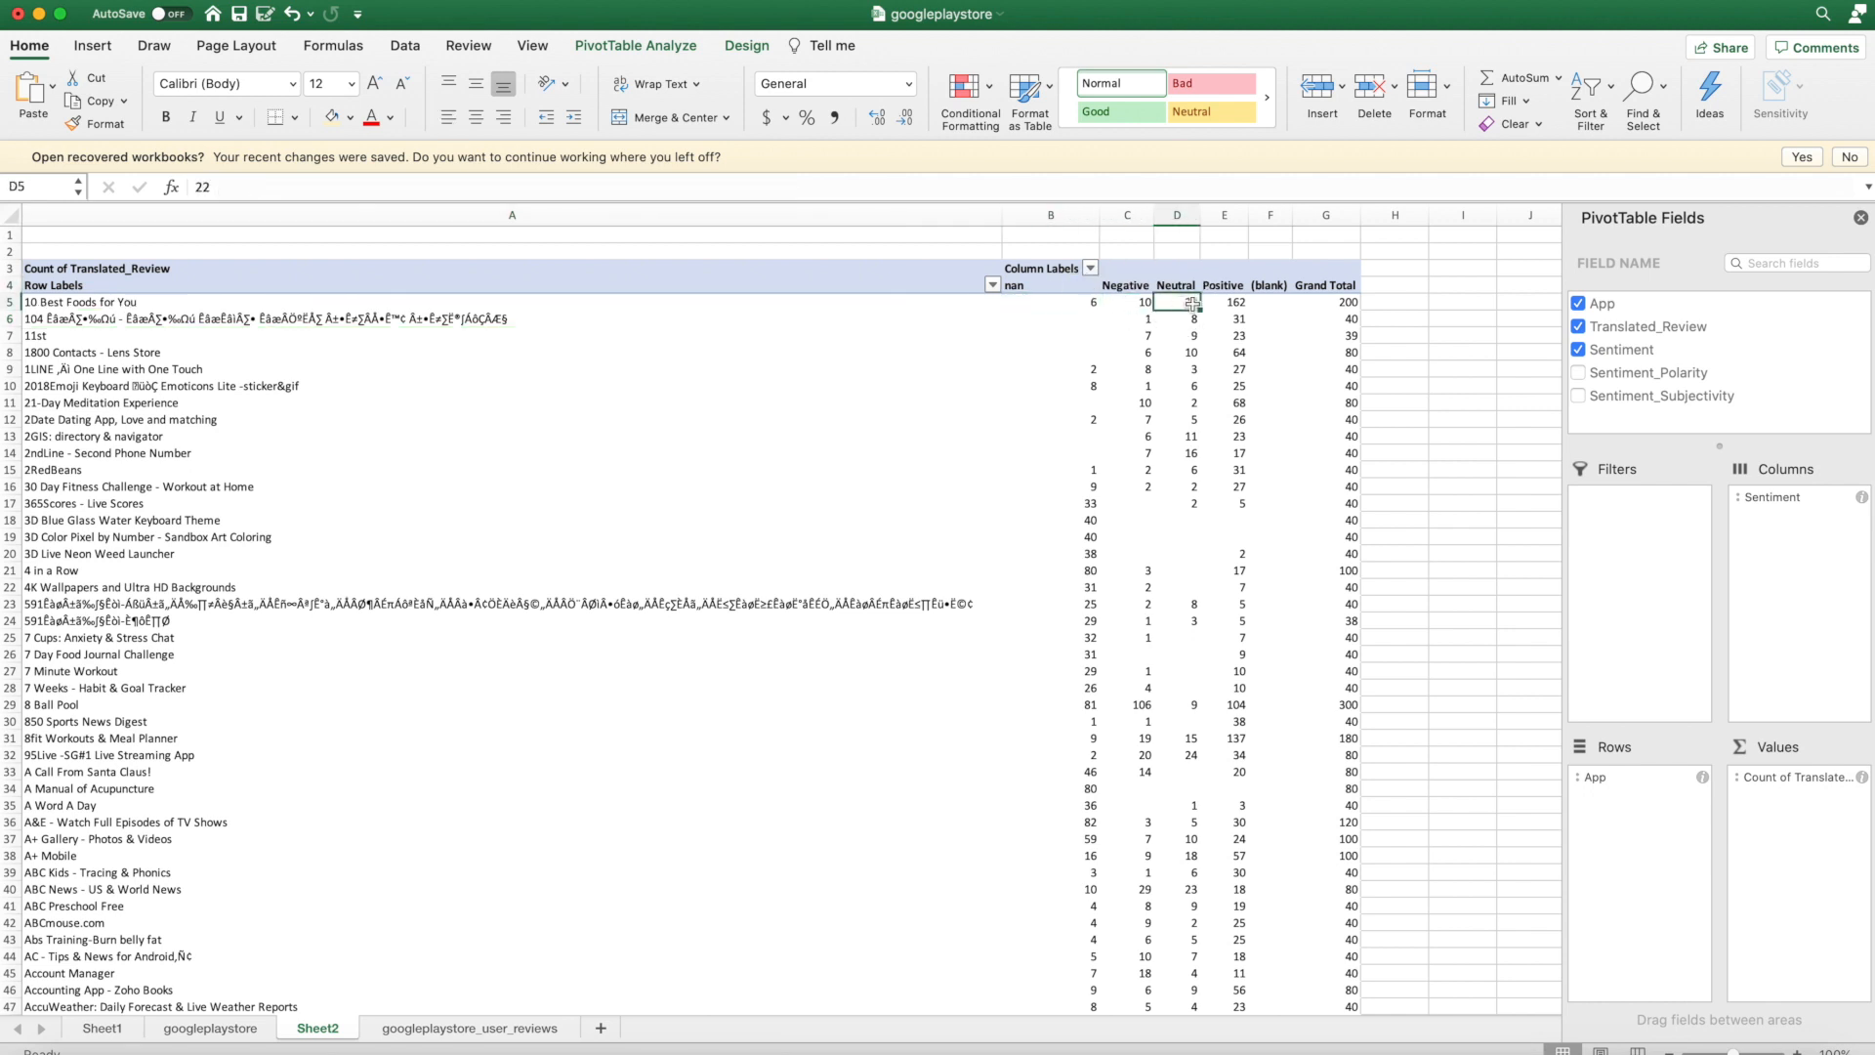
{"action": "left_click", "coordinate": [1223, 302]}
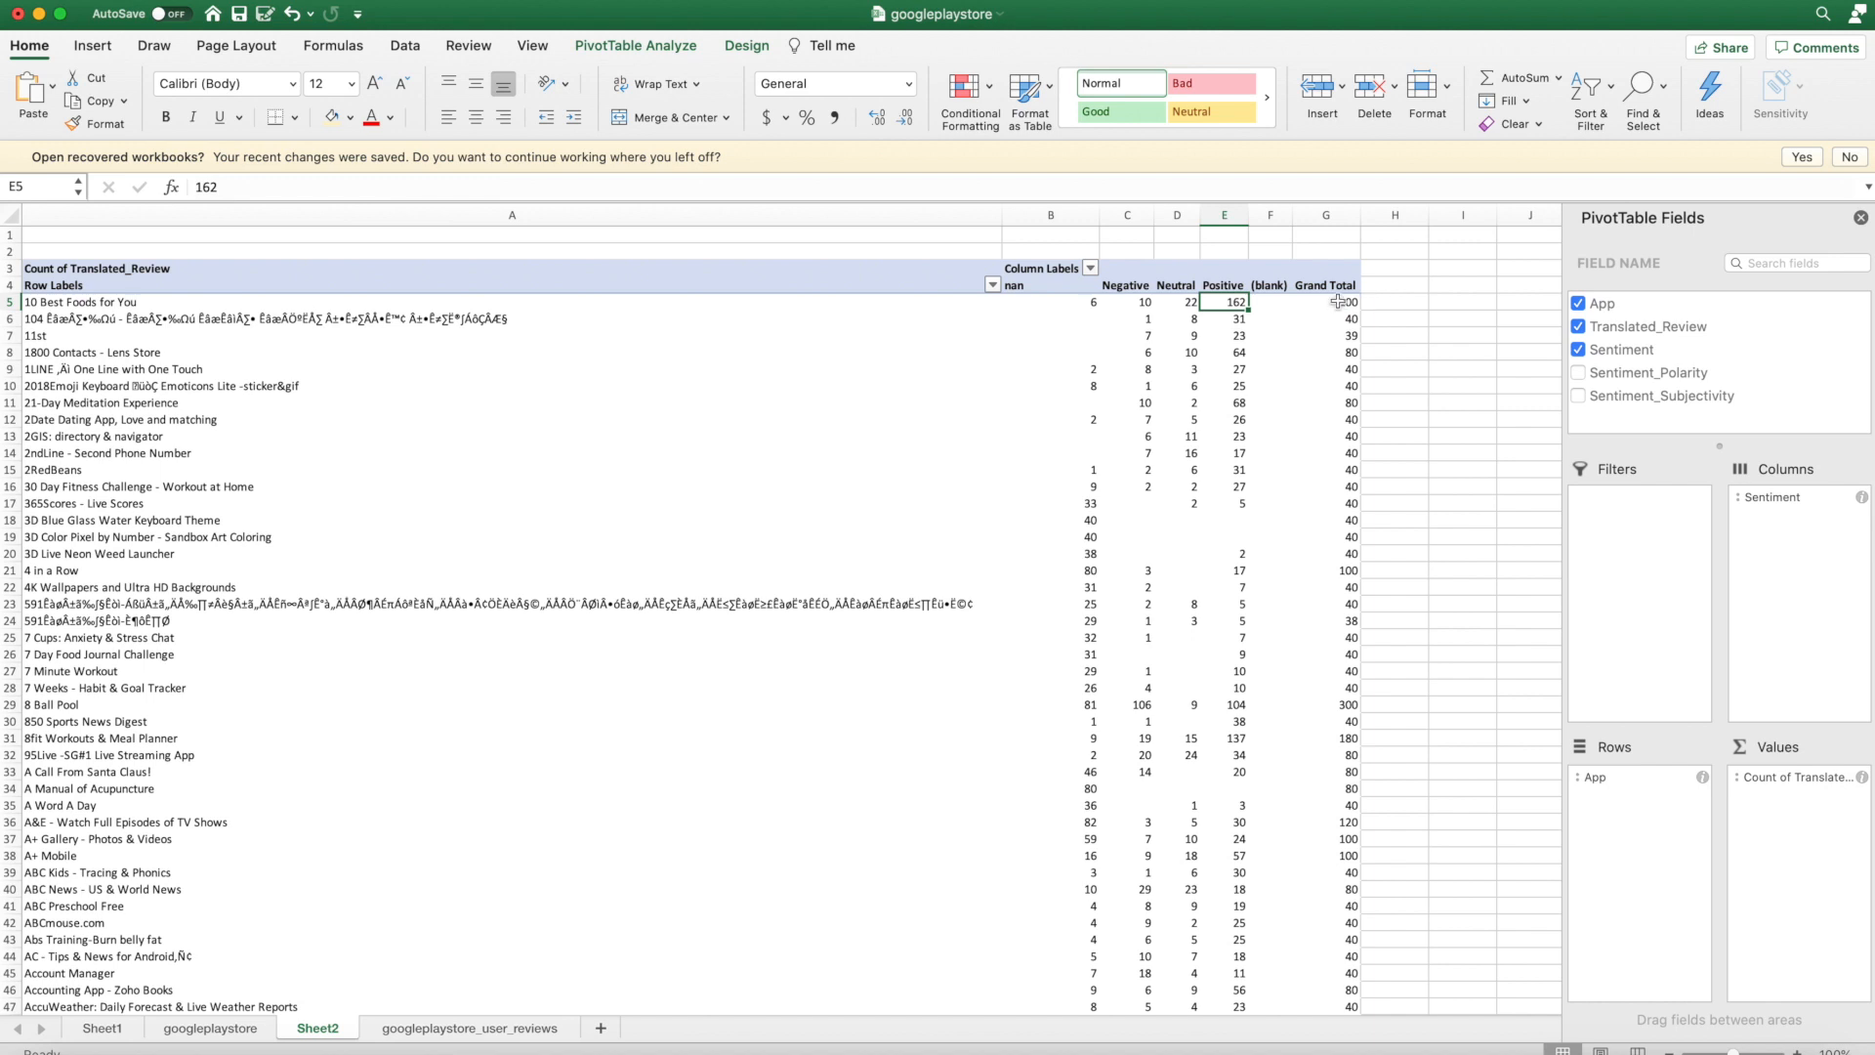
{"action": "left_click", "coordinate": [1325, 302]}
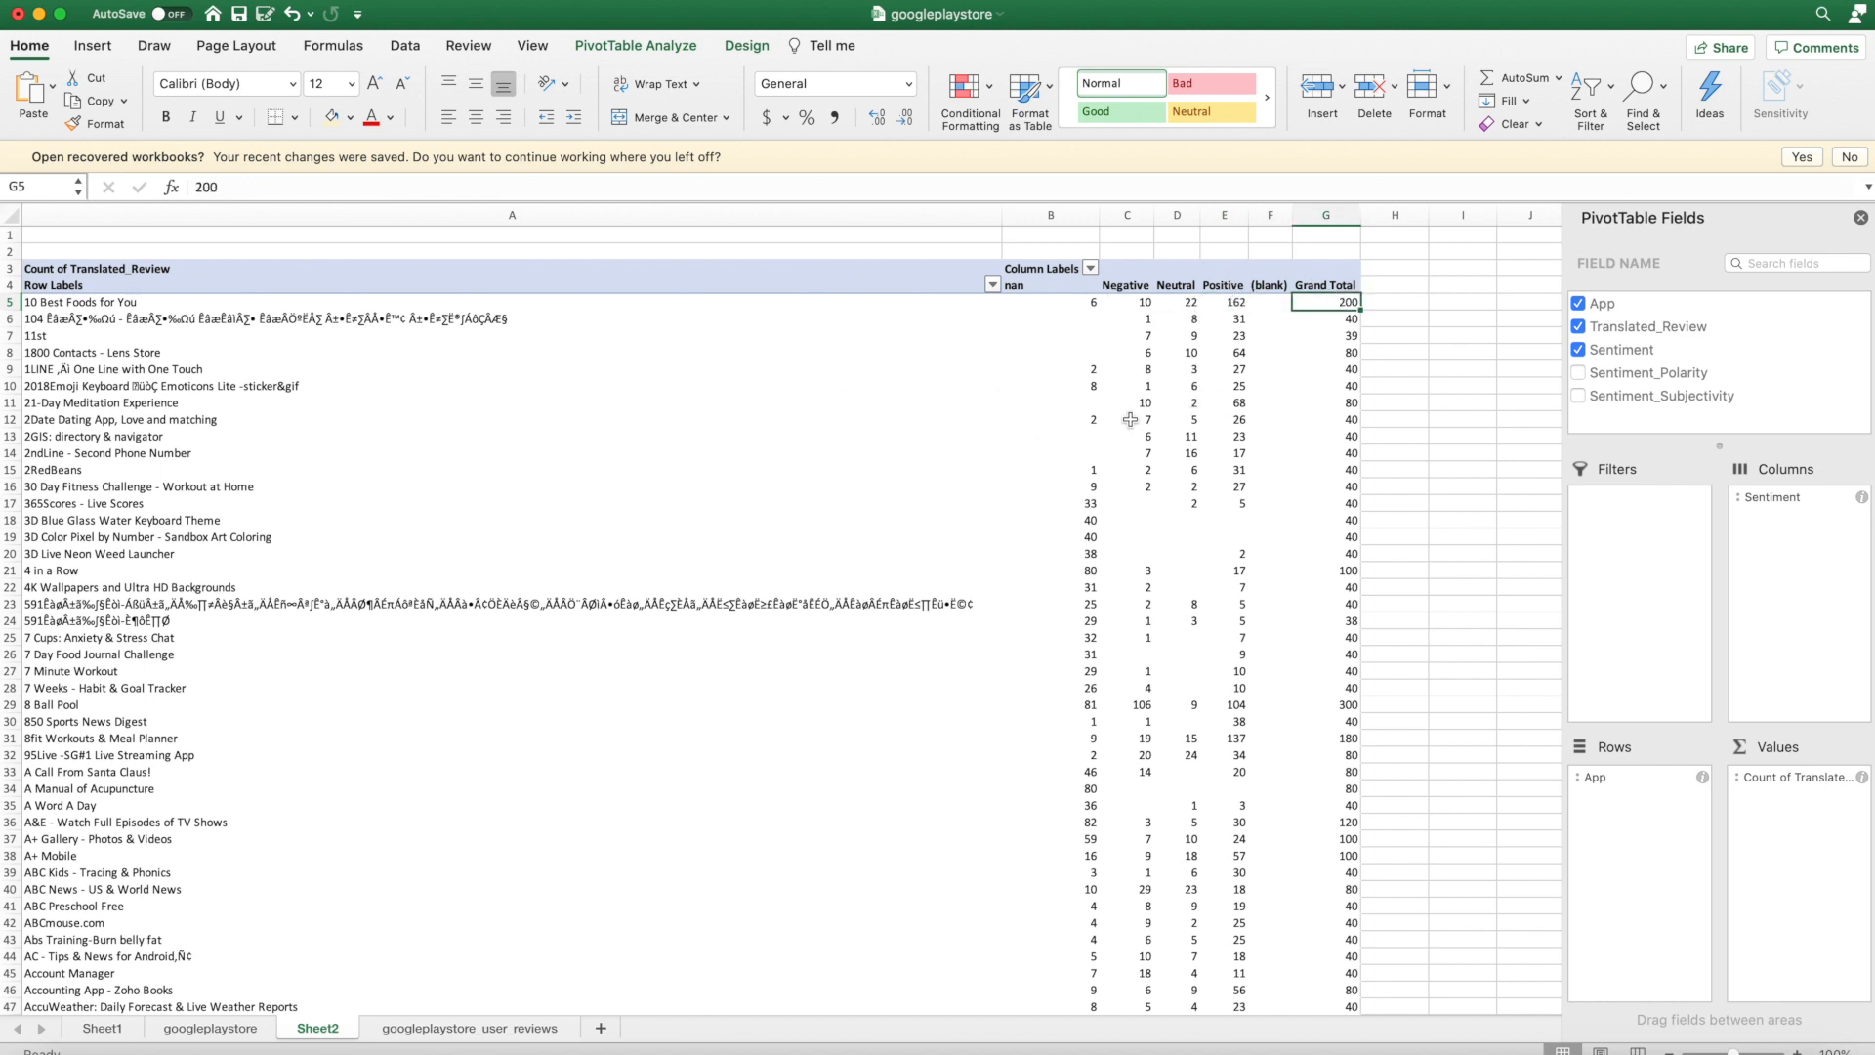
{"action": "mouse_move", "coordinate": [1240, 390]}
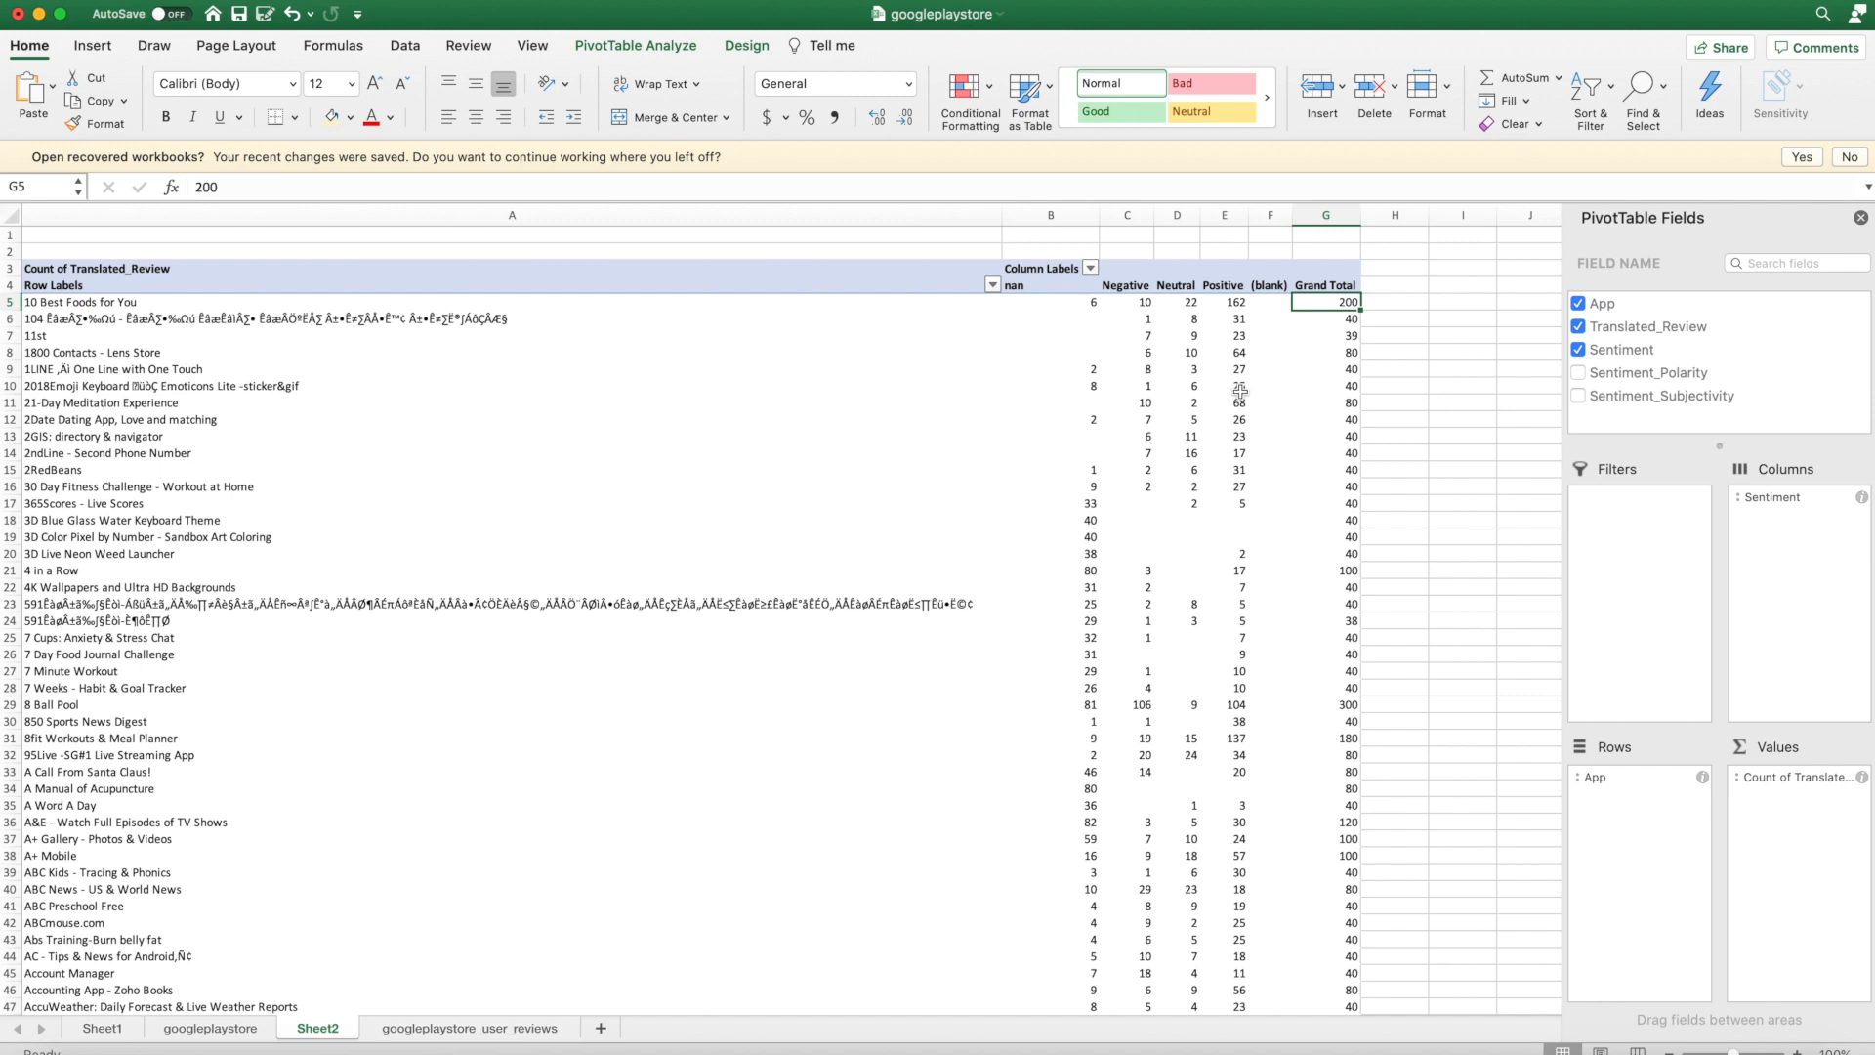
{"action": "mouse_move", "coordinate": [1156, 446]}
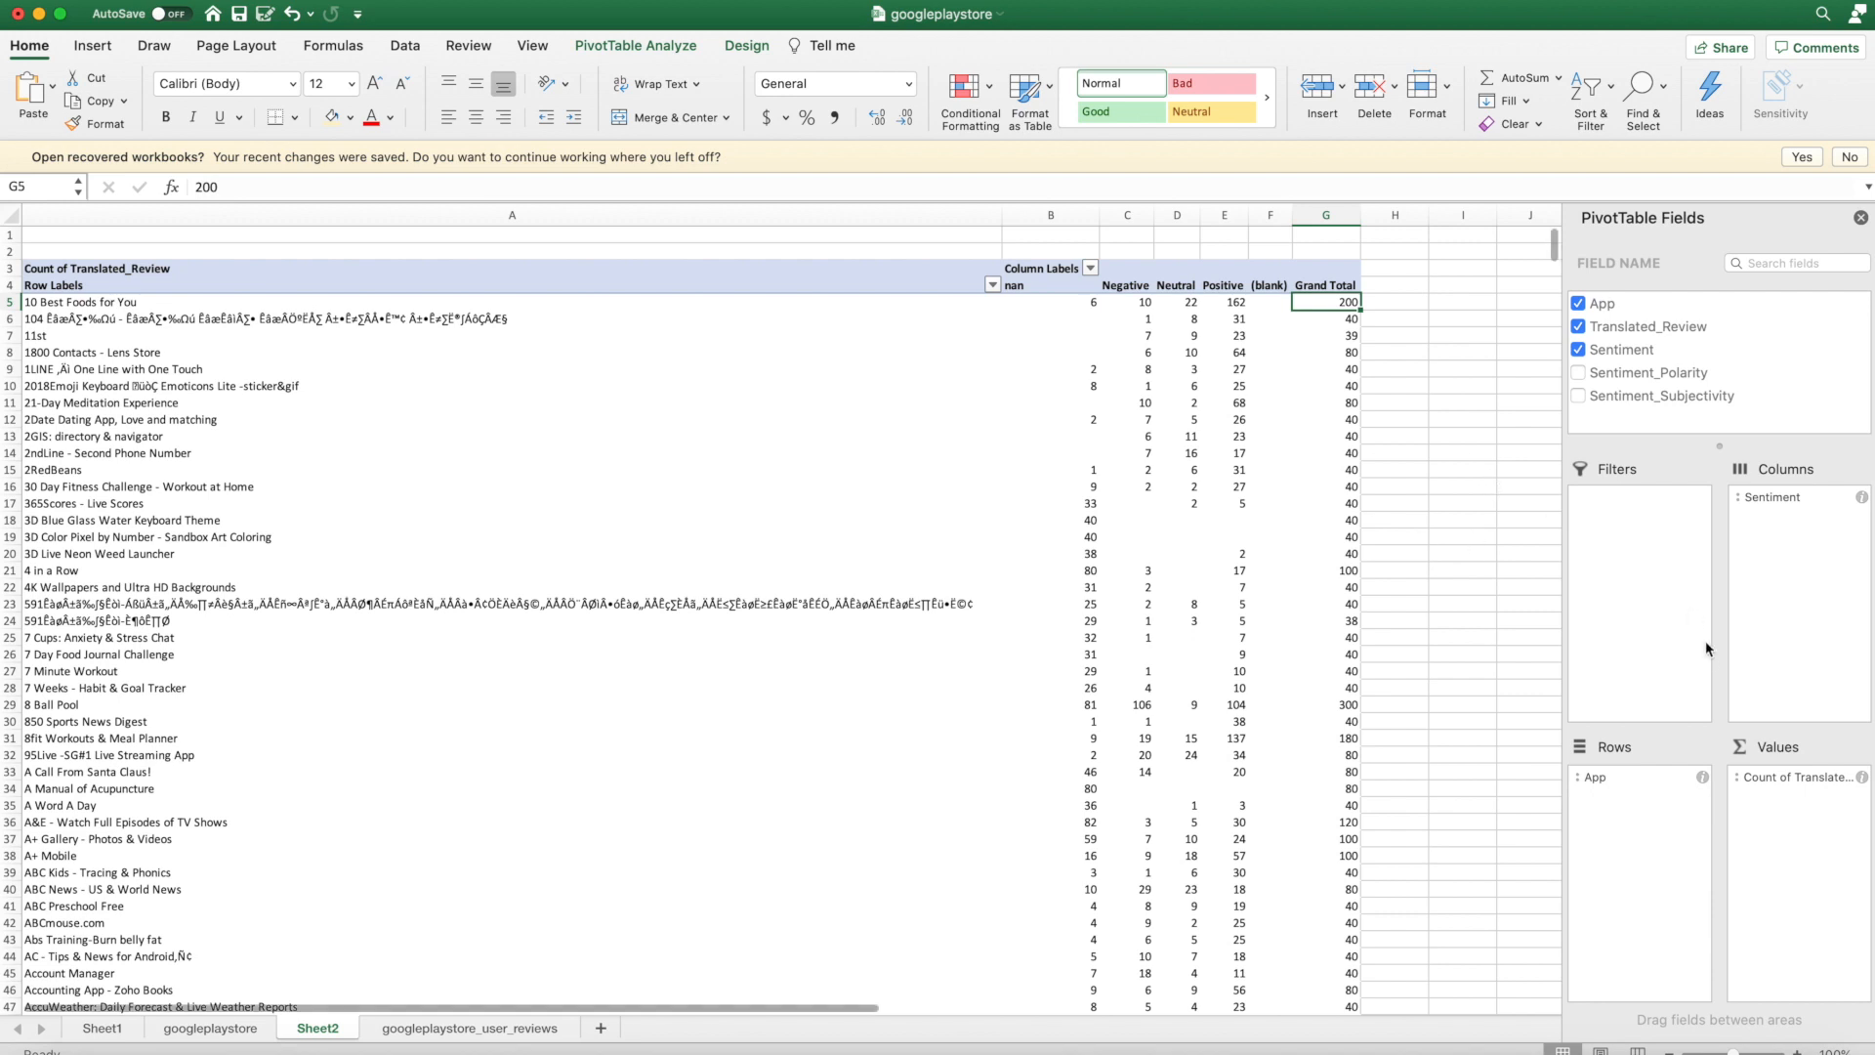
{"action": "mouse_move", "coordinate": [1253, 357]}
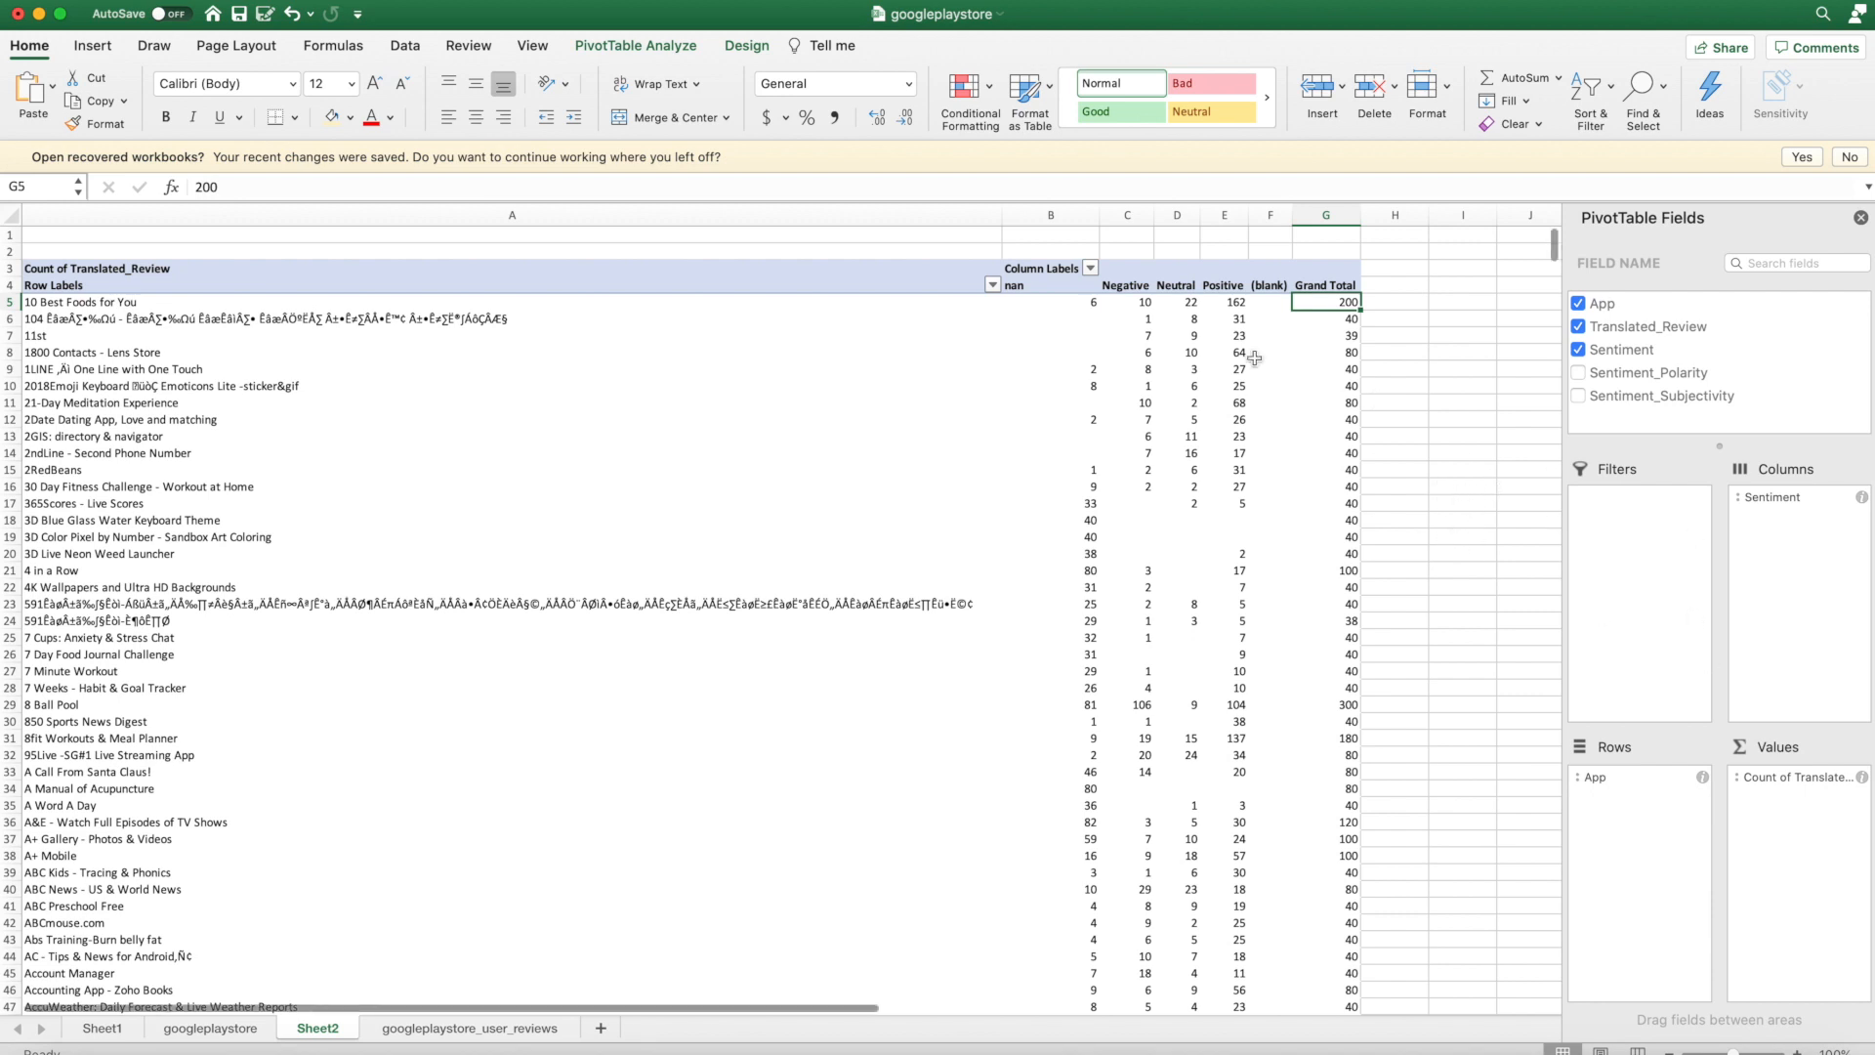
{"action": "left_click", "coordinate": [1223, 319]}
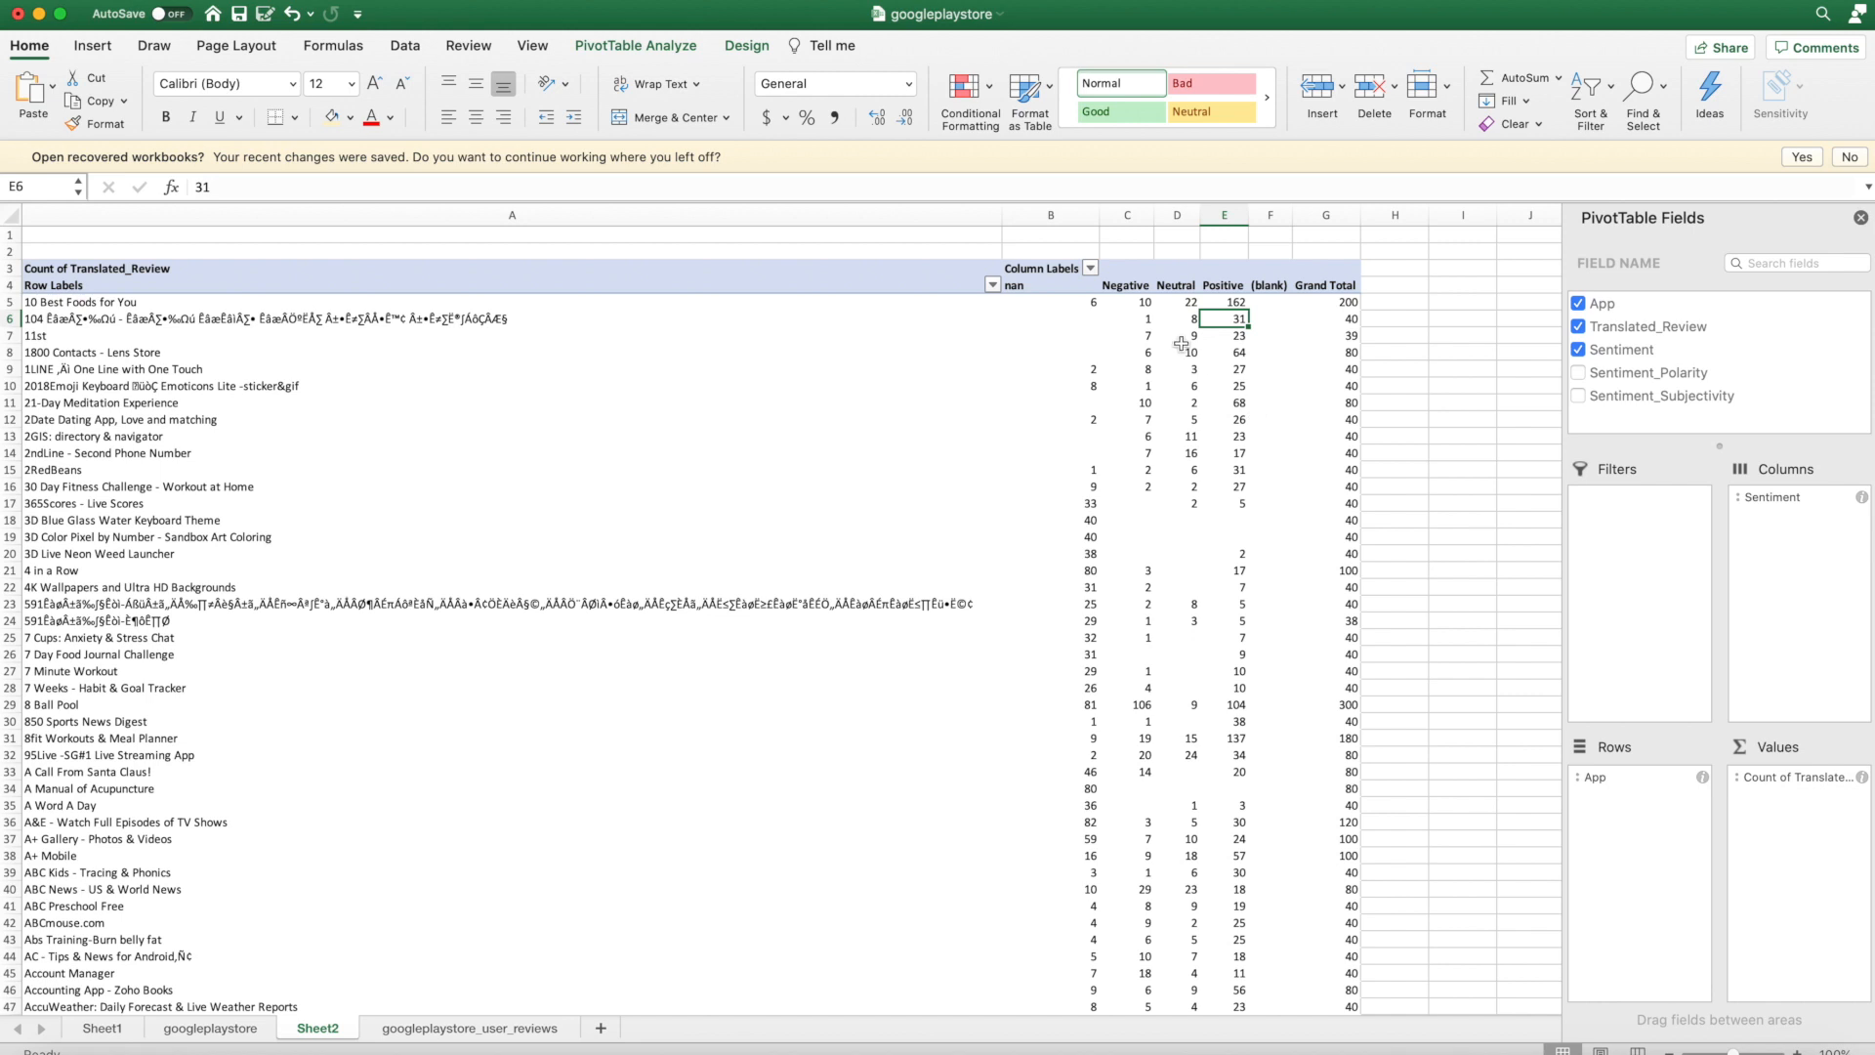
{"action": "left_click", "coordinate": [1176, 336]}
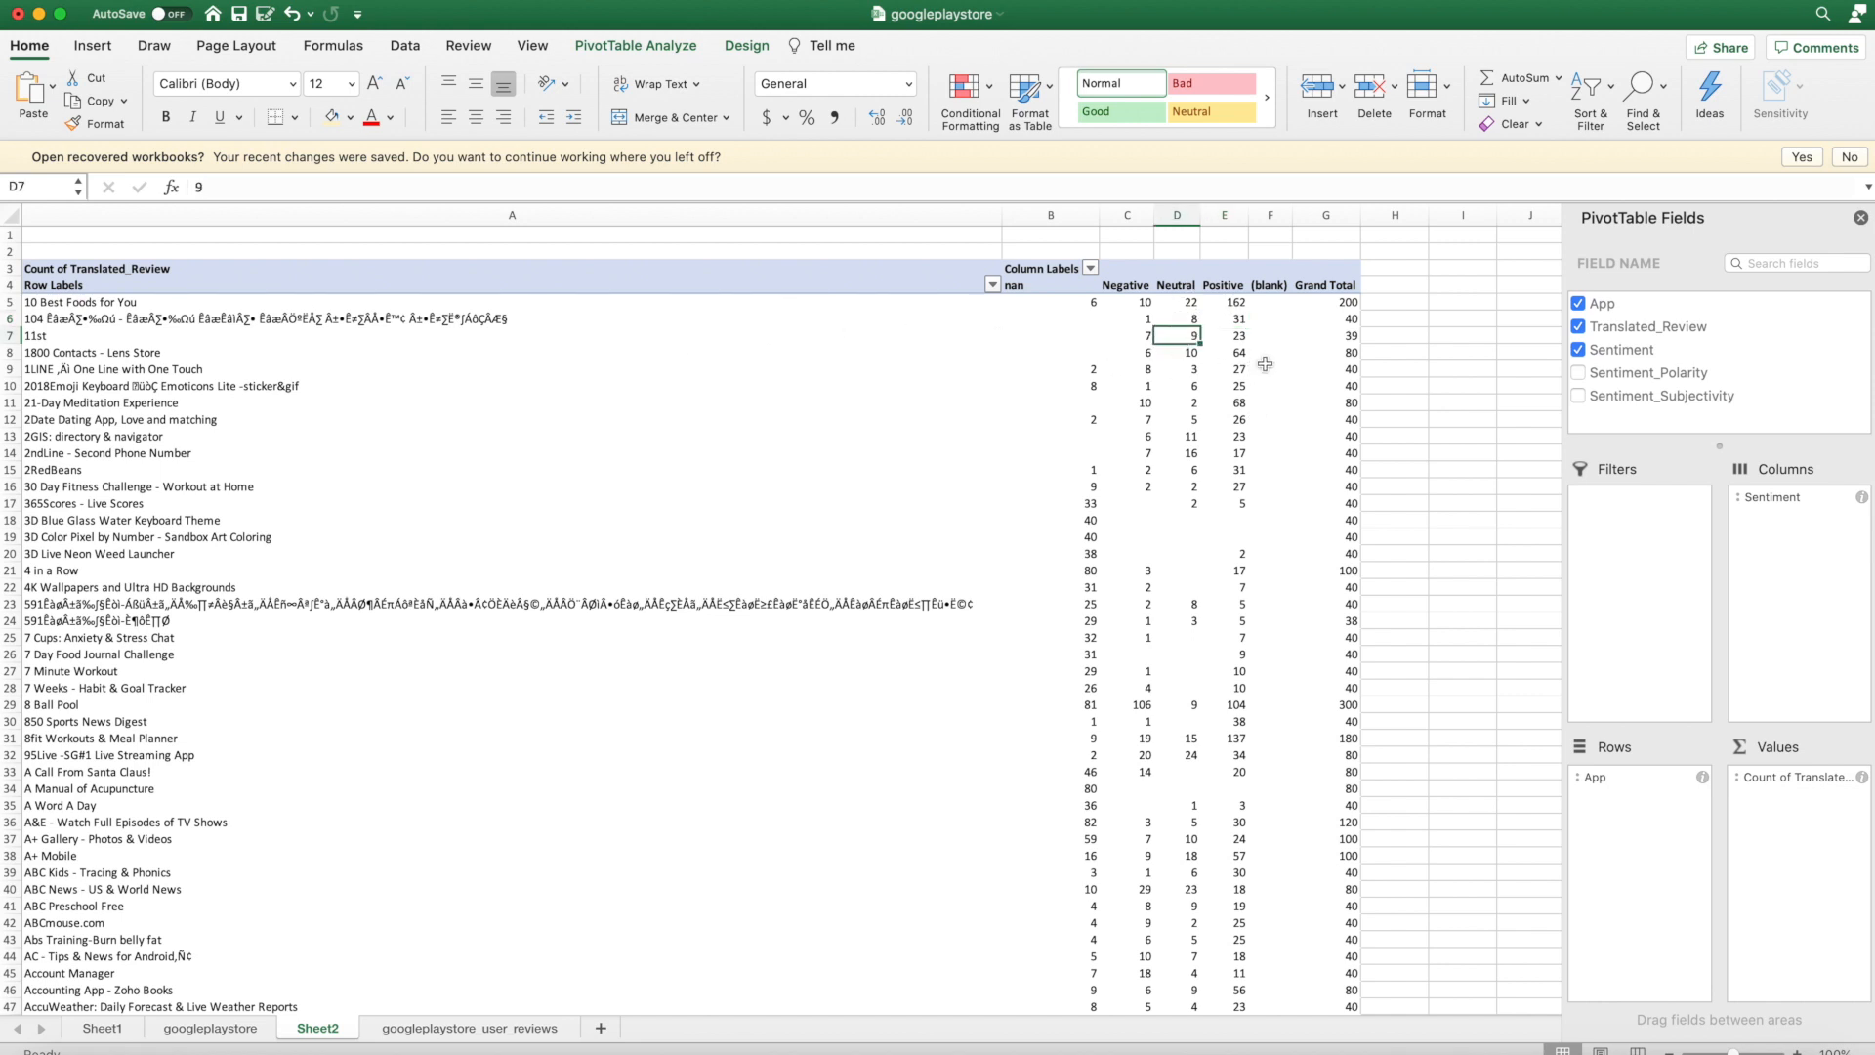